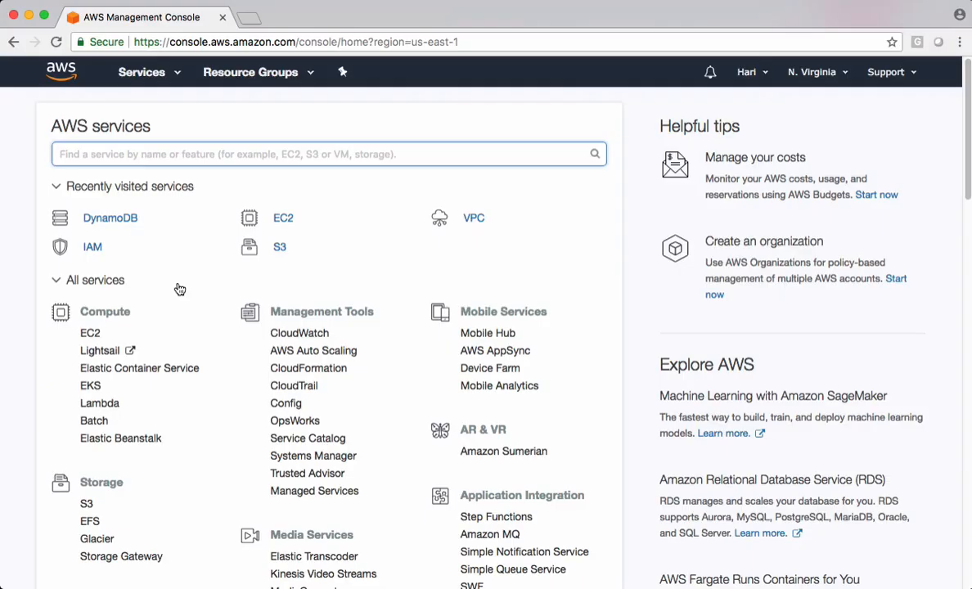
# Step: Go to the DynamoDB service from the console's recently visited list
pyautogui.click(109, 217)
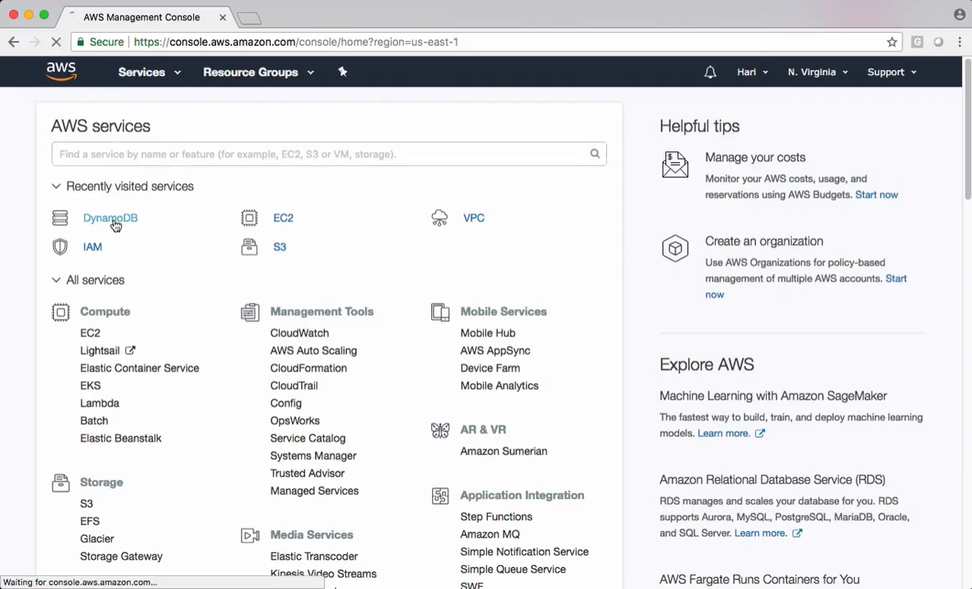
pyautogui.click(109, 218)
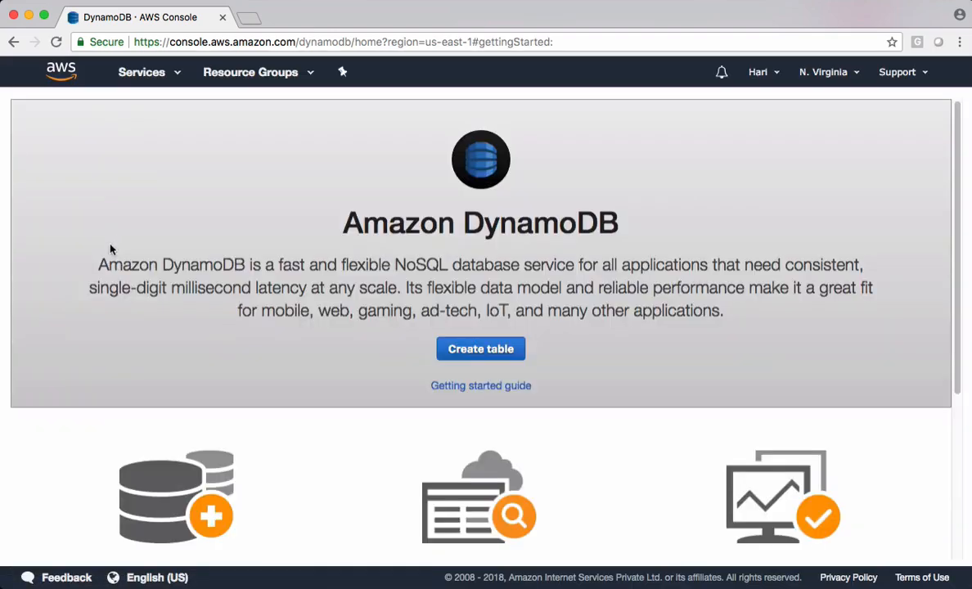
# Step: Create table CUSTOMERS with String partition key CUSTOMER_ID and default settings
pyautogui.click(481, 349)
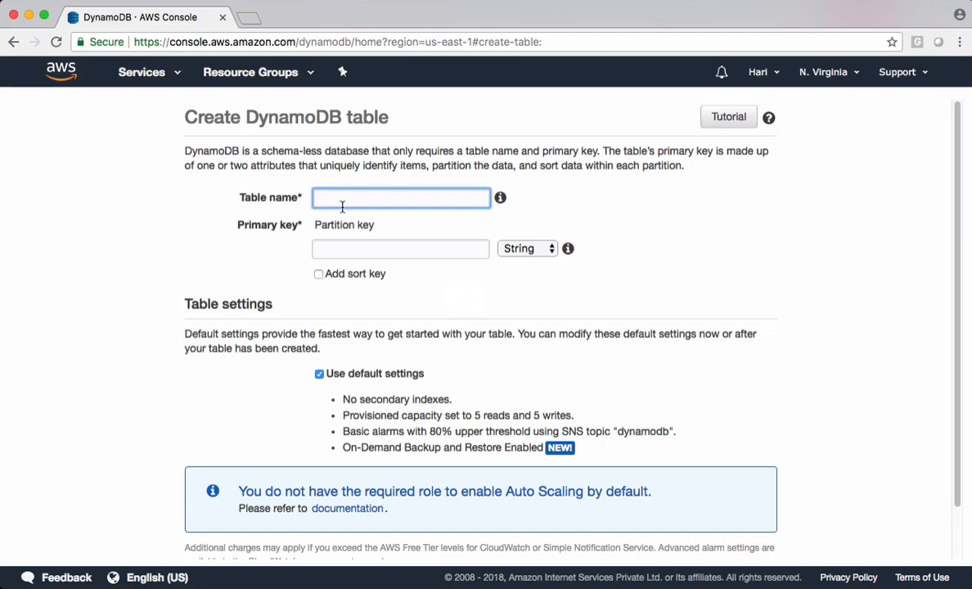
pyautogui.write('cus')
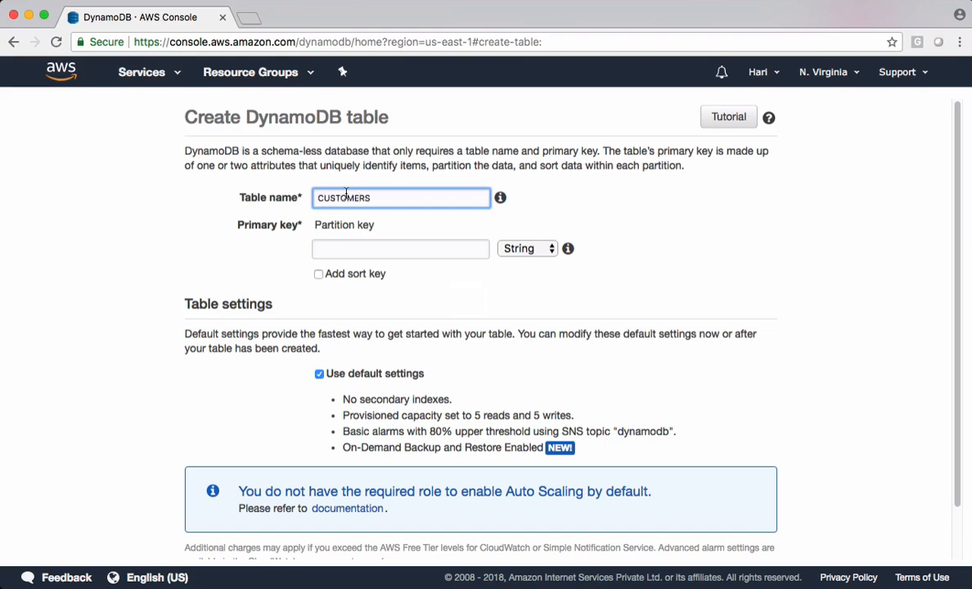
pyautogui.click(399, 249)
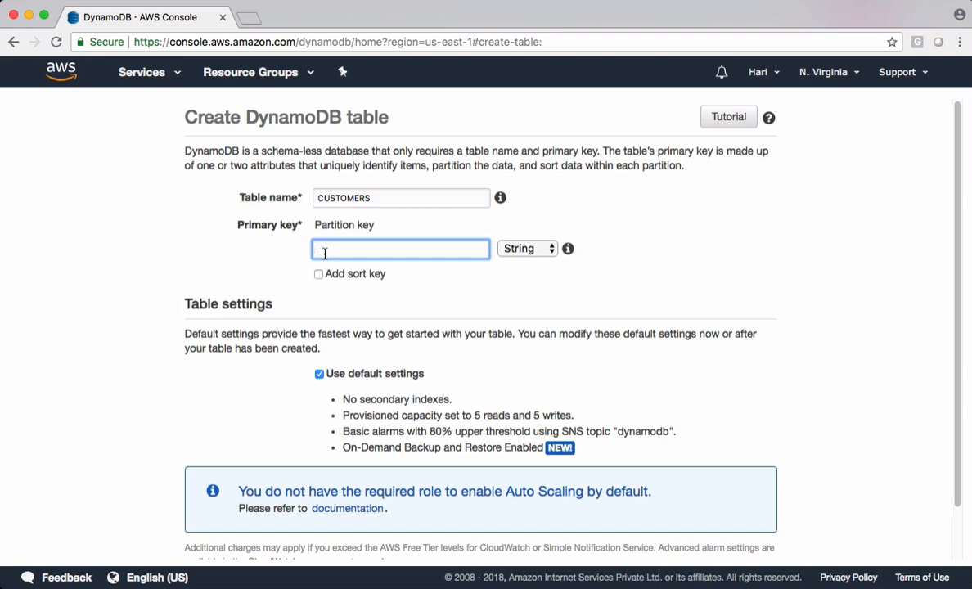
pyautogui.write('CUSTOMER_')
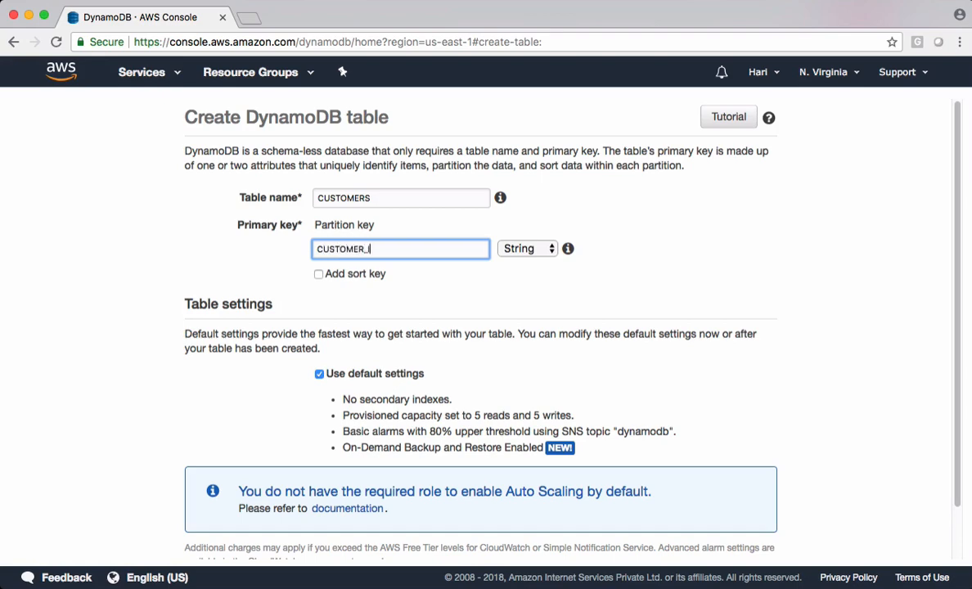
pyautogui.write('D')
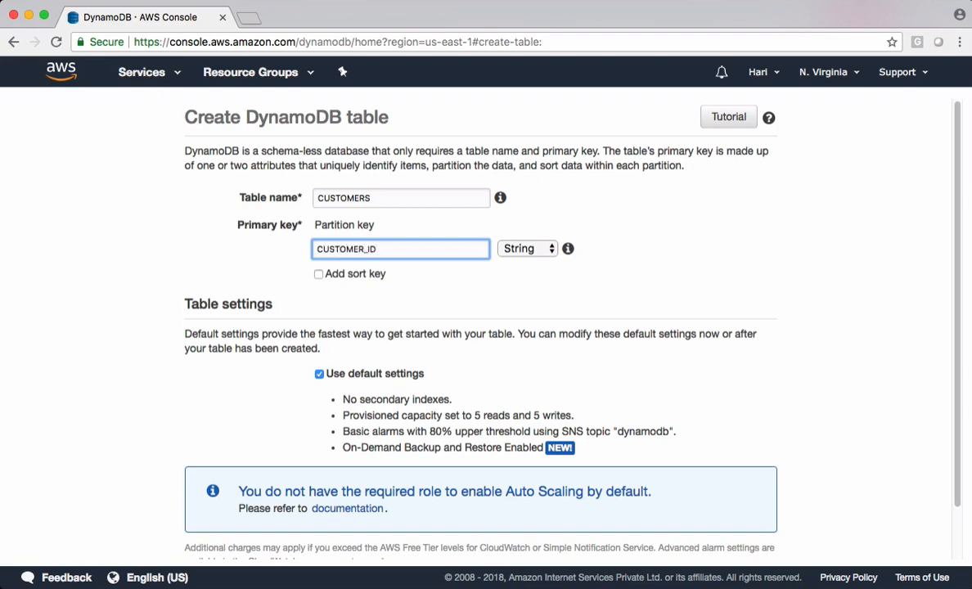
pyautogui.moveTo(248, 319)
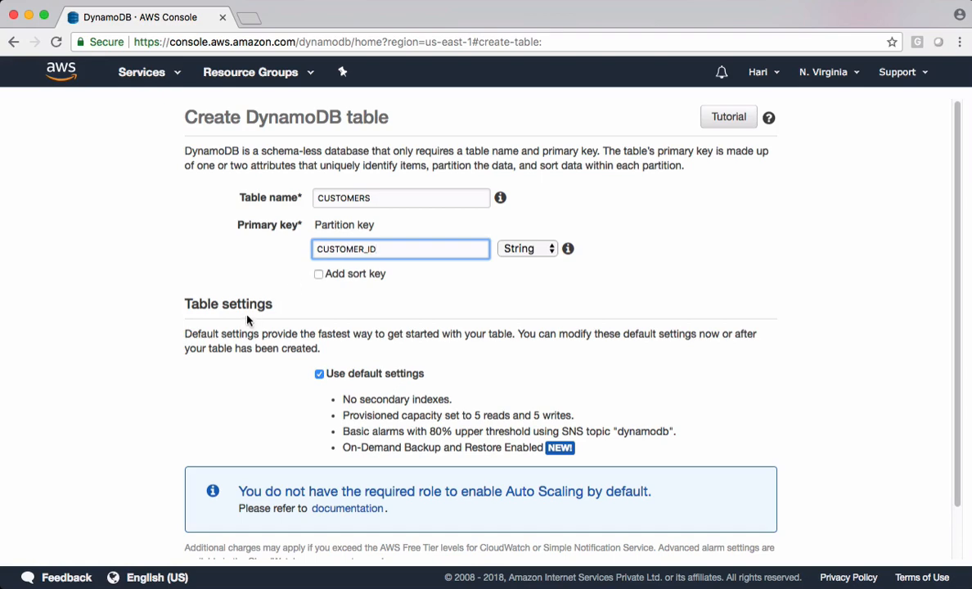
pyautogui.scroll(-3)
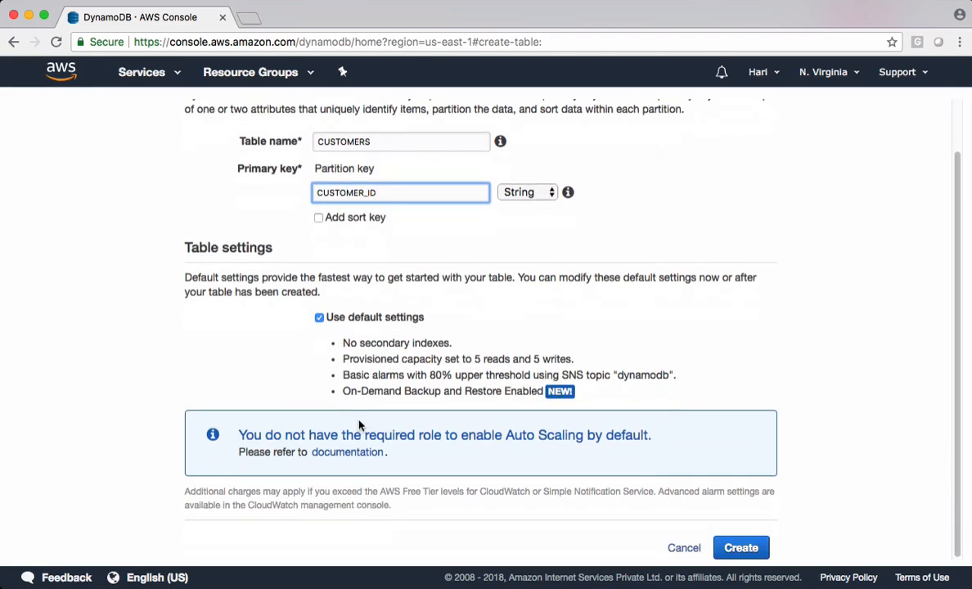
pyautogui.click(741, 547)
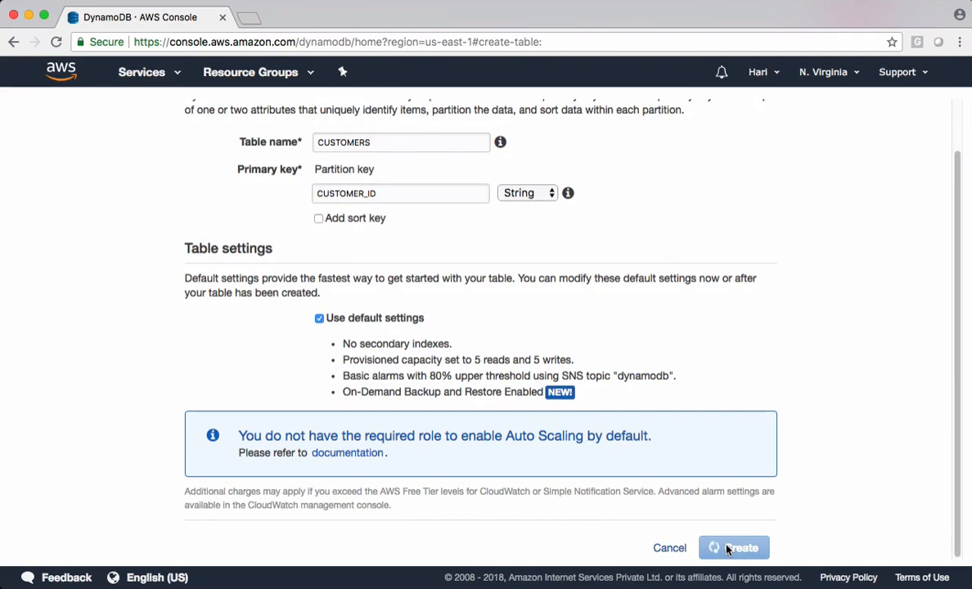
# Step: View the CUSTOMERS table's items list, which is empty
pyautogui.click(743, 547)
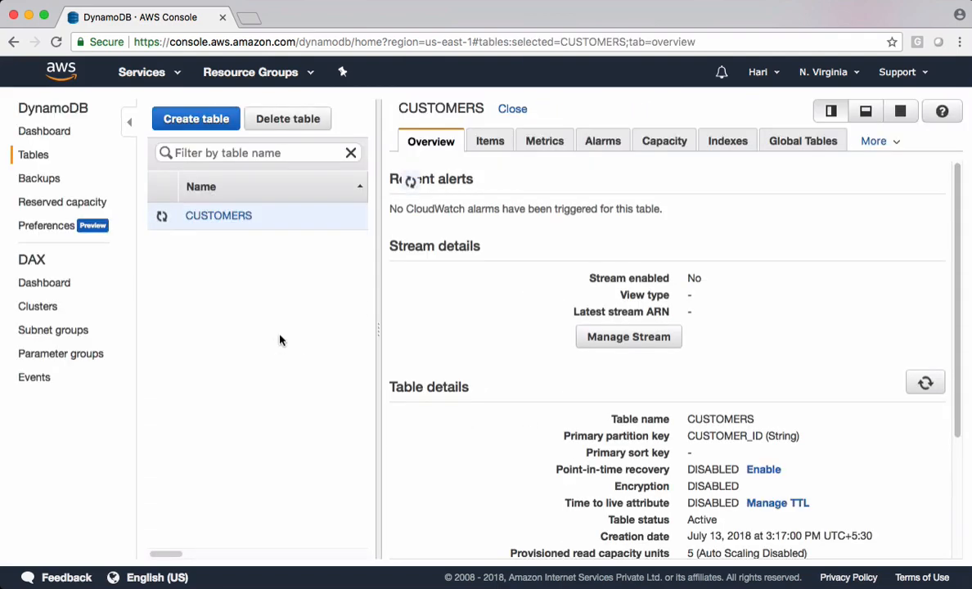
pyautogui.click(490, 141)
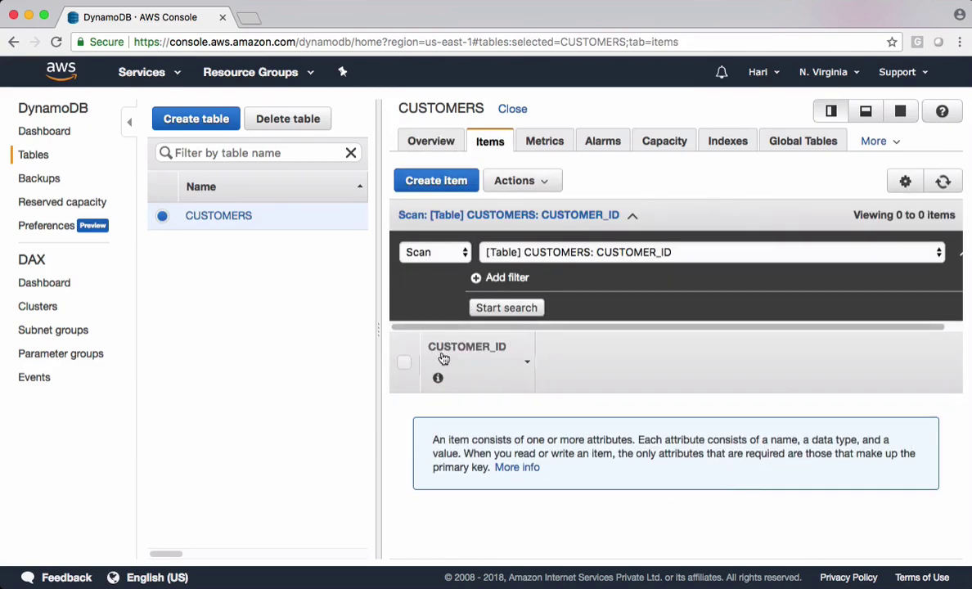
pyautogui.moveTo(426, 353)
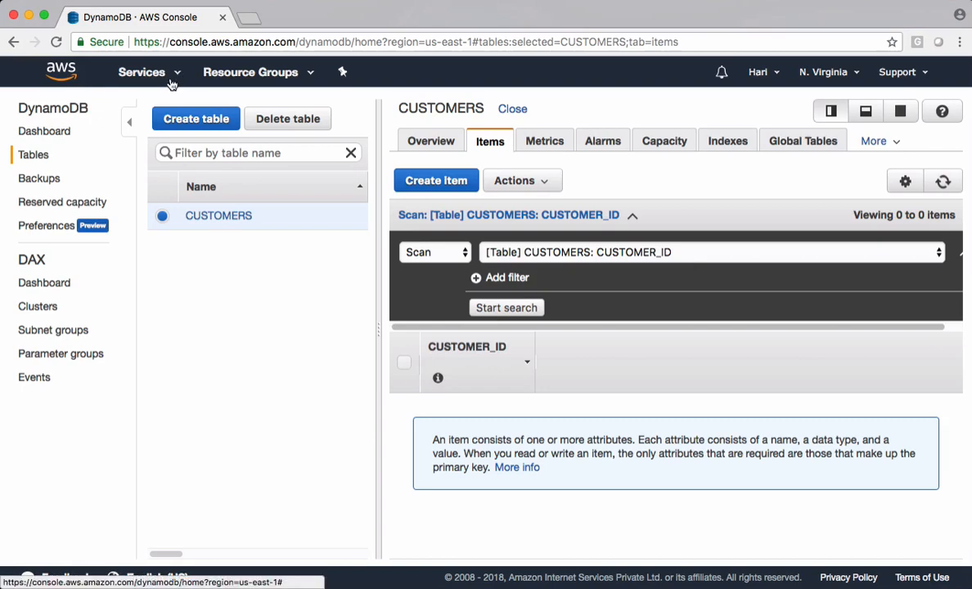
# Step: Find API Gateway via the Services search and start creating an API
pyautogui.click(141, 72)
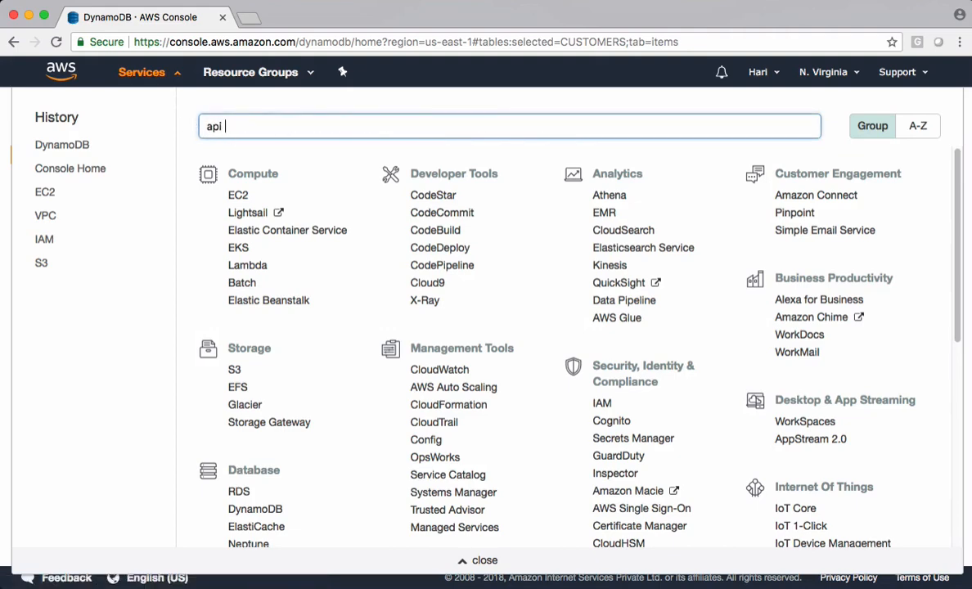
pyautogui.write('gatewa')
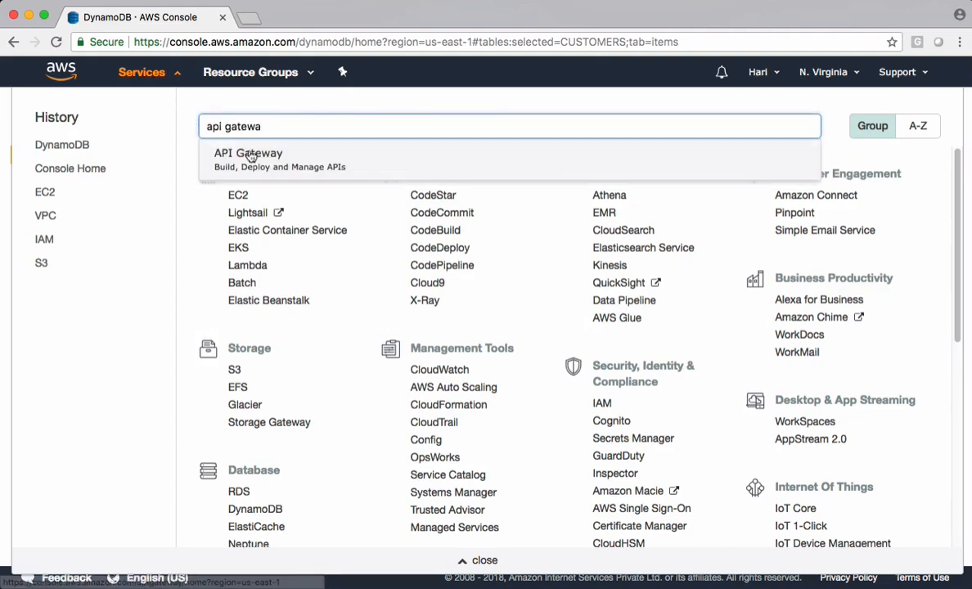
pyautogui.click(248, 154)
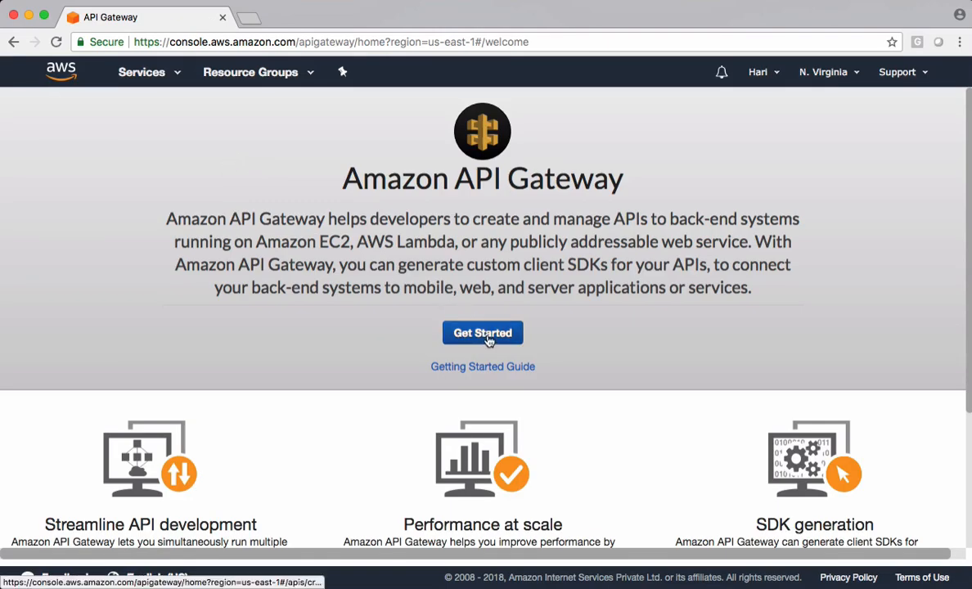
pyautogui.click(481, 332)
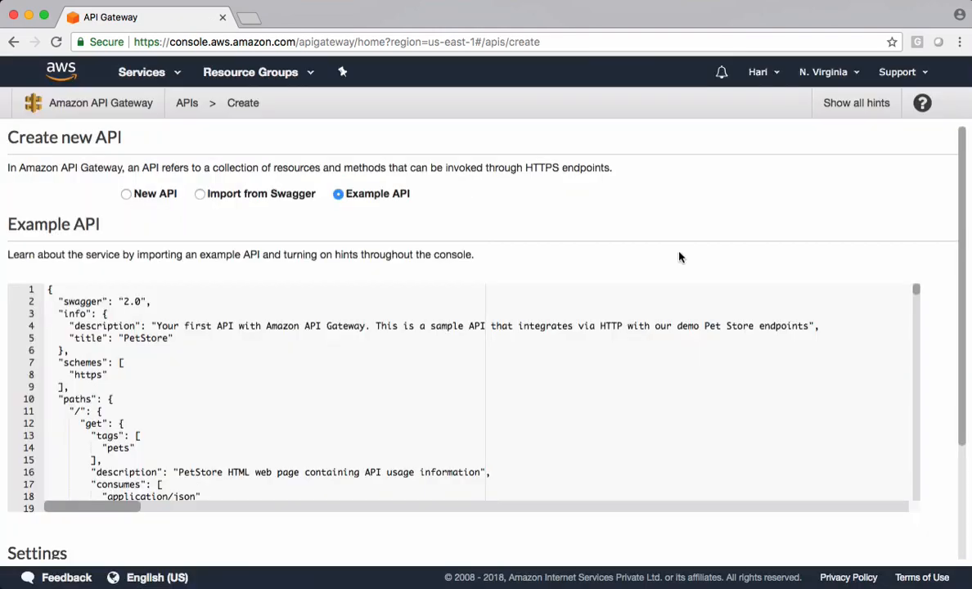
pyautogui.moveTo(206, 249)
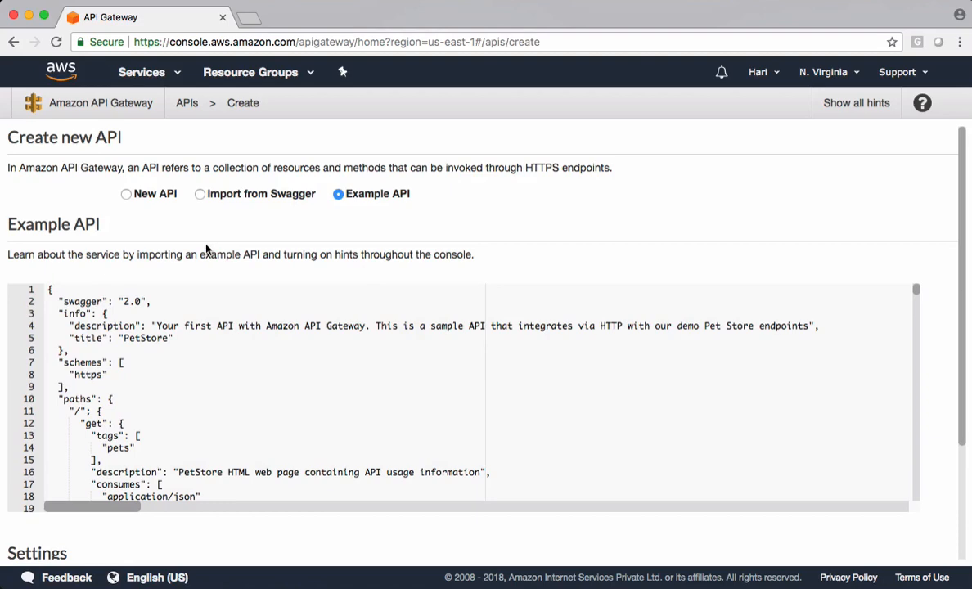
pyautogui.moveTo(128, 198)
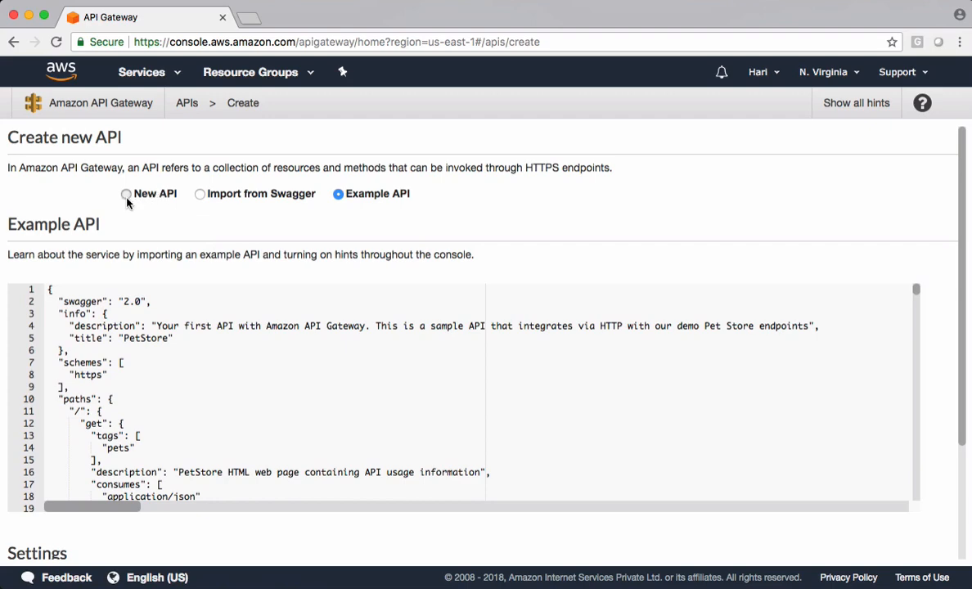
# Step: Create a new API named customers-api with a Regional endpoint
pyautogui.click(126, 193)
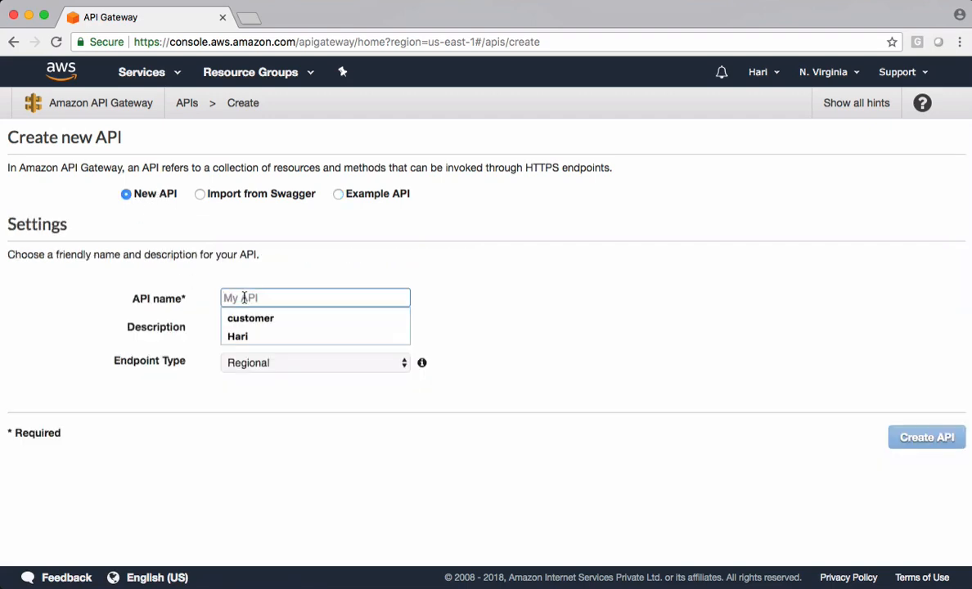
pyautogui.write('customers-api')
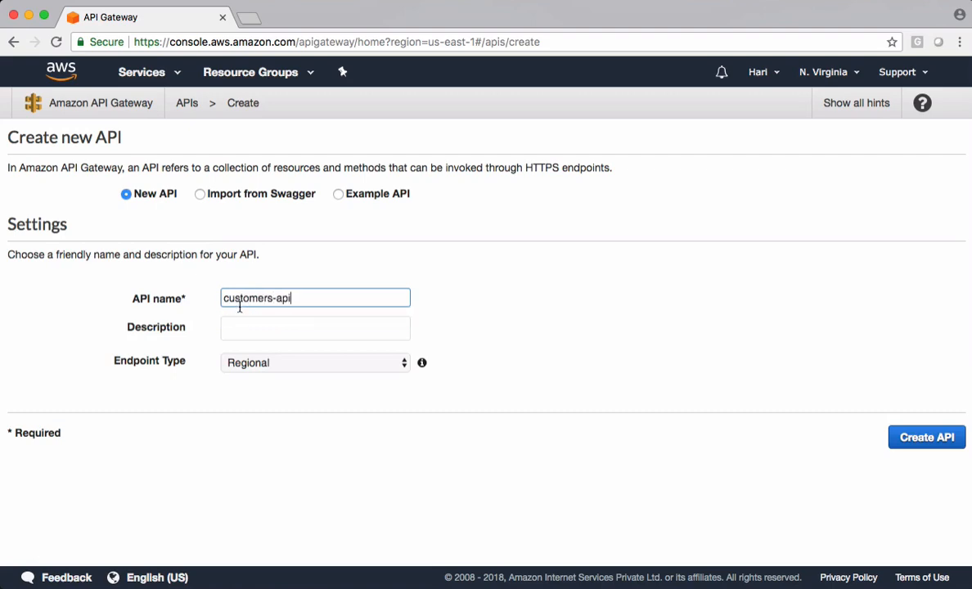
pyautogui.moveTo(203, 339)
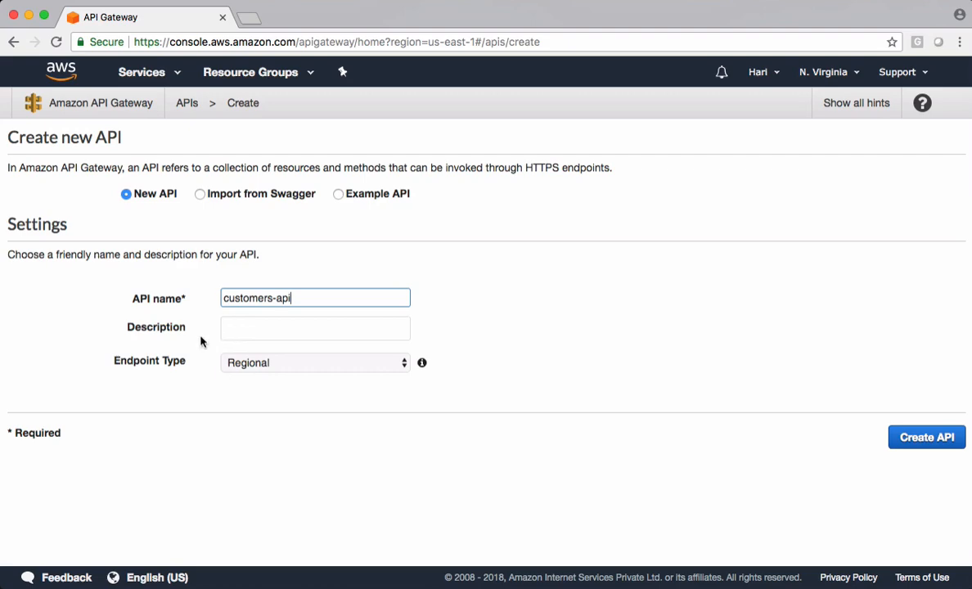
pyautogui.moveTo(140, 372)
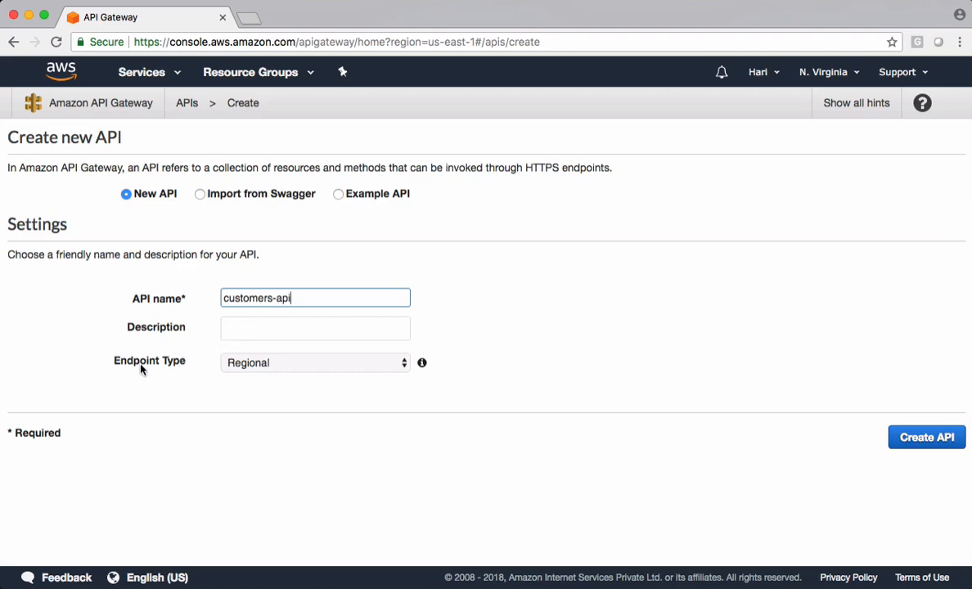
pyautogui.click(314, 363)
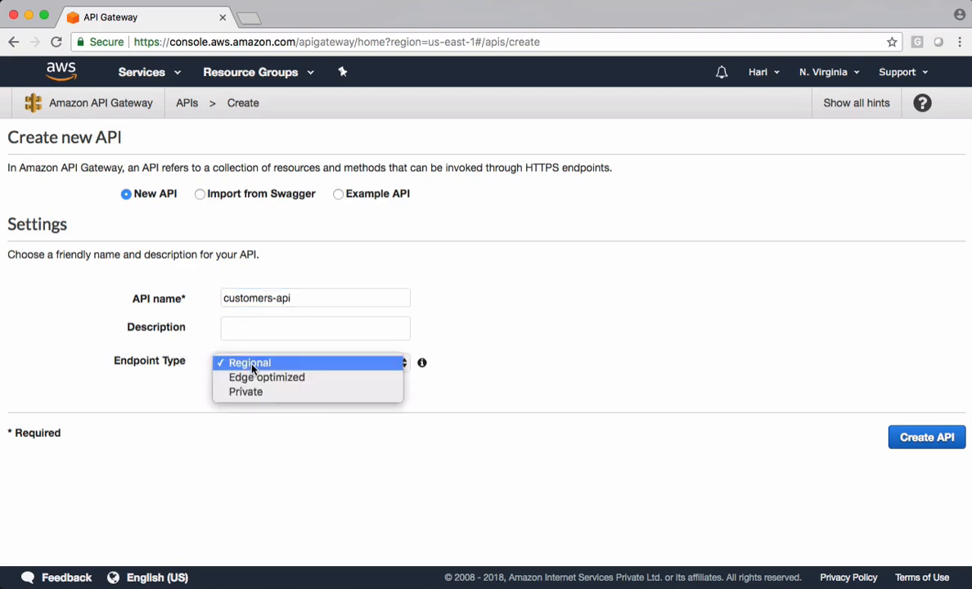
pyautogui.click(251, 364)
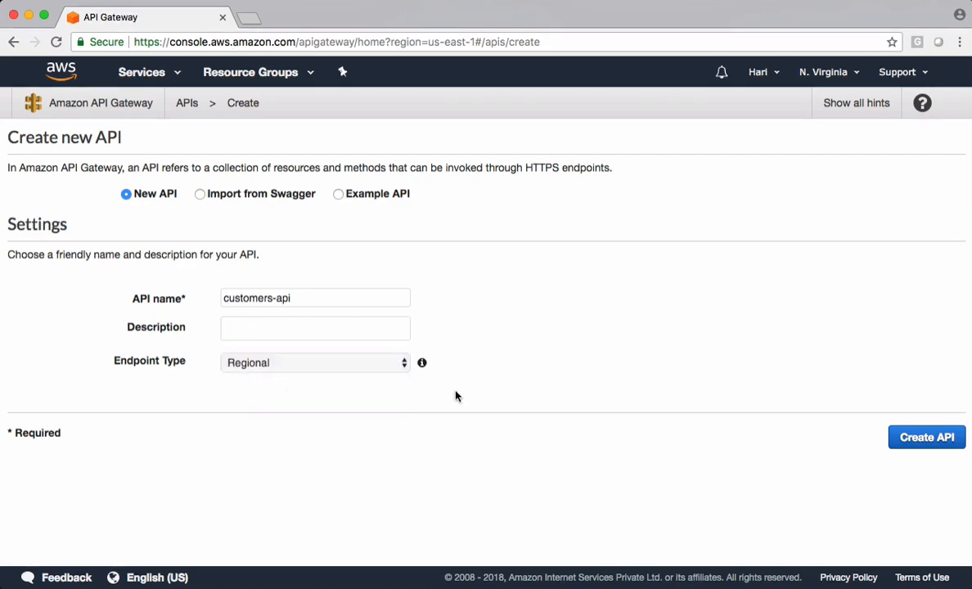
pyautogui.click(927, 437)
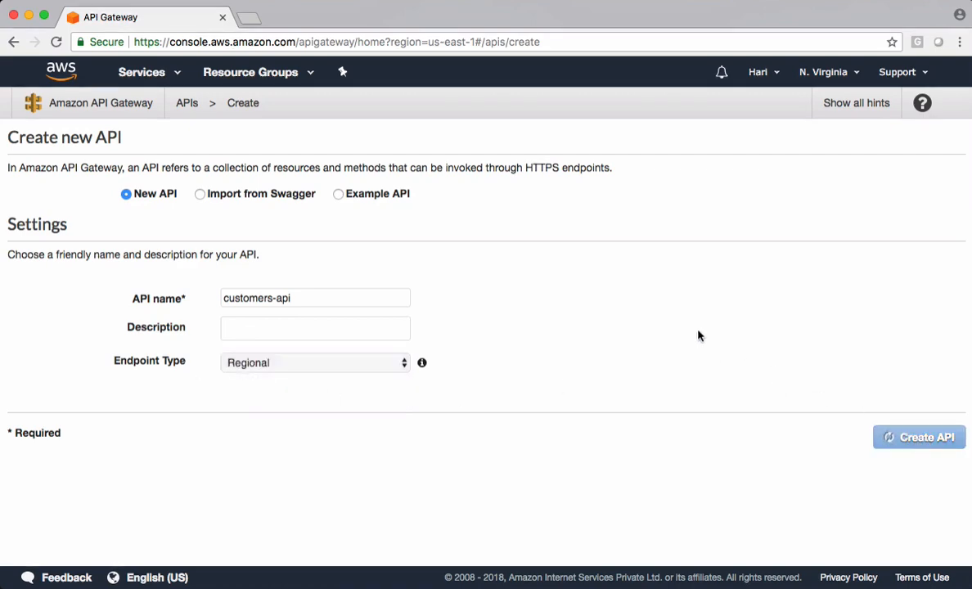
pyautogui.click(920, 437)
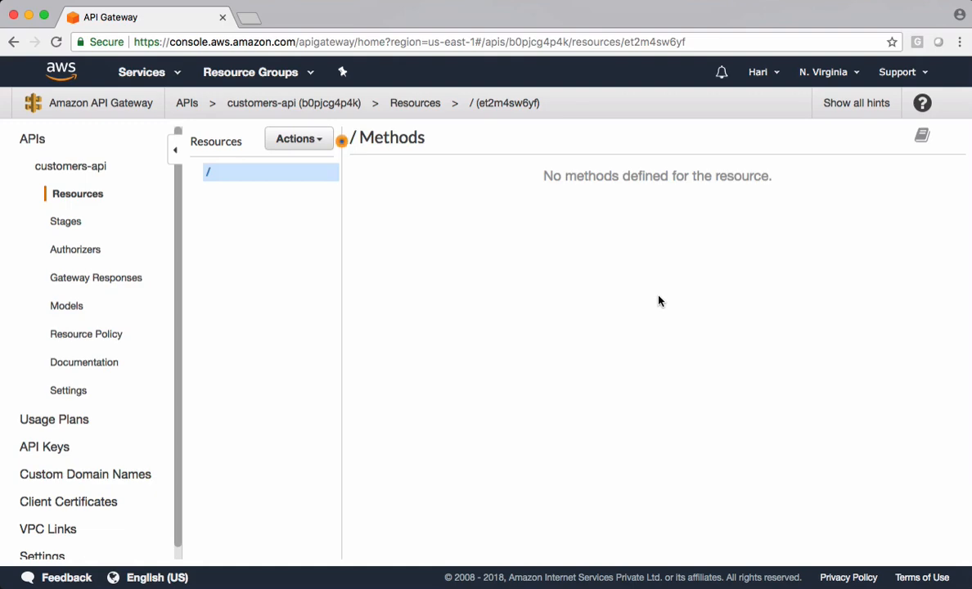
pyautogui.moveTo(285, 138)
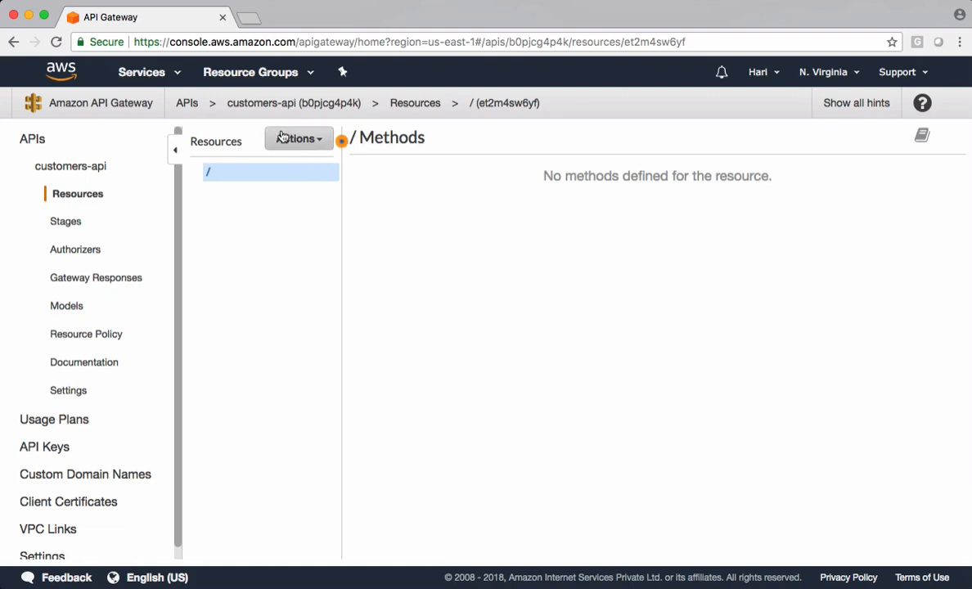
# Step: Create a child resource customer with path /customer under the root
pyautogui.click(298, 137)
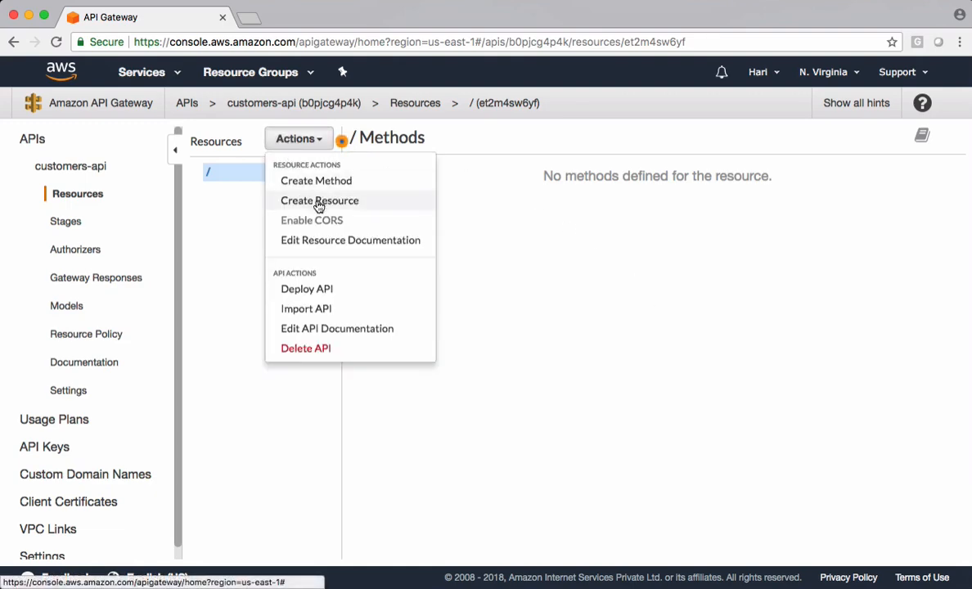
pyautogui.click(319, 199)
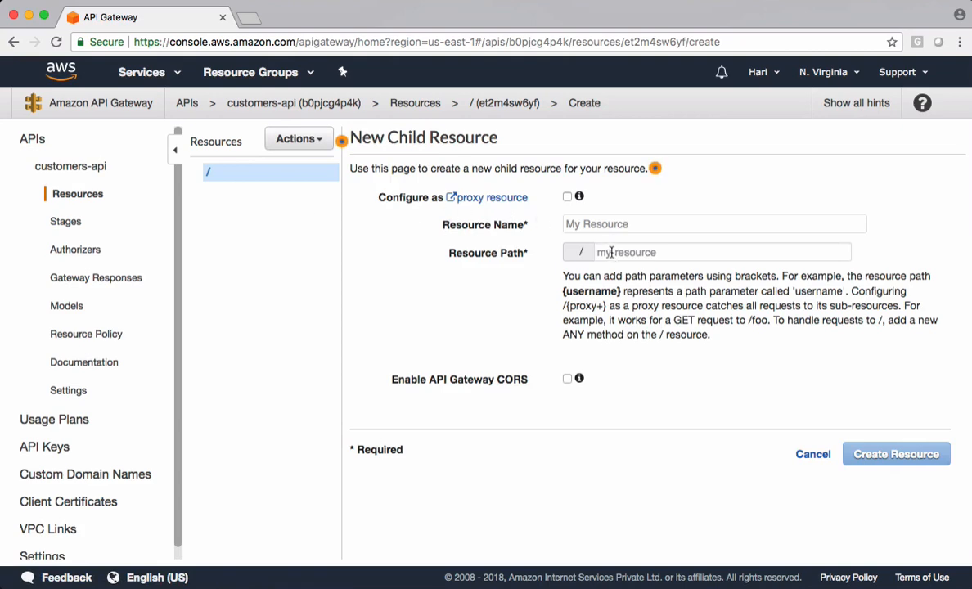
pyautogui.write('customer')
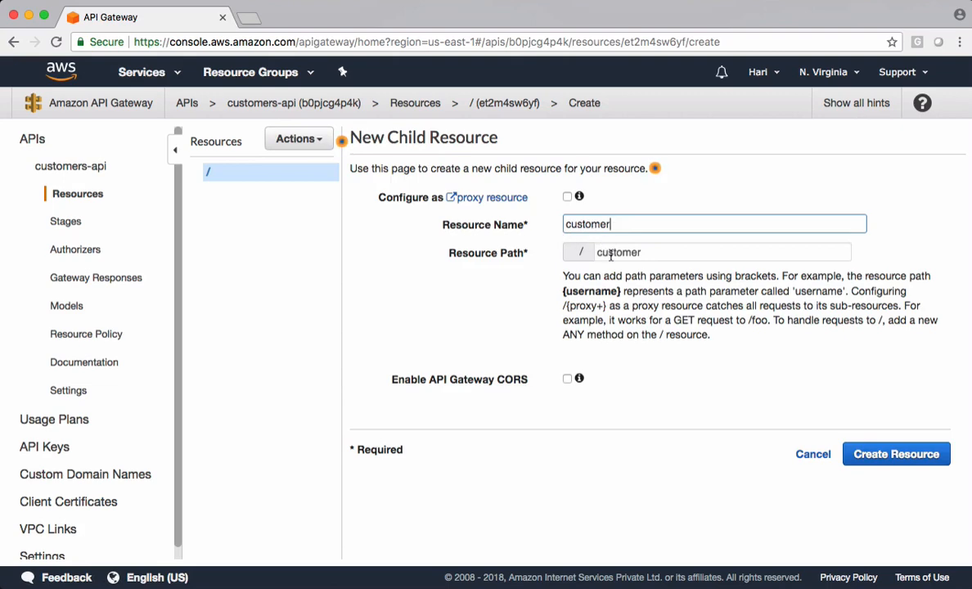
pyautogui.doubleClick(618, 252)
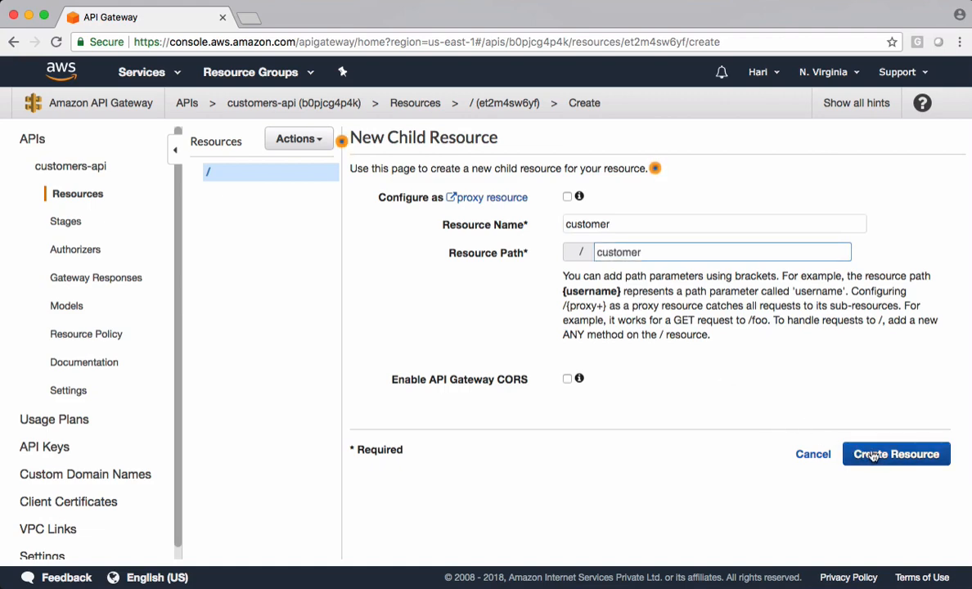
pyautogui.click(897, 454)
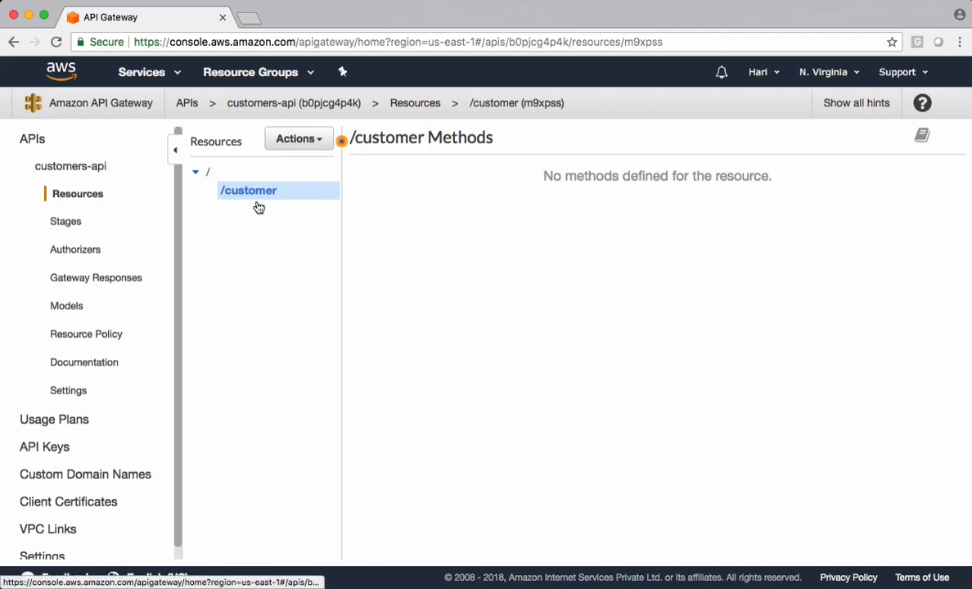
# Step: Add a POST method to /customer via Actions > Create Method
pyautogui.click(298, 138)
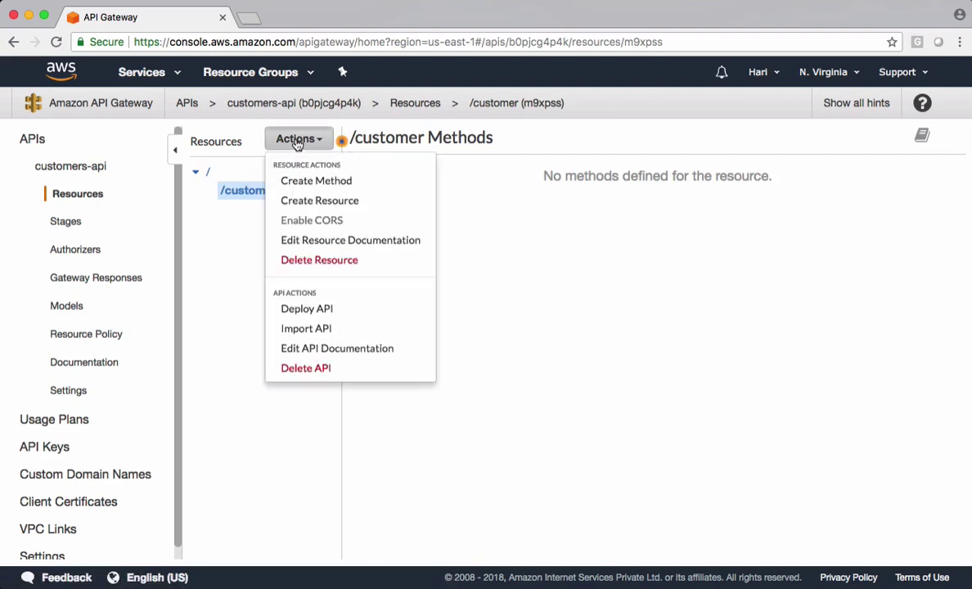
pyautogui.moveTo(331, 276)
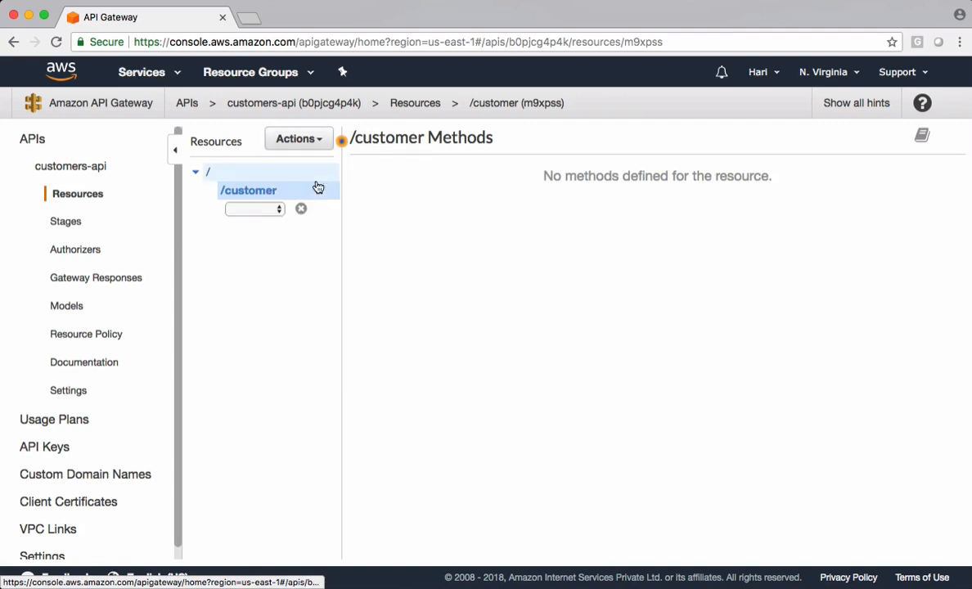
pyautogui.click(255, 210)
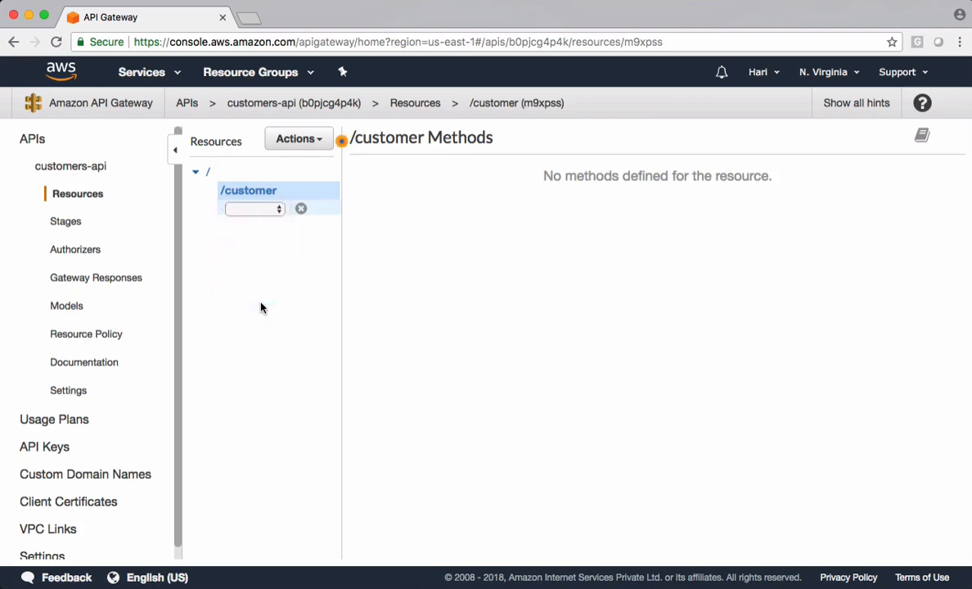
pyautogui.click(255, 210)
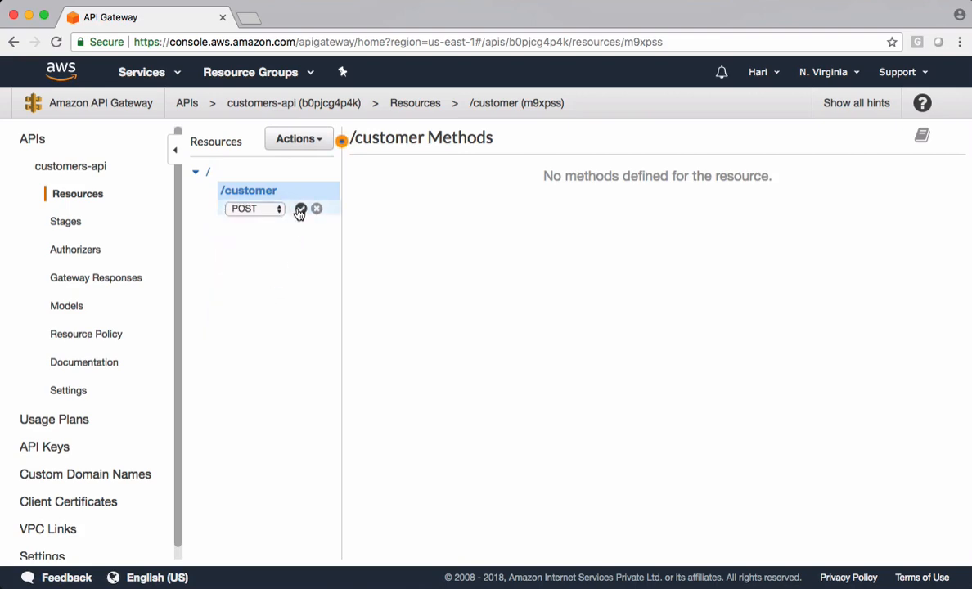
pyautogui.click(301, 209)
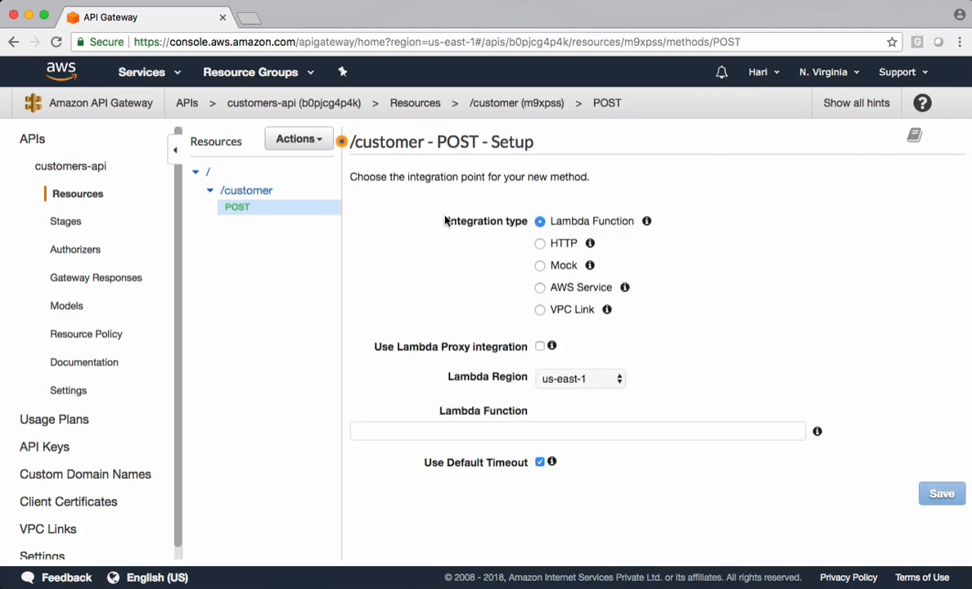
pyautogui.moveTo(511, 229)
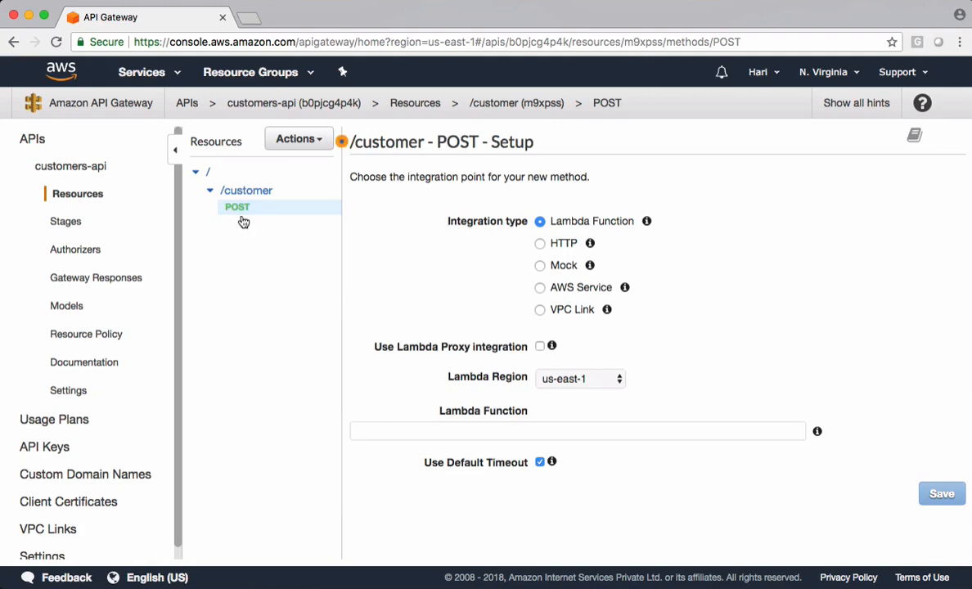
pyautogui.moveTo(517, 227)
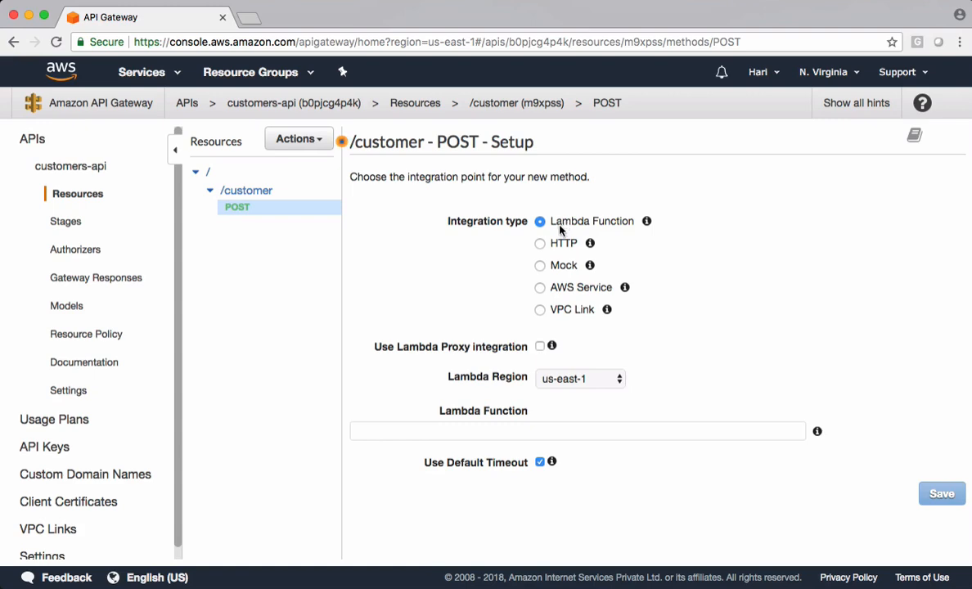
pyautogui.moveTo(740, 216)
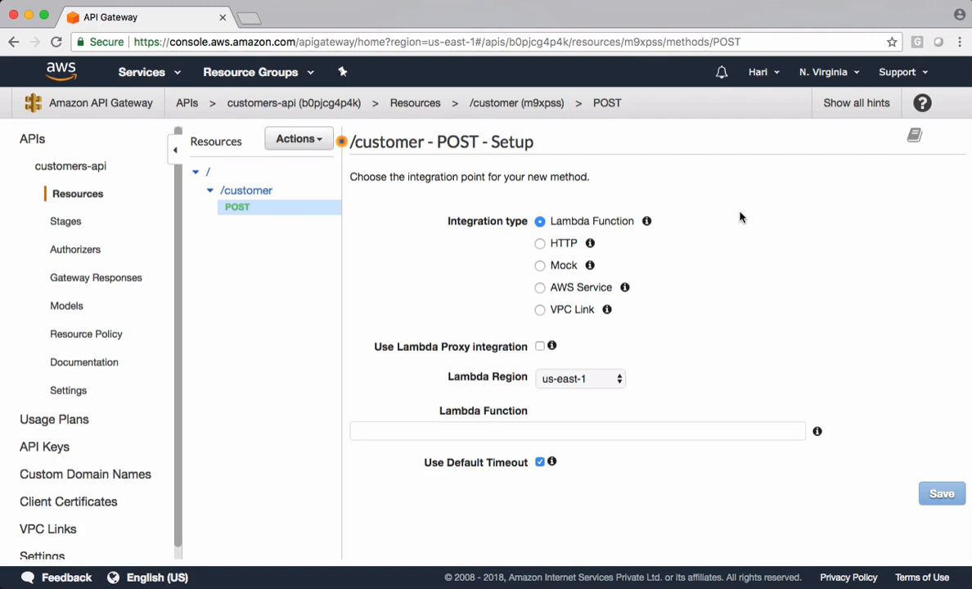
pyautogui.moveTo(183, 80)
pyautogui.write('lambda')
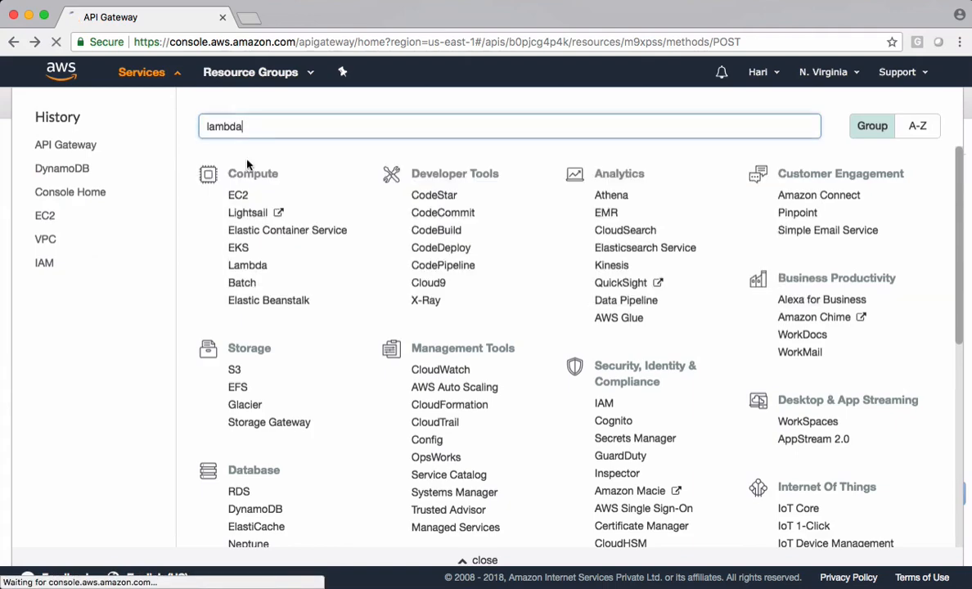
# Step: Create Lambda function AddCustomer on Python 3.6 with lambda_admin_role
pyautogui.click(247, 265)
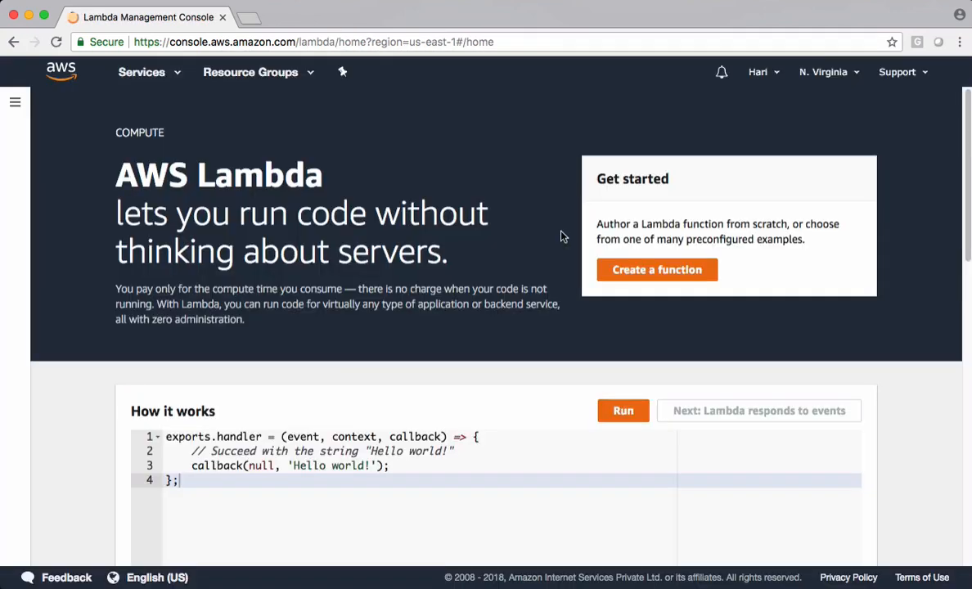
pyautogui.click(658, 268)
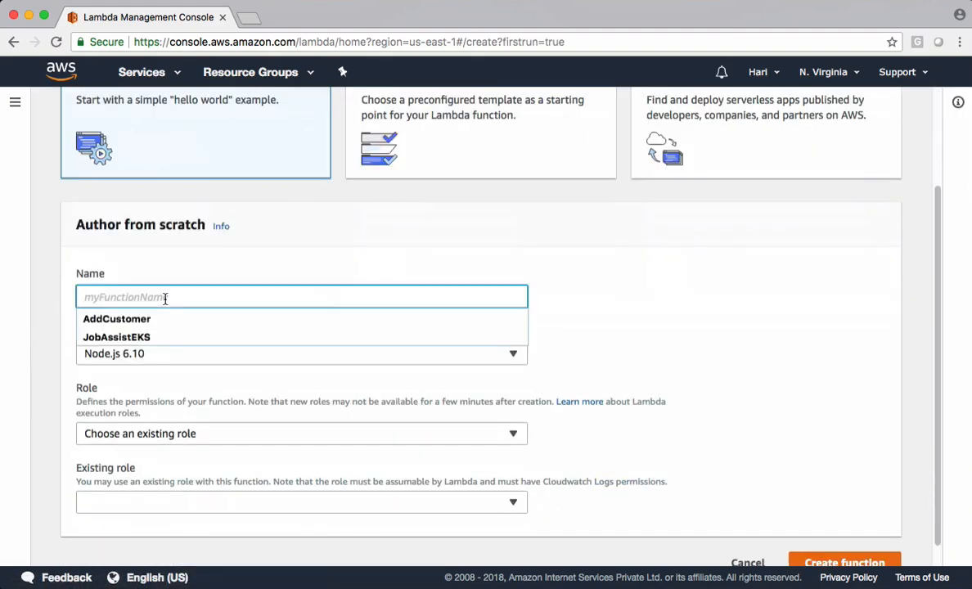
pyautogui.write('Add')
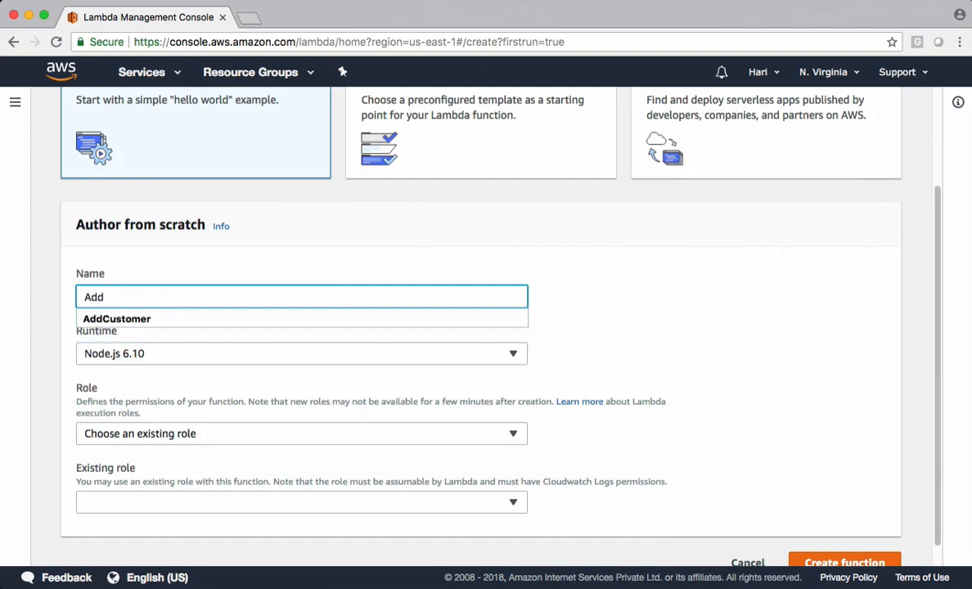
pyautogui.write('Customer')
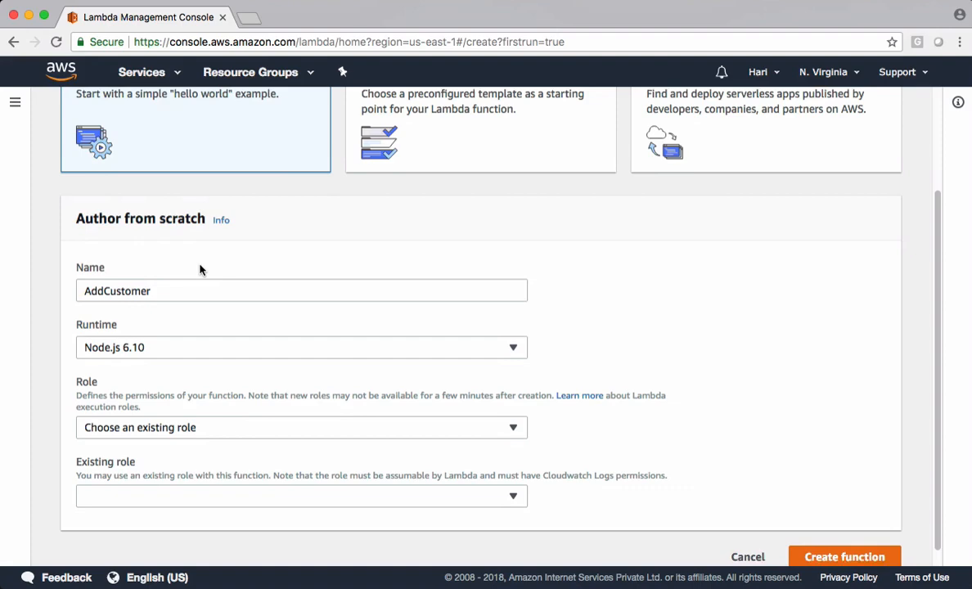
pyautogui.scroll(-3)
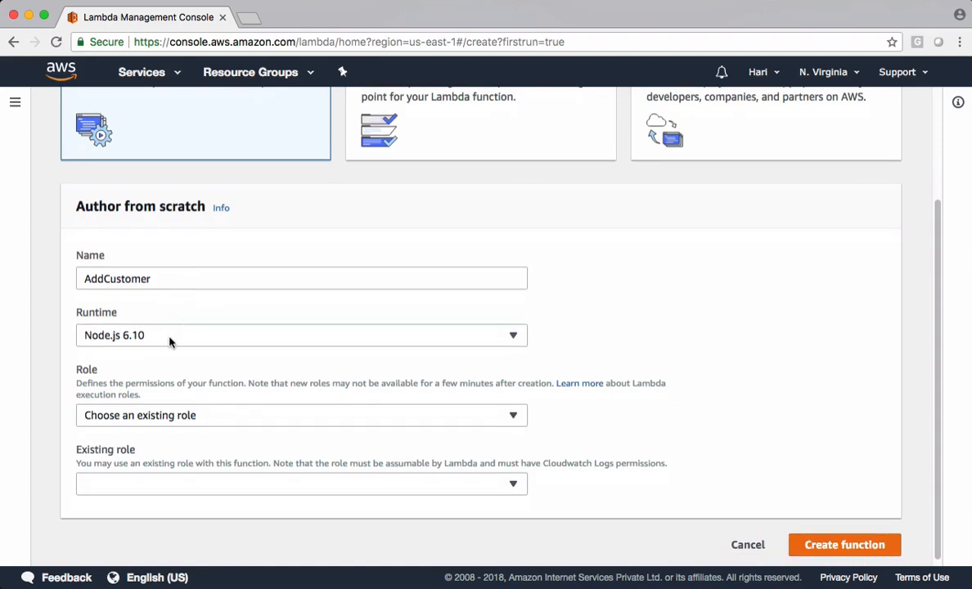
pyautogui.click(301, 335)
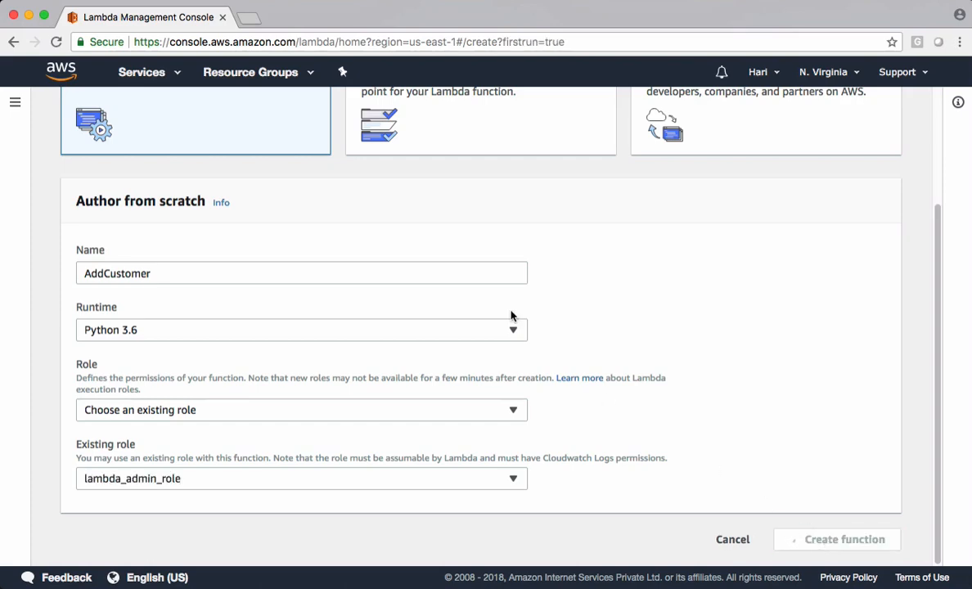
pyautogui.click(858, 540)
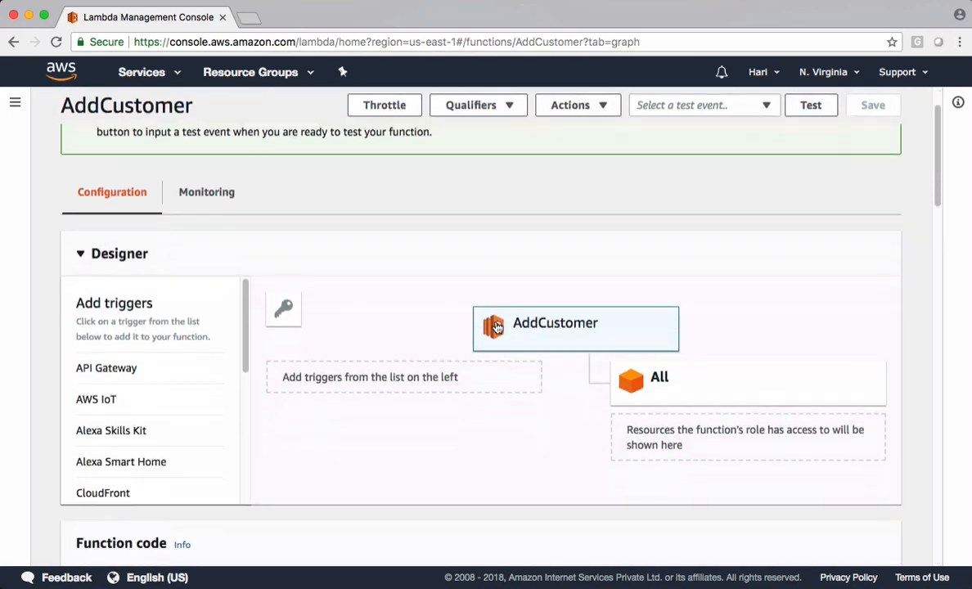
# Step: Edit AddCustomer's inline lambda_handler to output str(event)
pyautogui.scroll(-3)
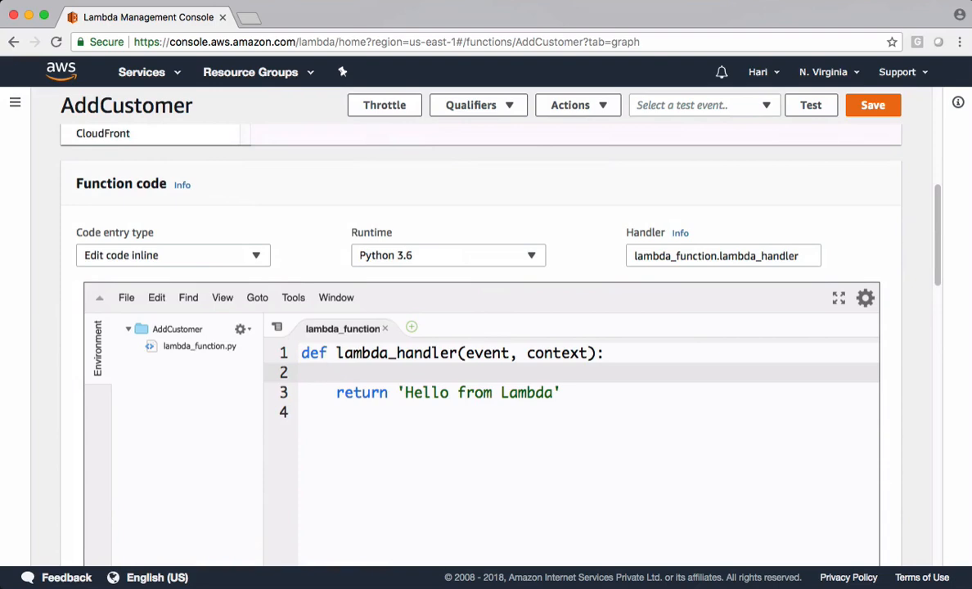
pyautogui.click(334, 373)
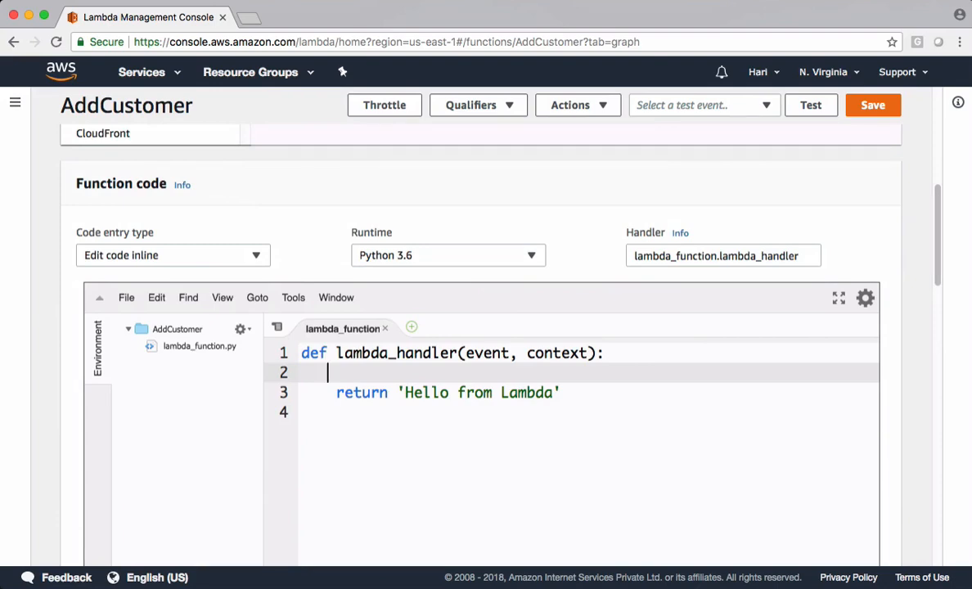
pyautogui.write('print(str()')
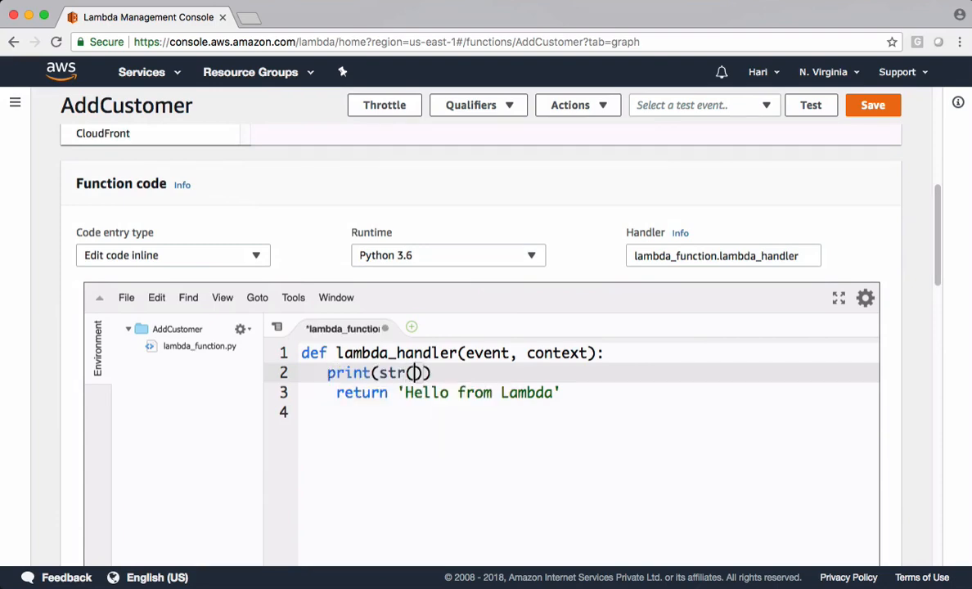
pyautogui.doubleClick(490, 353)
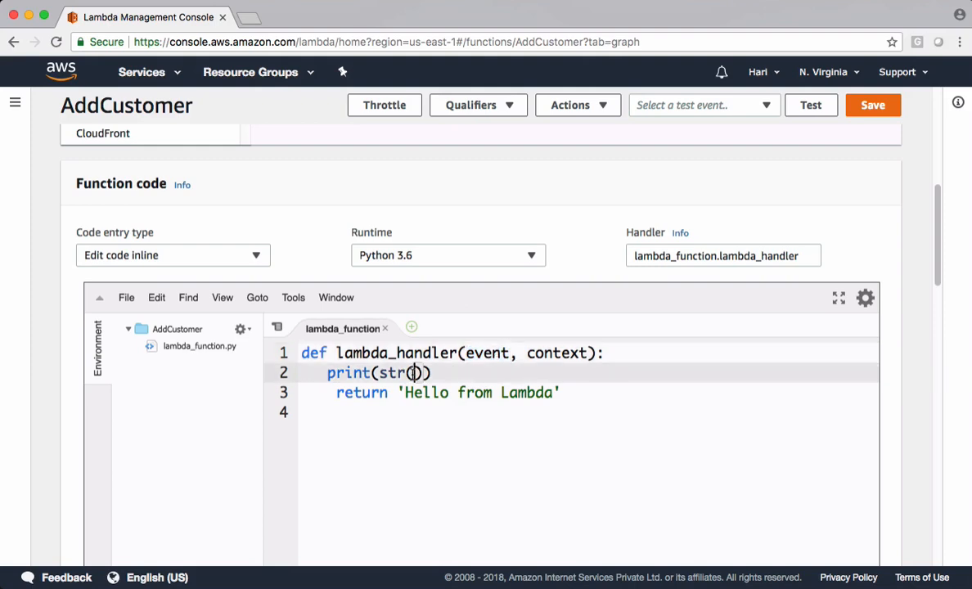
pyautogui.write('event)')
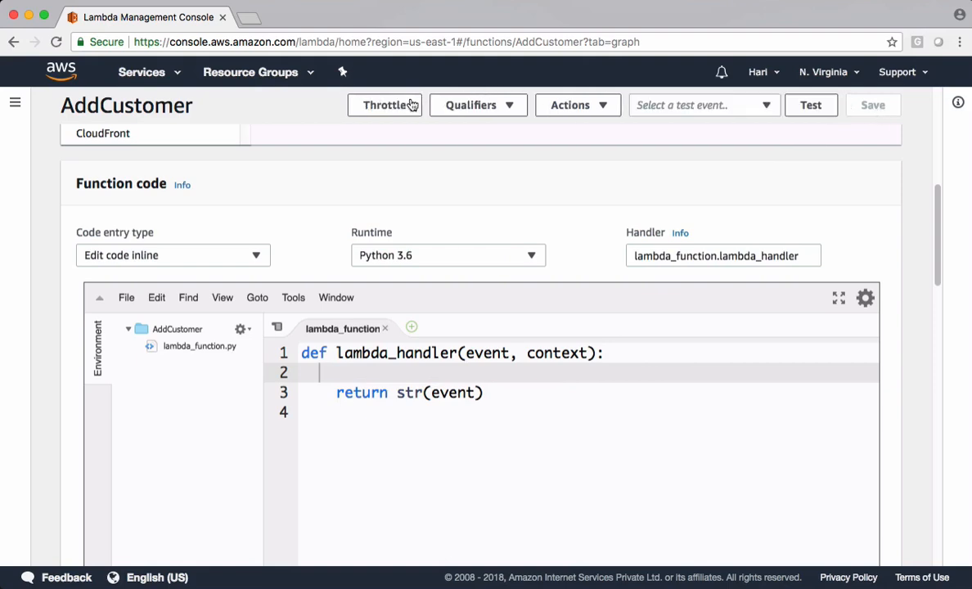
# Step: Return to API Gateway and select the /customer POST method in customers-api
pyautogui.click(140, 72)
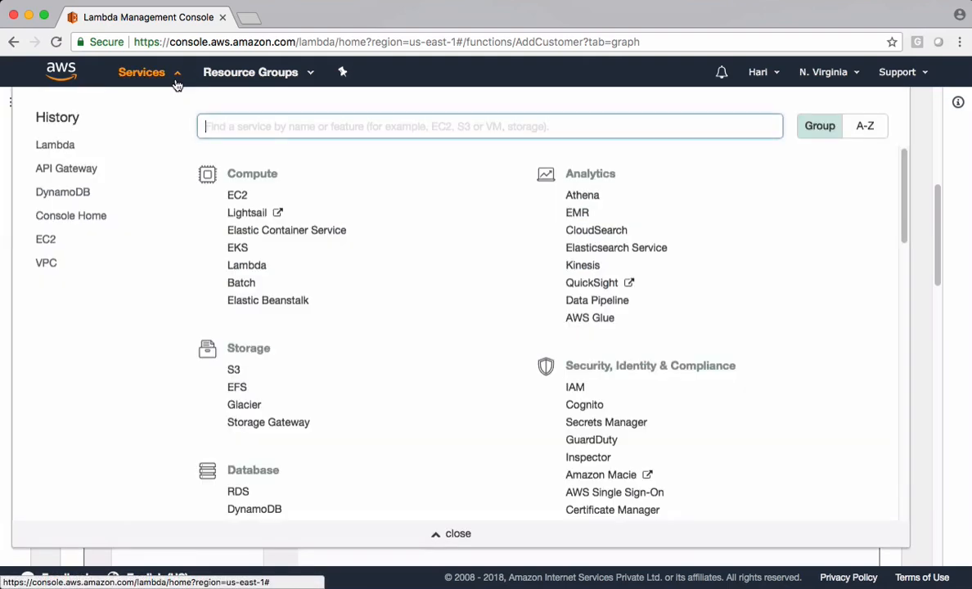
pyautogui.click(65, 168)
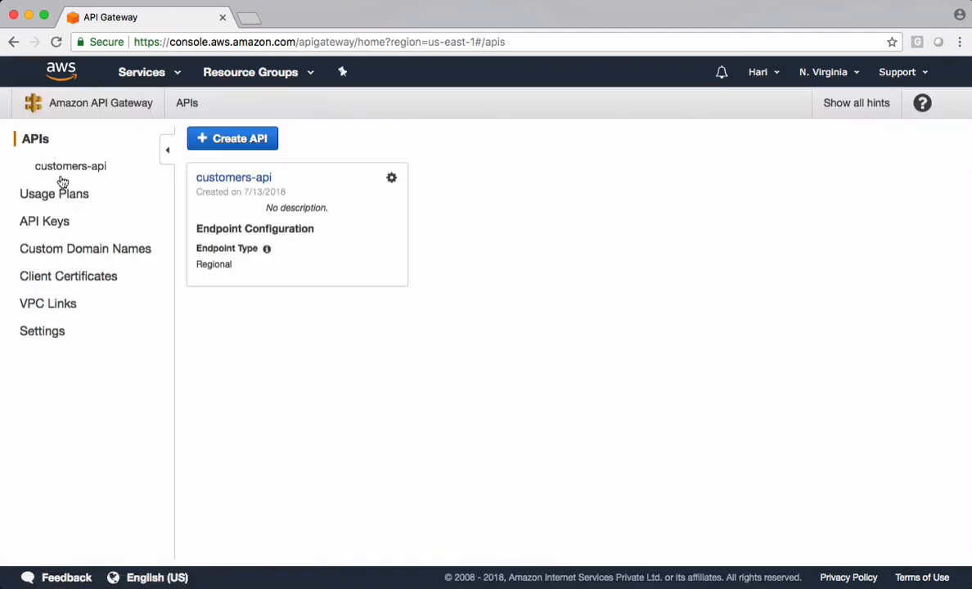
pyautogui.click(69, 167)
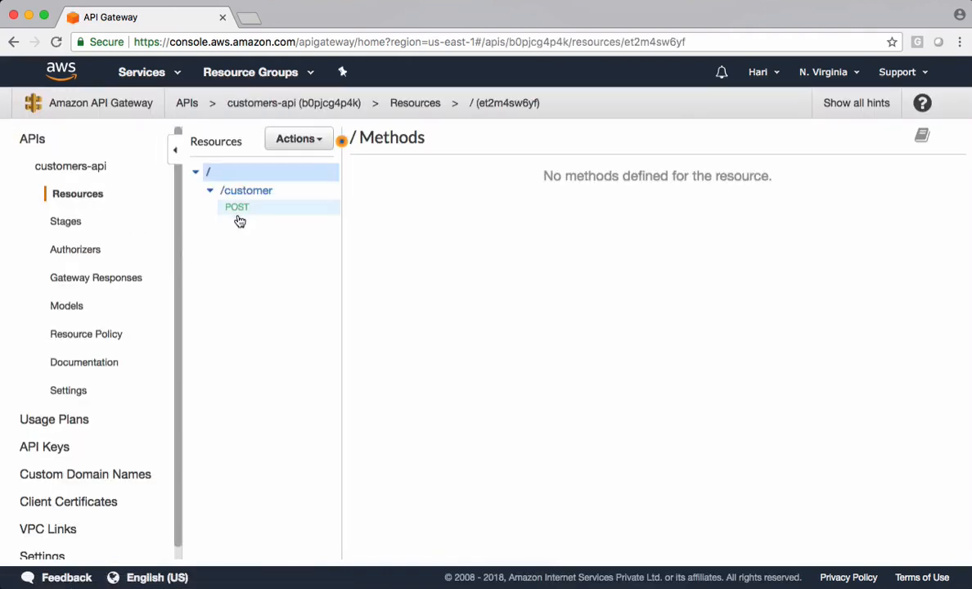
pyautogui.click(235, 206)
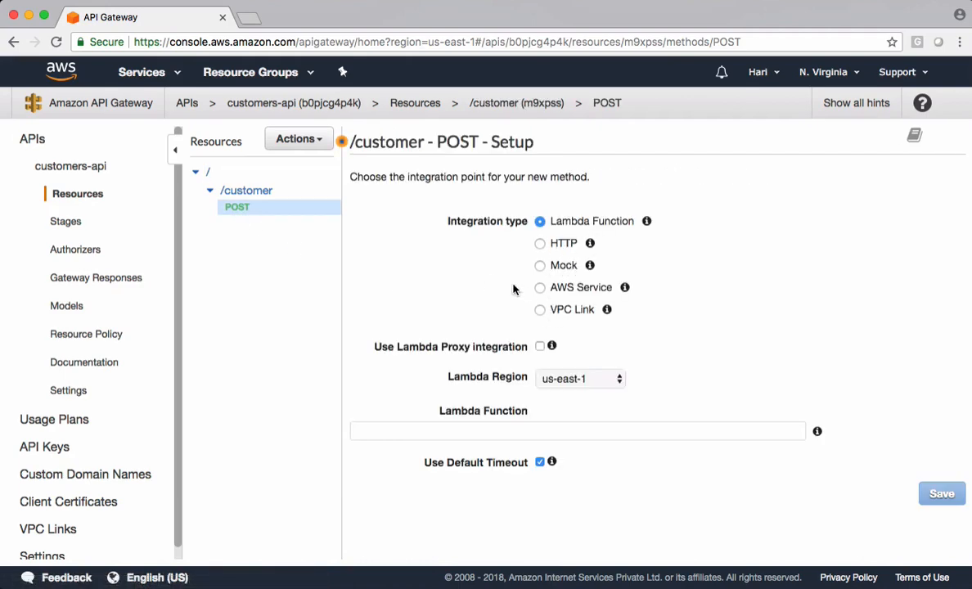
# Step: Integrate POST with Lambda function AddCustomer, save, and grant invoke permission
pyautogui.write('A')
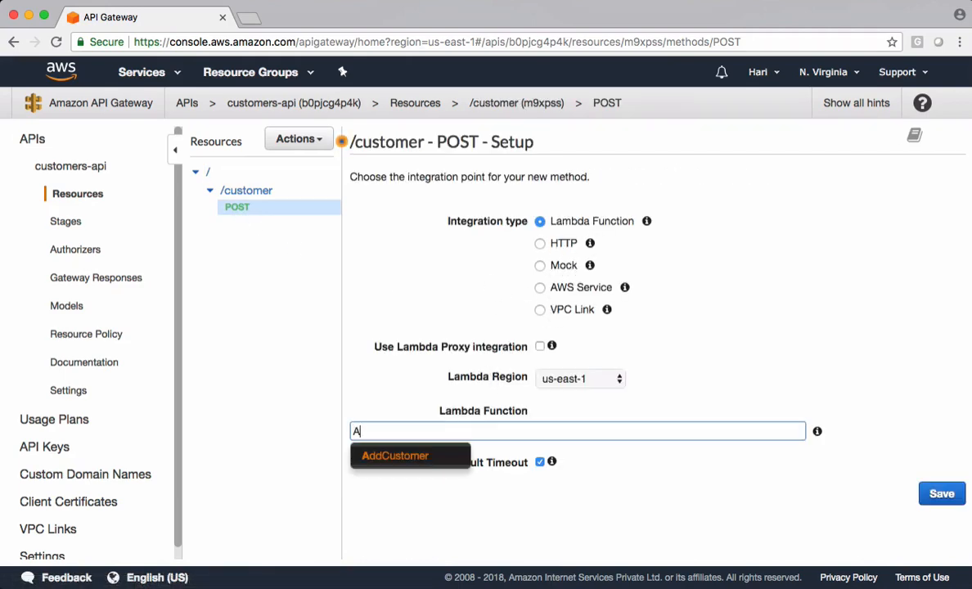
pyautogui.click(396, 455)
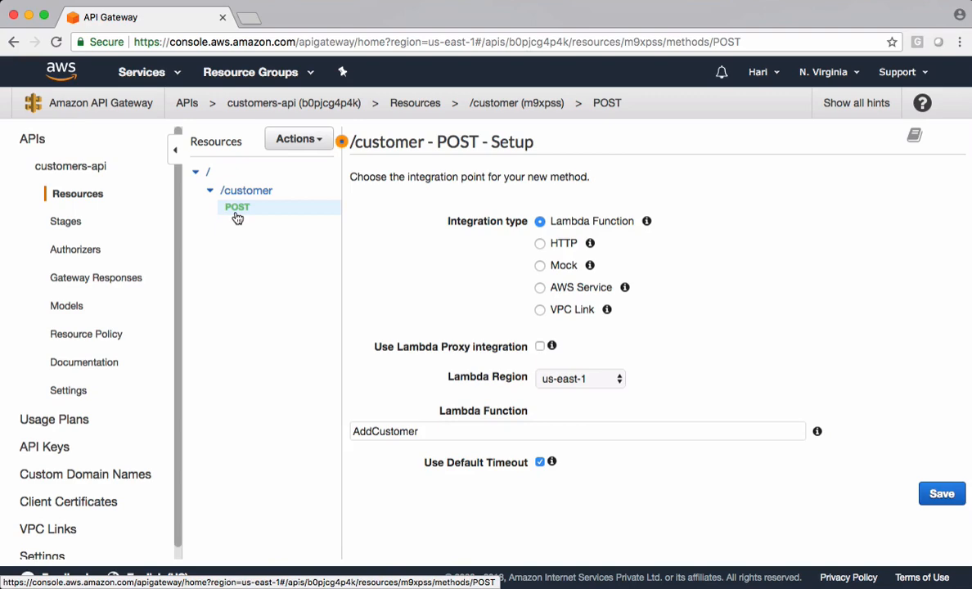
pyautogui.moveTo(514, 398)
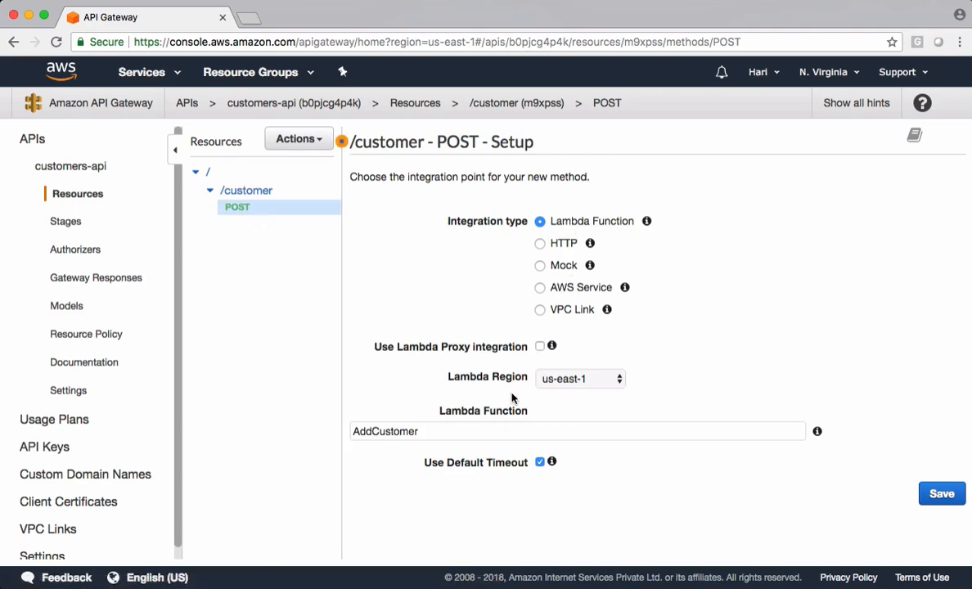
pyautogui.click(943, 494)
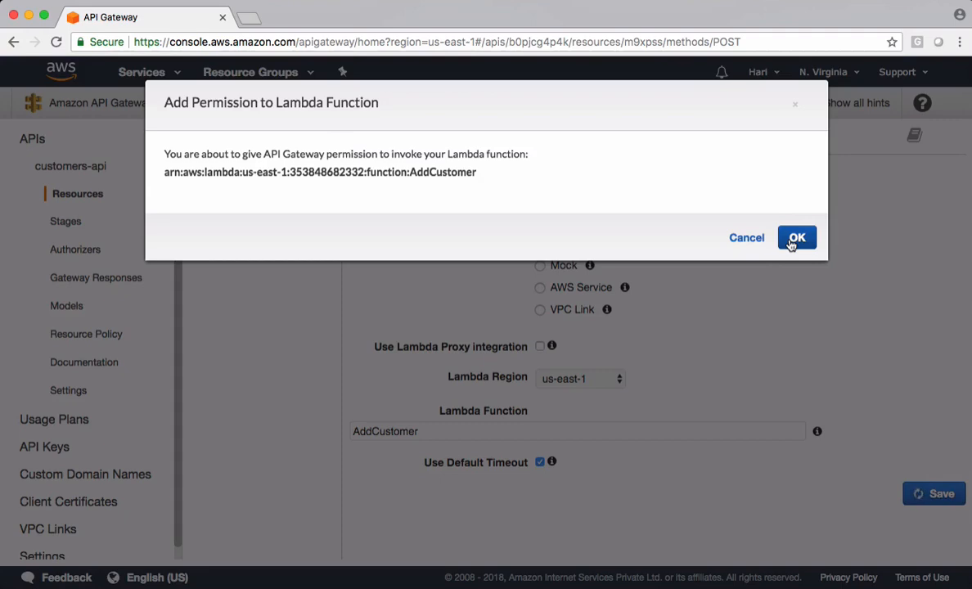
pyautogui.click(797, 237)
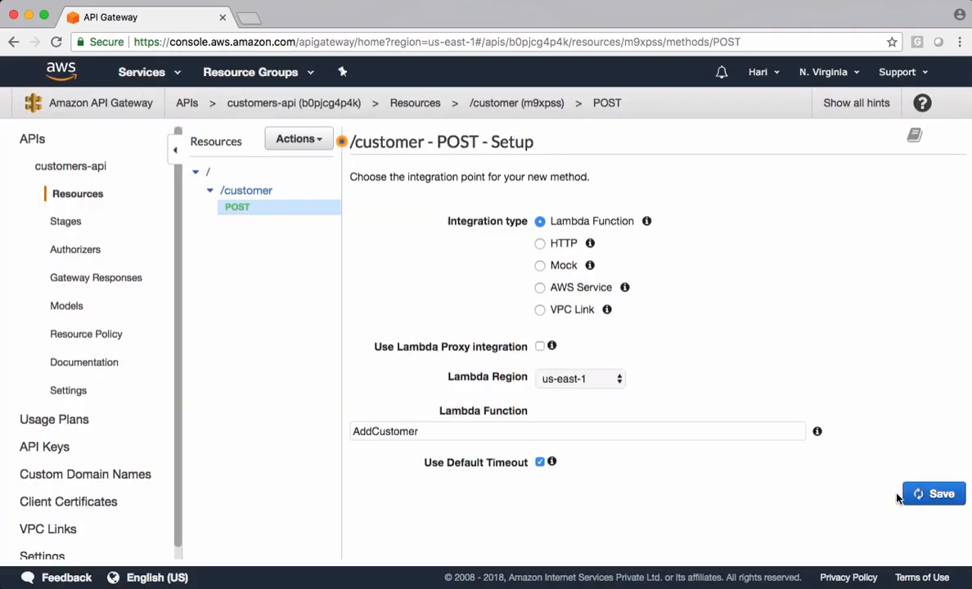
pyautogui.click(934, 494)
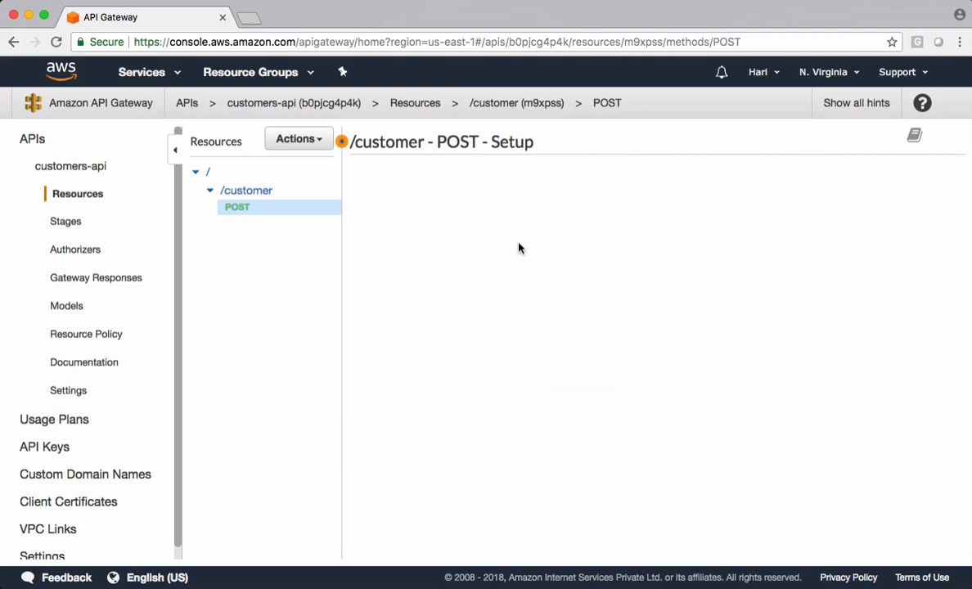
pyautogui.click(236, 206)
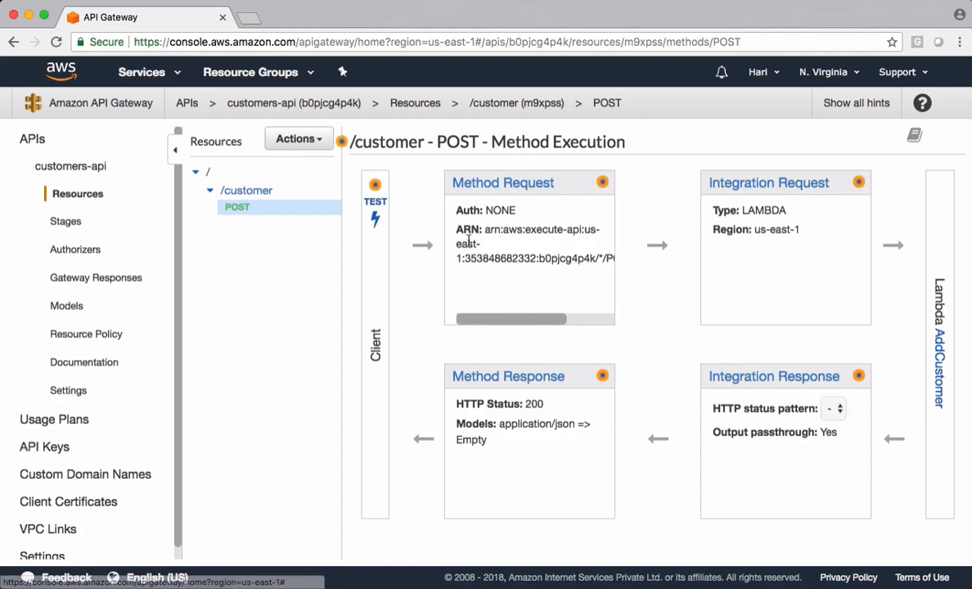
pyautogui.moveTo(638, 477)
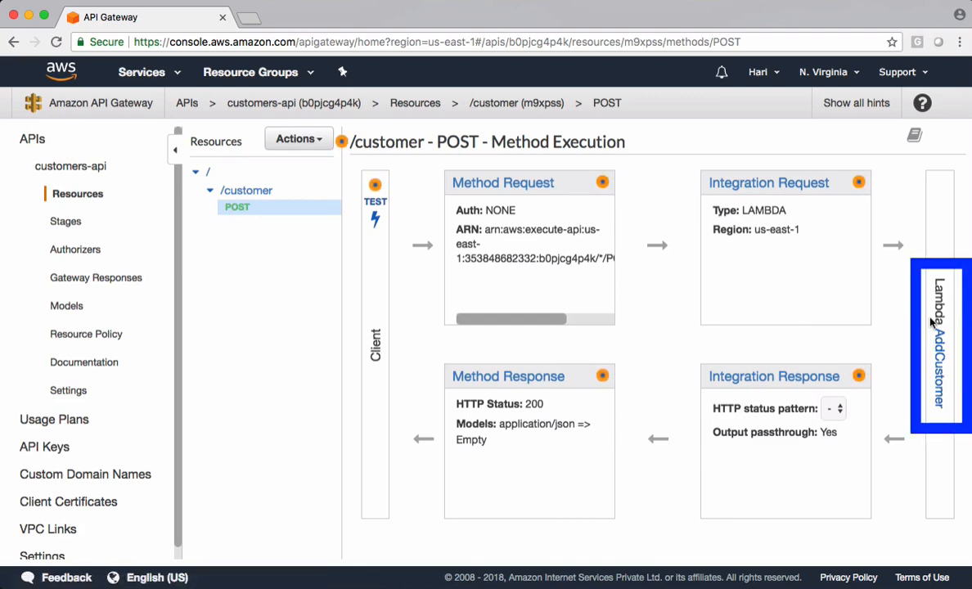
pyautogui.moveTo(406, 196)
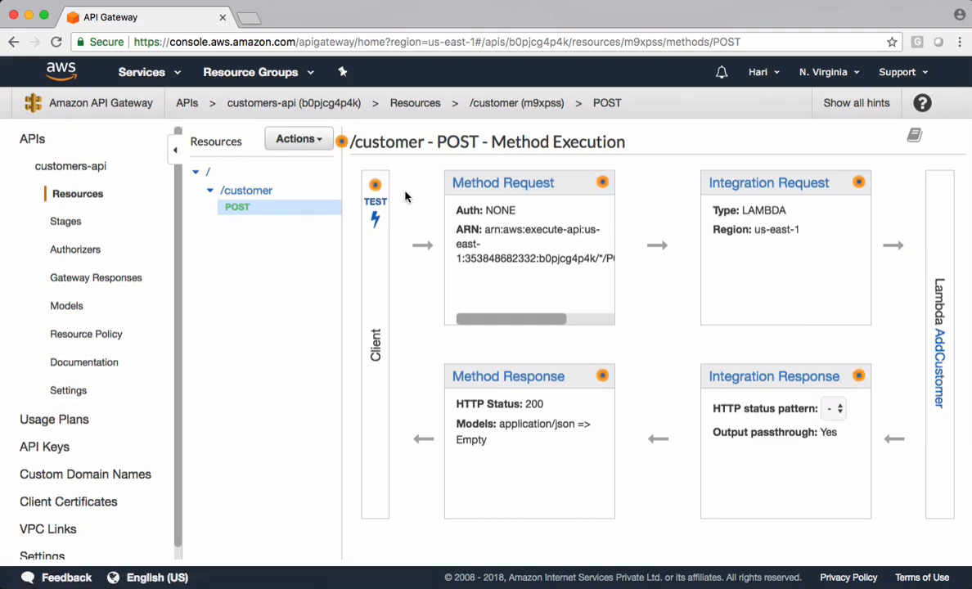
# Step: Review AddCustomer's inline code in a second Lambda tab, which still returns str(event)
pyautogui.click(141, 72)
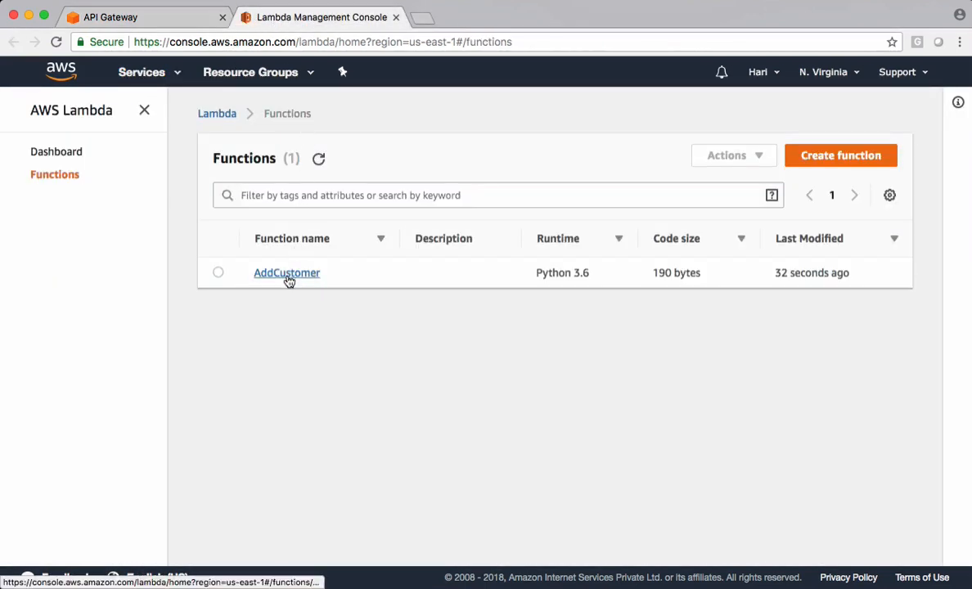
pyautogui.click(286, 272)
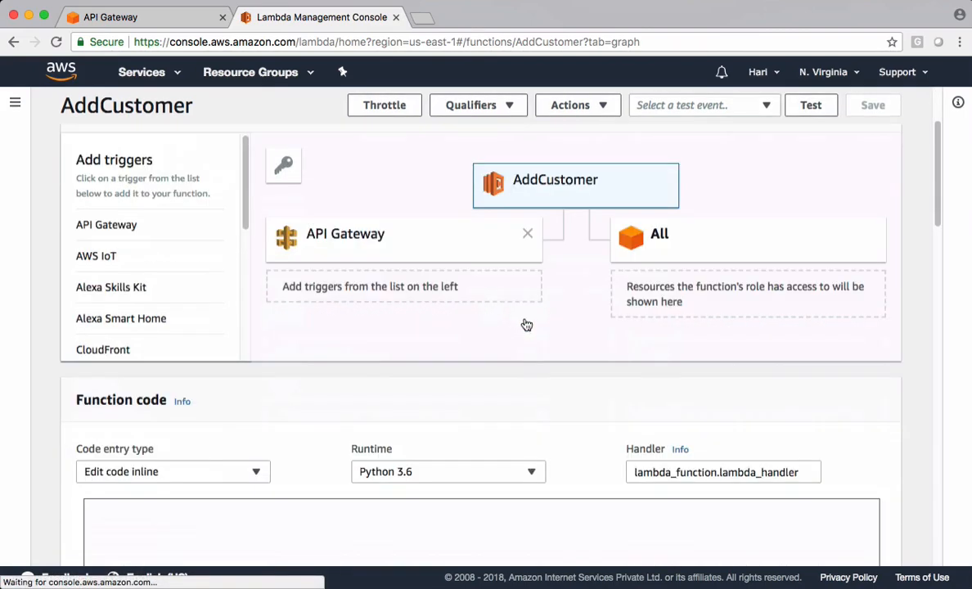
pyautogui.scroll(-3)
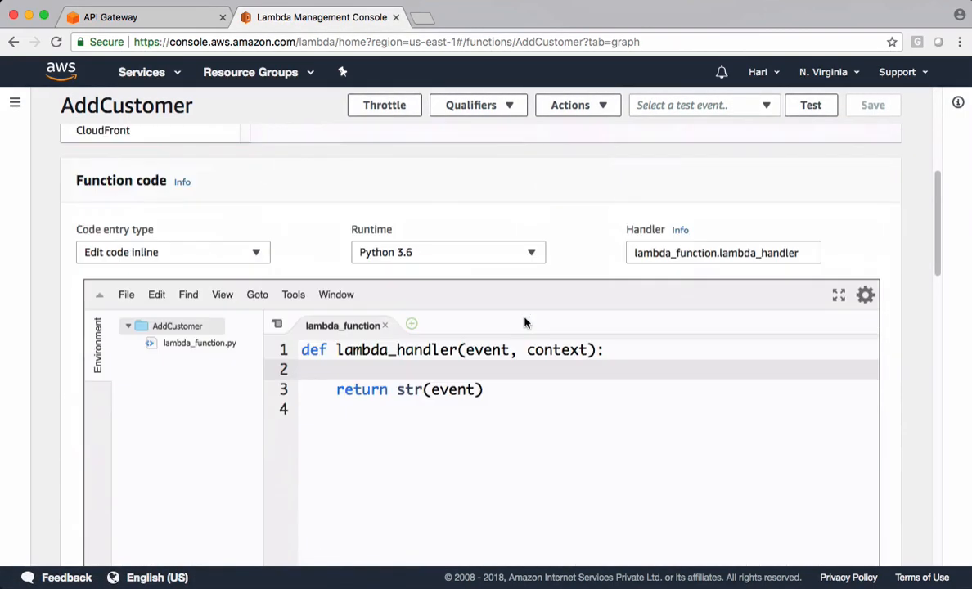
pyautogui.doubleClick(452, 390)
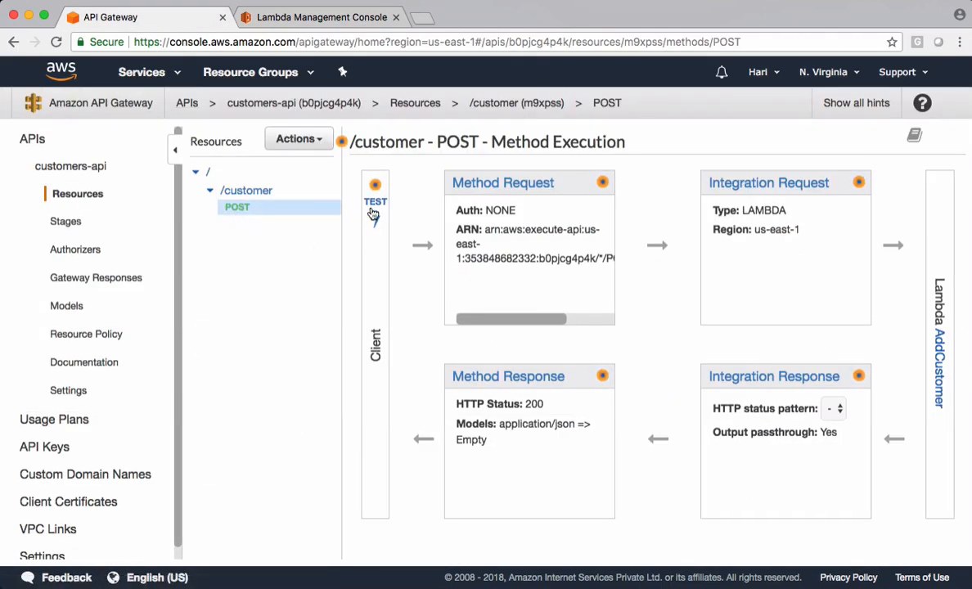
# Step: Write the POST test request body JSON: Customer_ID 1234, CUST_NAME "JAVA HOME", LOCATION "BANGLORE"
pyautogui.click(375, 200)
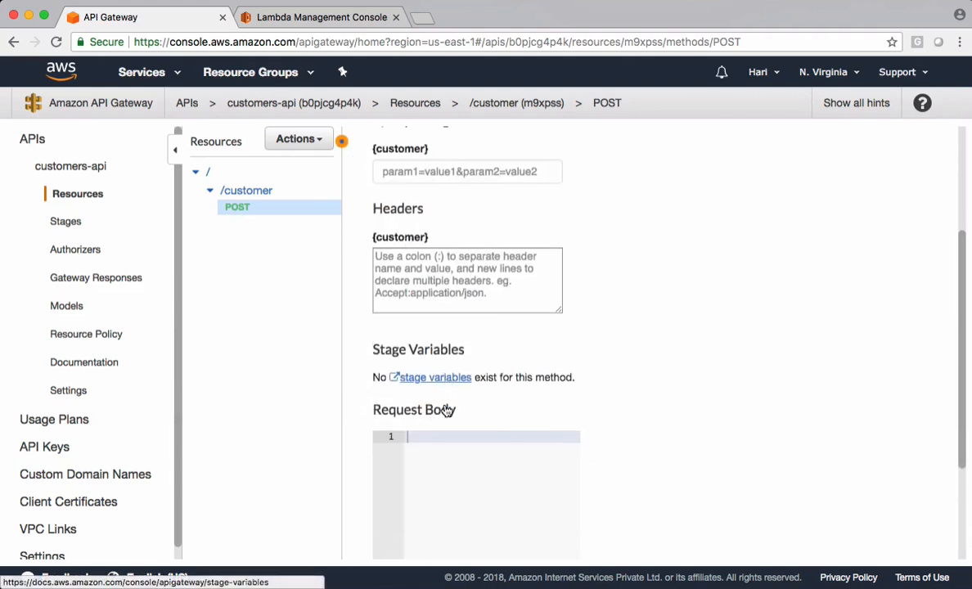
pyautogui.scroll(-3)
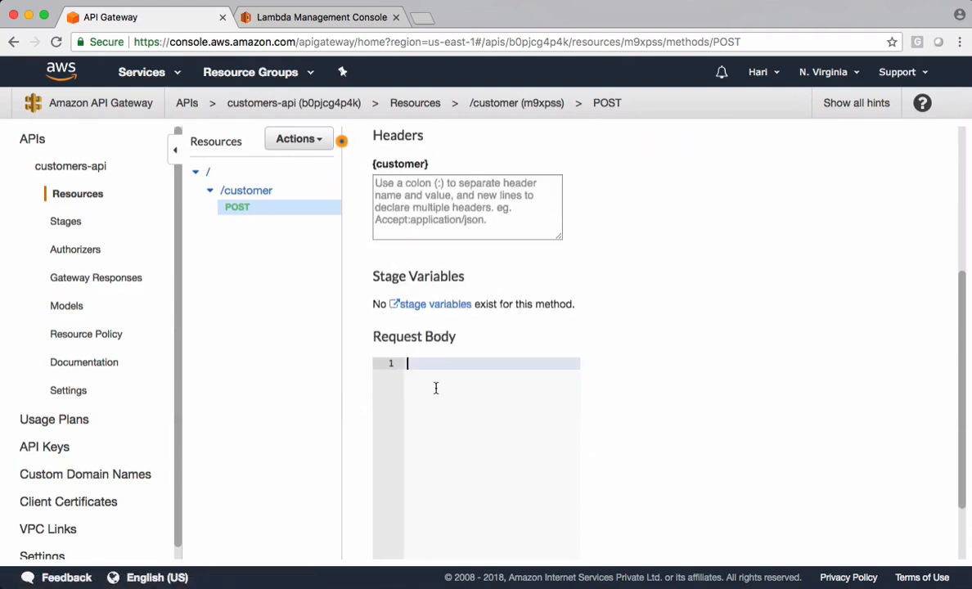
pyautogui.write('{')
pyautogui.write('"Cus')
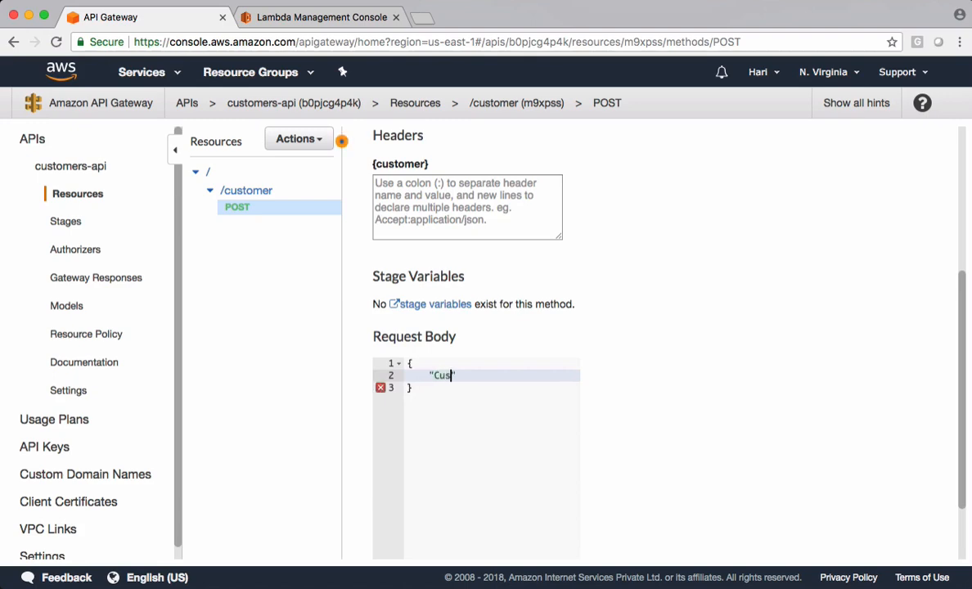
pyautogui.write('tomer_ID')
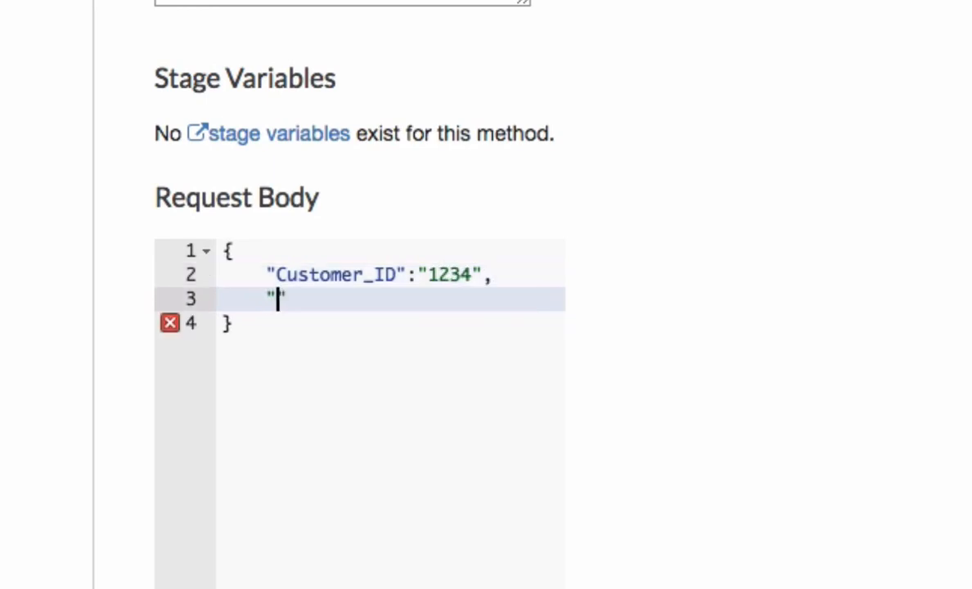
pyautogui.write('CUST_N')
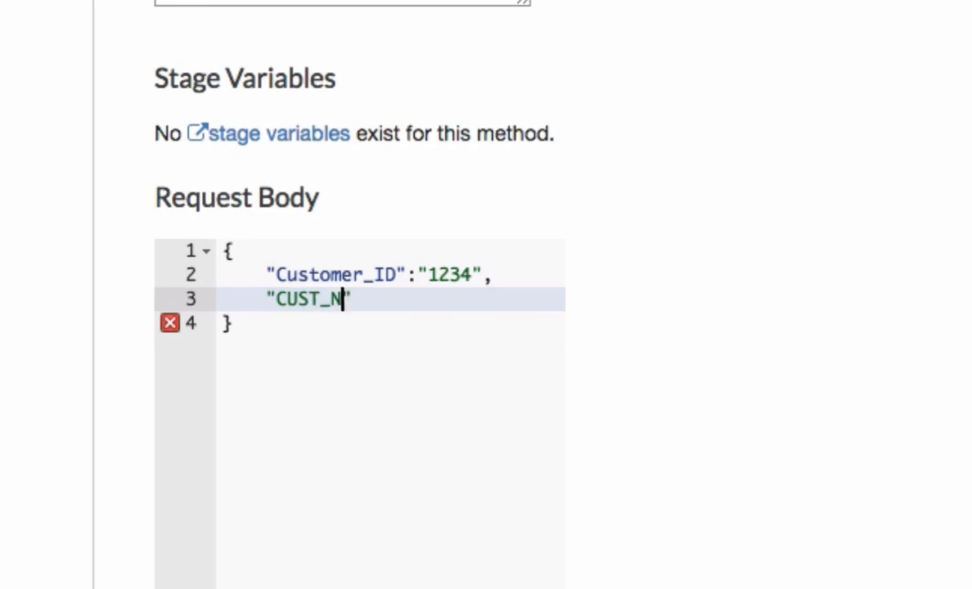
pyautogui.write('AME":')
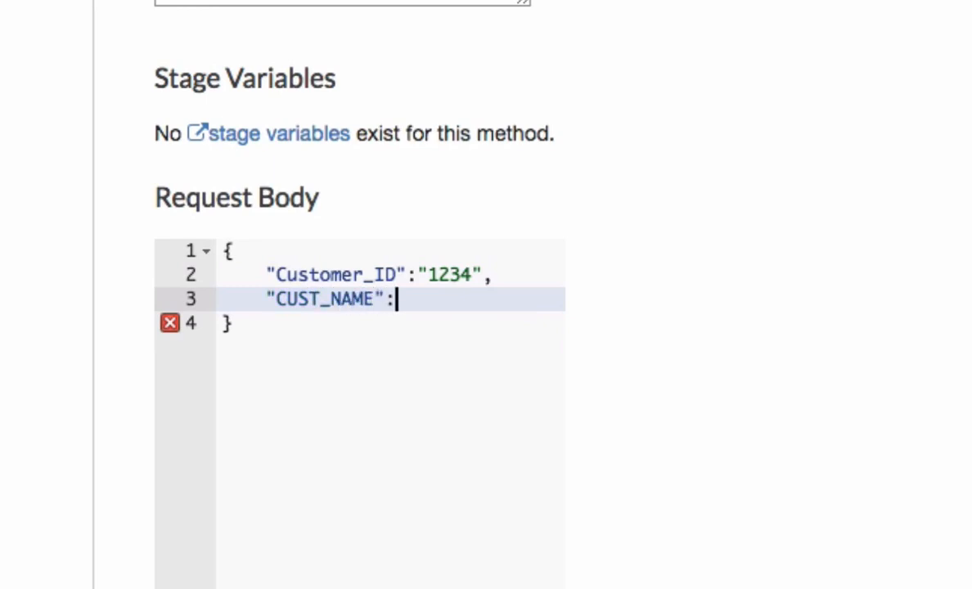
pyautogui.write('""')
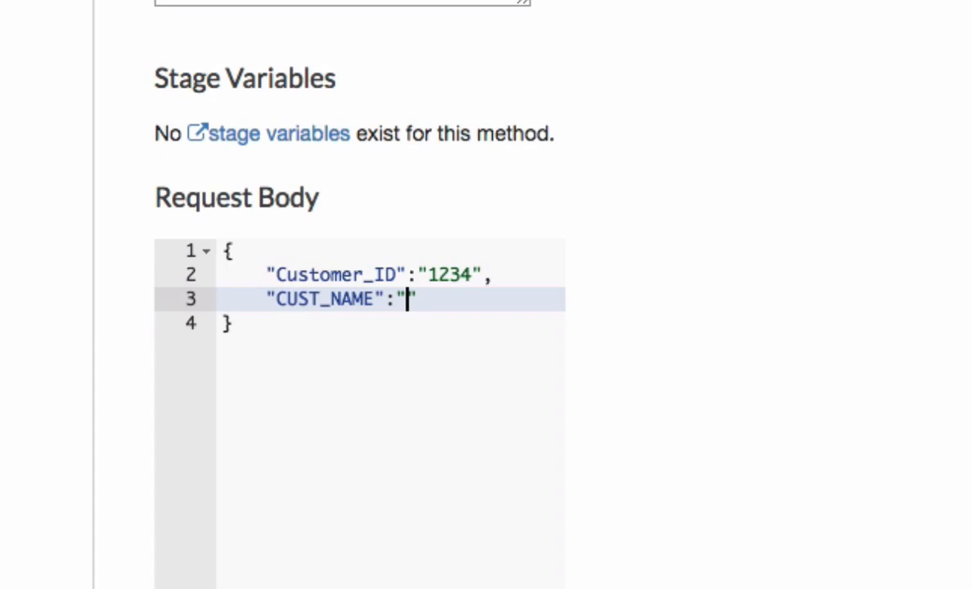
pyautogui.write('JAVA')
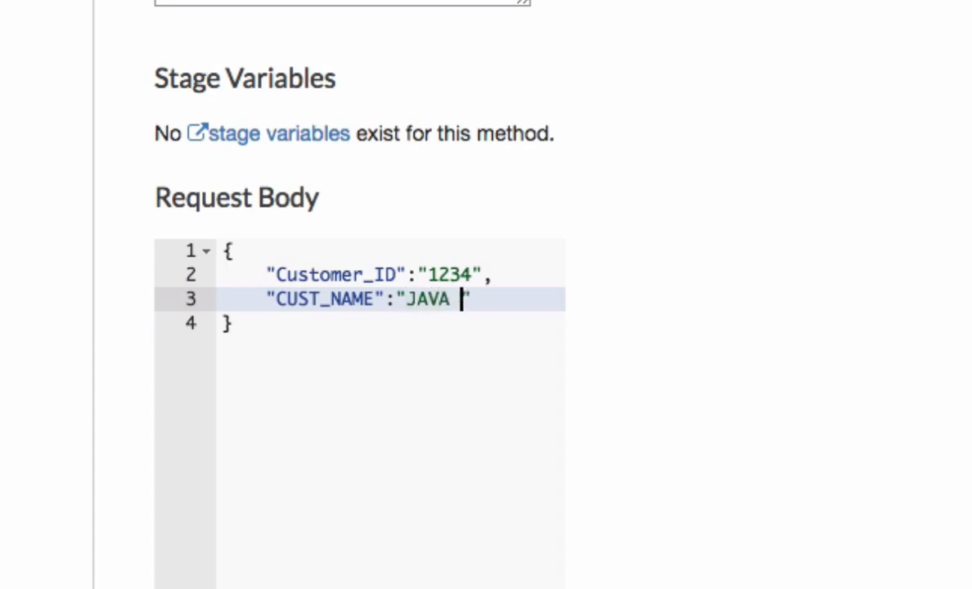
pyautogui.write('HOME",')
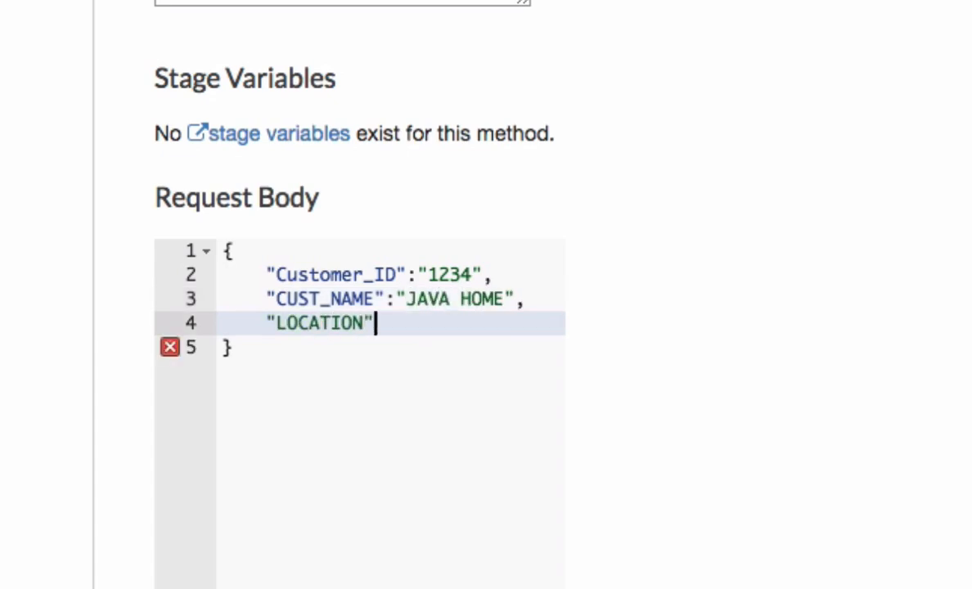
pyautogui.write(':"BA"')
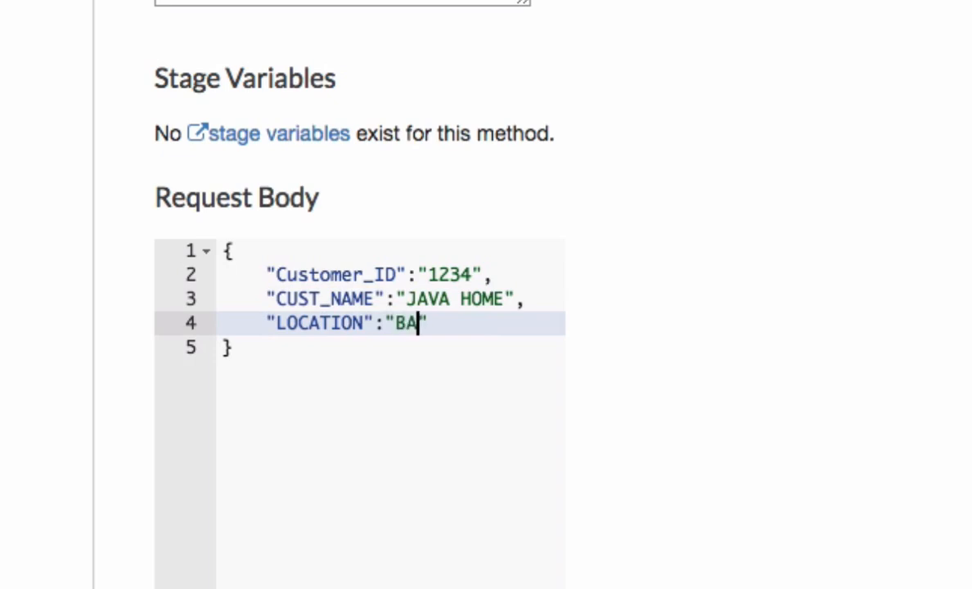
pyautogui.write('NGLORE')
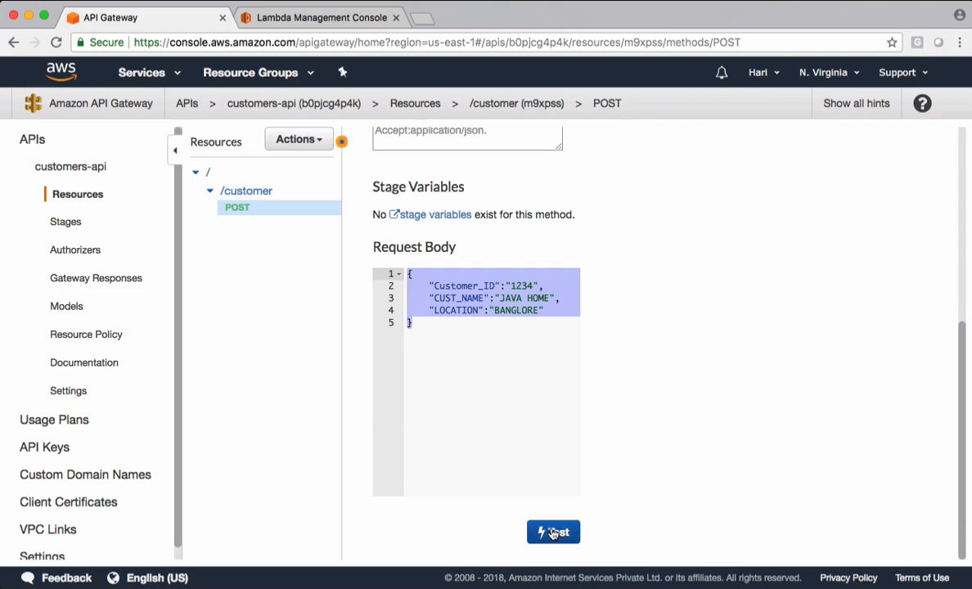
# Step: Run the POST test and check the response echoes customer 1234's body, then return to AddCustomer's code
pyautogui.click(553, 532)
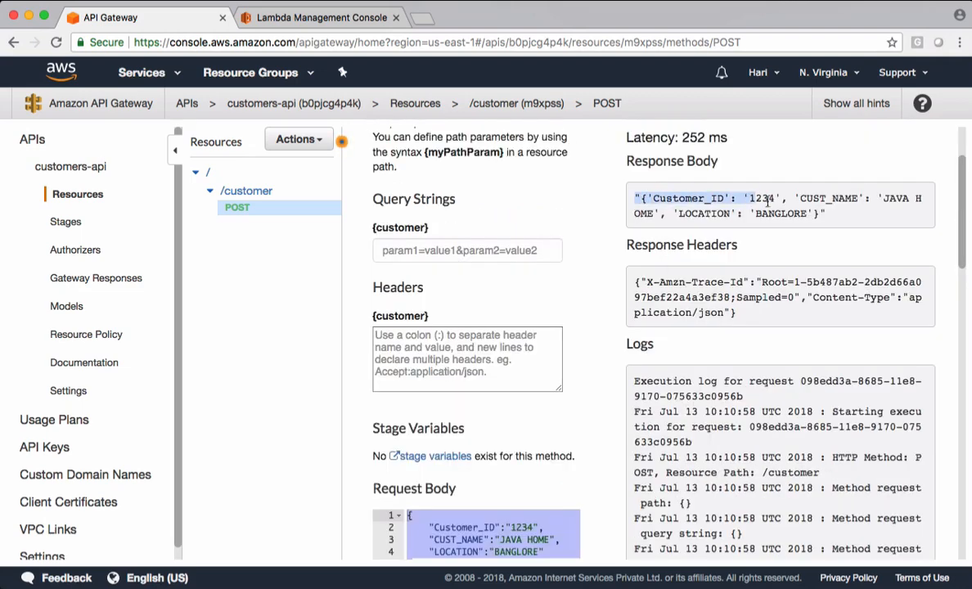
pyautogui.scroll(-3)
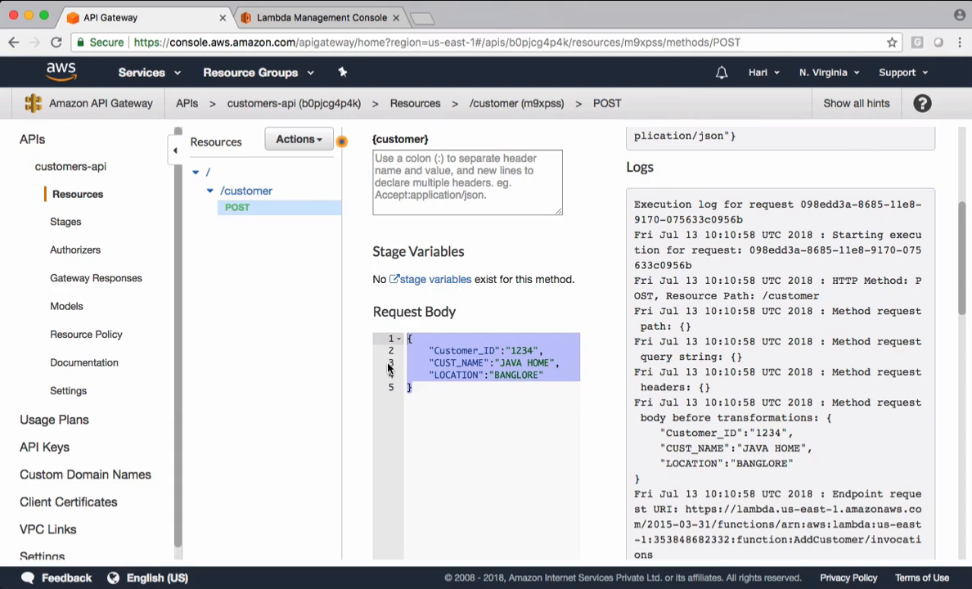
pyautogui.click(315, 17)
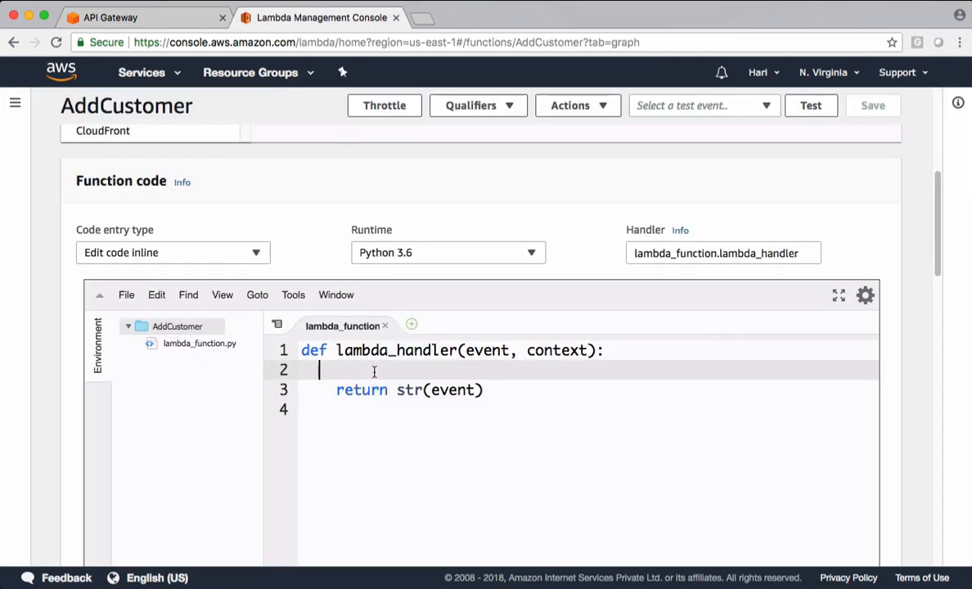
# Step: Add an 'import boto3' line at the top of AddCustomer's code in the full-screen editor
pyautogui.click(838, 295)
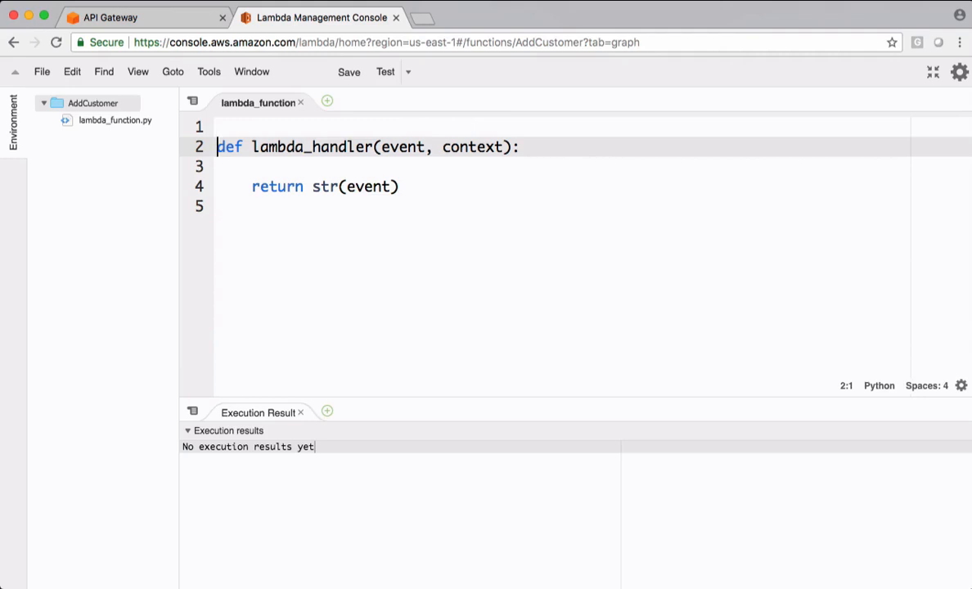
pyautogui.write('import boto3')
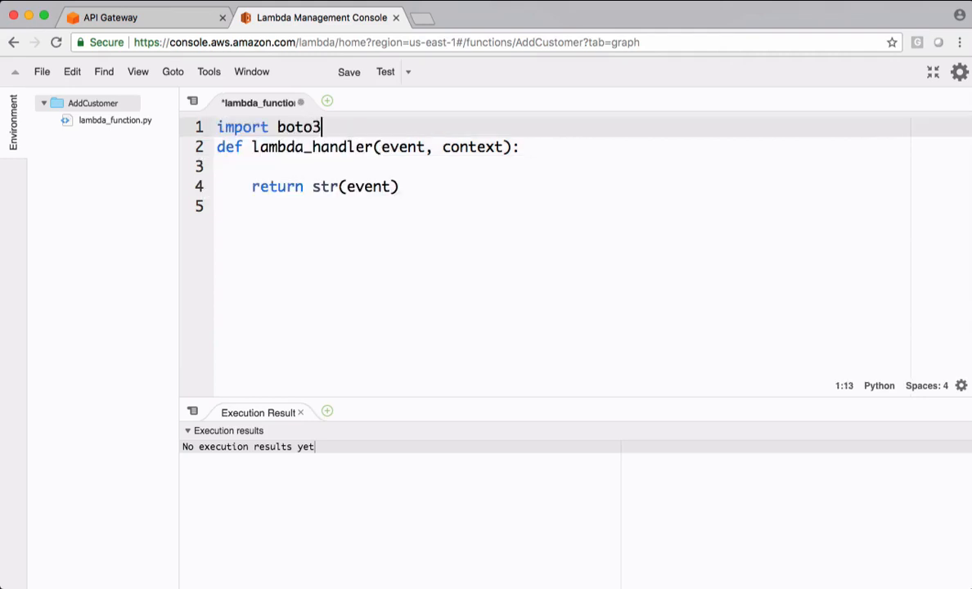
pyautogui.press('Enter')
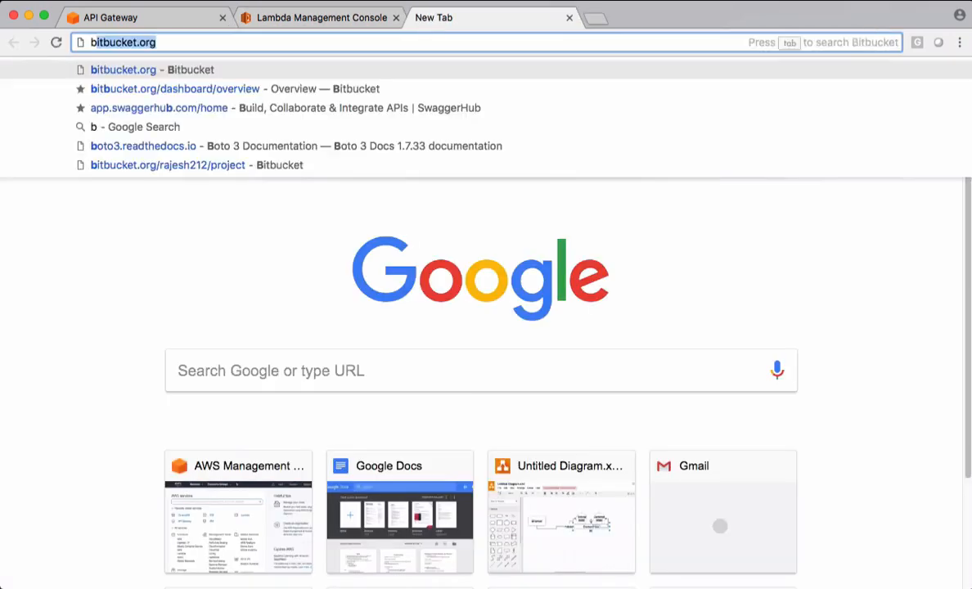
# Step: Search Google for 'boto3 dynamodb' and jump to the Table resource section of the Boto 3 DynamoDB docs
pyautogui.write('boto3 dynamodb')
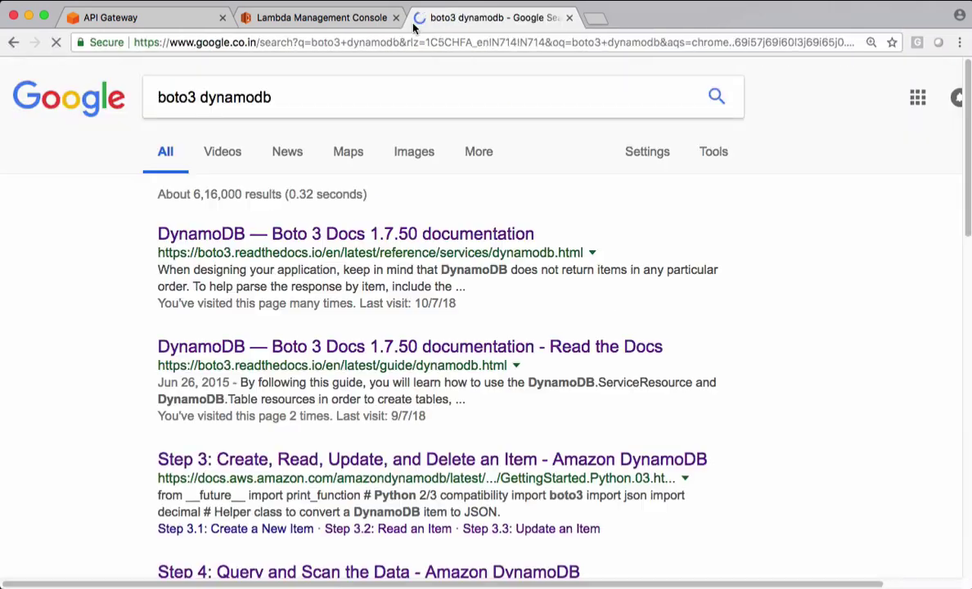
pyautogui.click(345, 234)
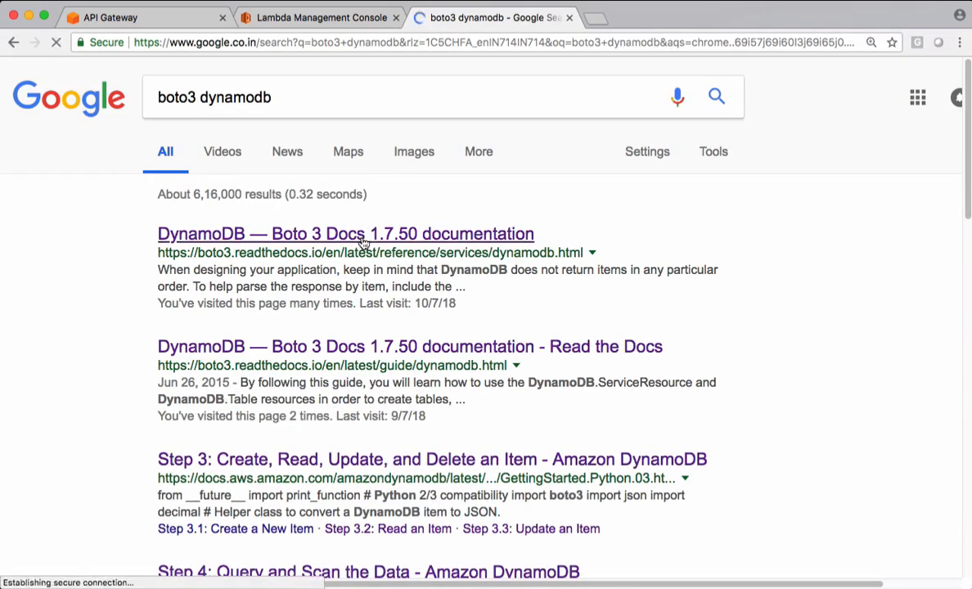
pyautogui.click(362, 234)
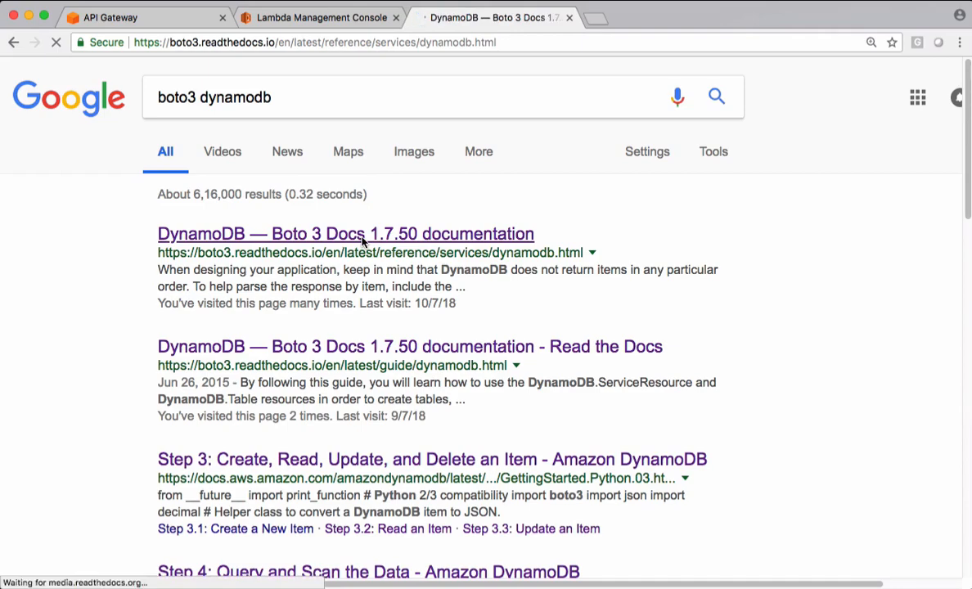
pyautogui.click(343, 233)
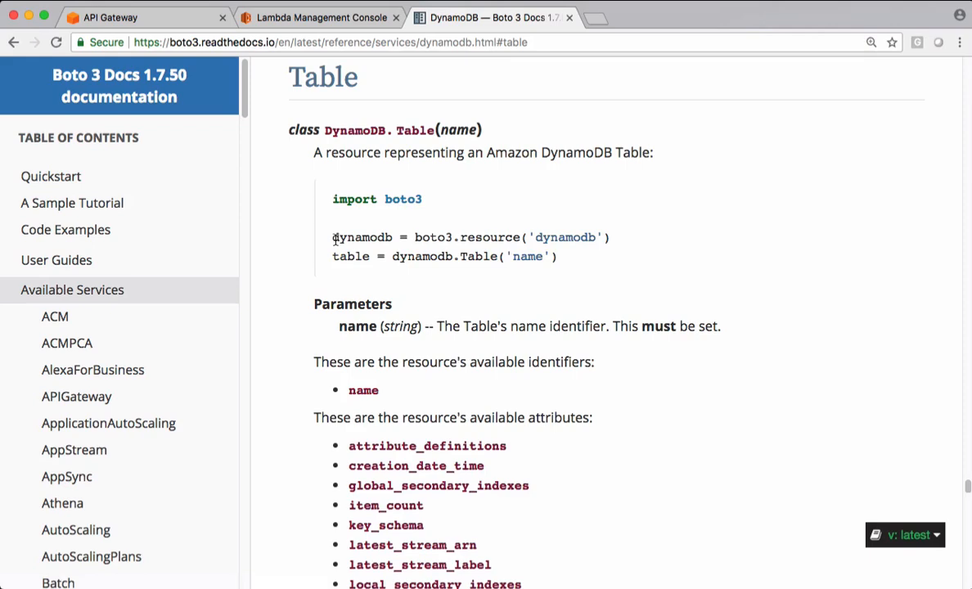
pyautogui.click(311, 17)
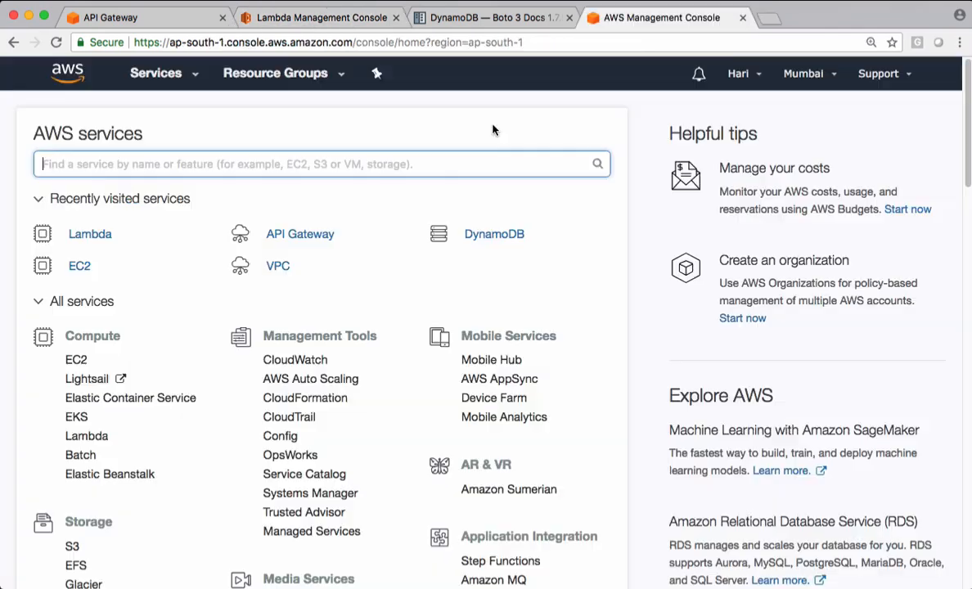
pyautogui.moveTo(452, 257)
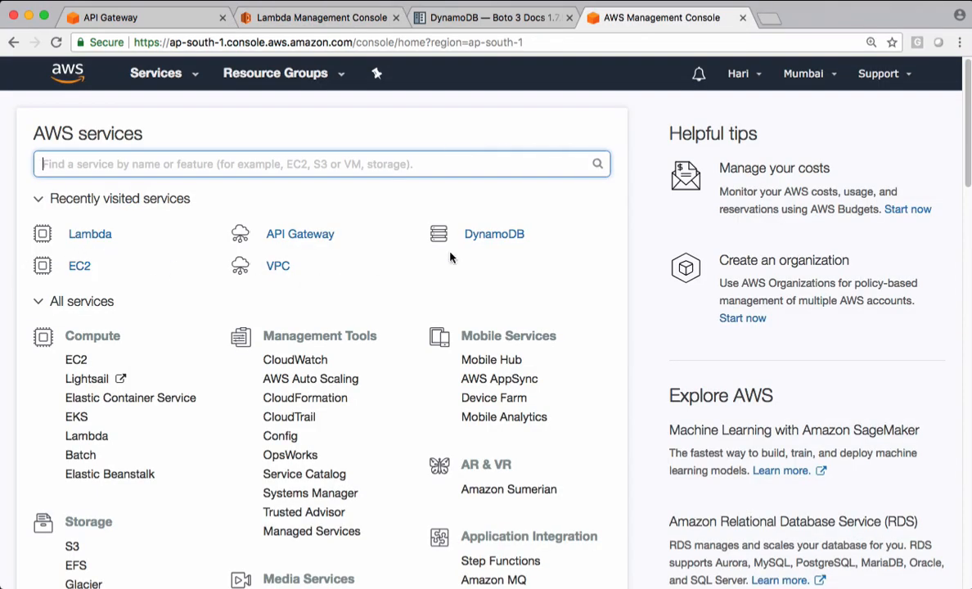
# Step: Confirm the DynamoDB table is CUSTOMERS and set the Lambda code's boto3 Table resource name to CUSTOMERS
pyautogui.click(494, 232)
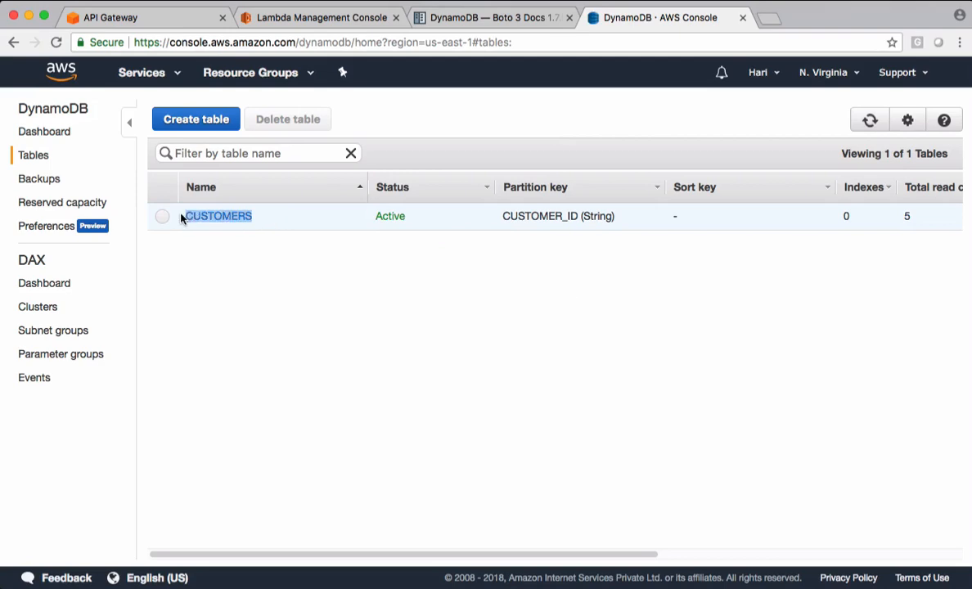
pyautogui.click(217, 216)
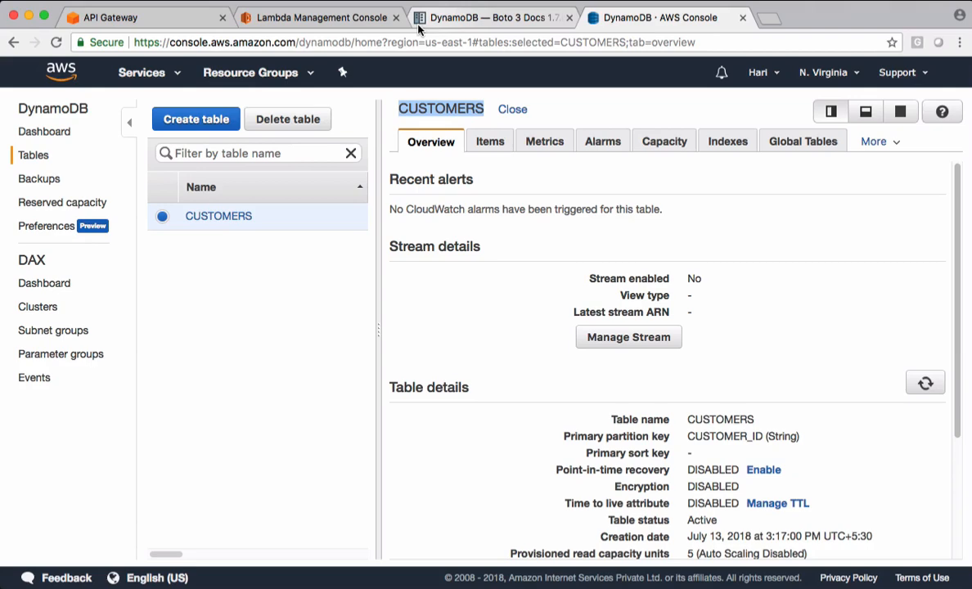
pyautogui.click(315, 17)
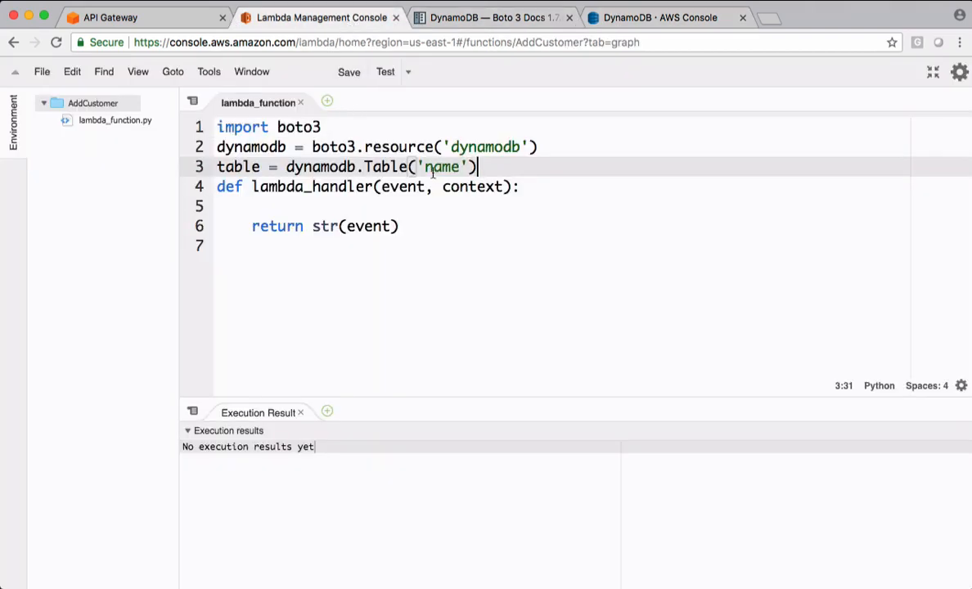
pyautogui.write('CUSTOMERS')
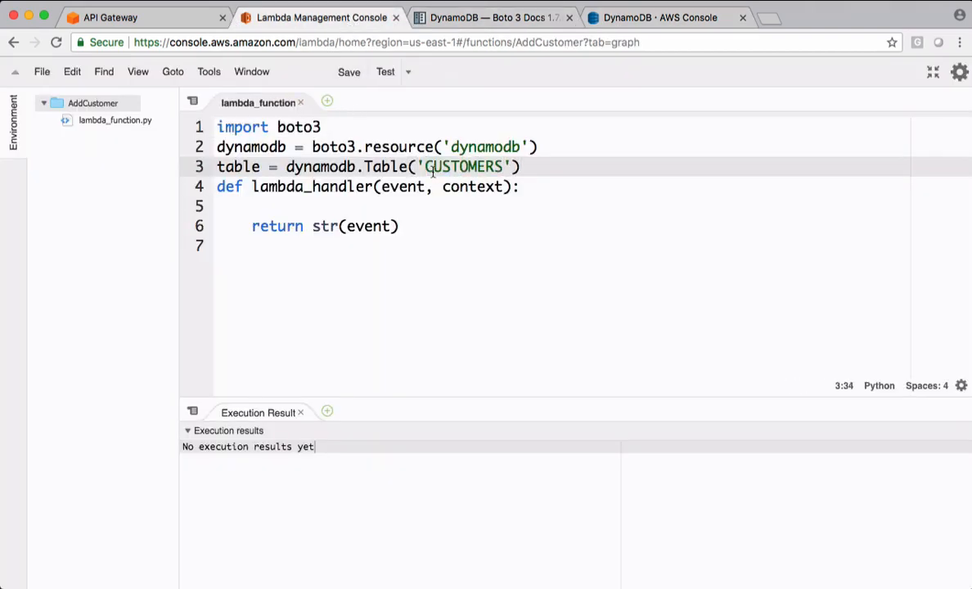
# Step: Find put_item's request syntax in the Boto 3 Table docs and select the table.put_item call
pyautogui.click(487, 16)
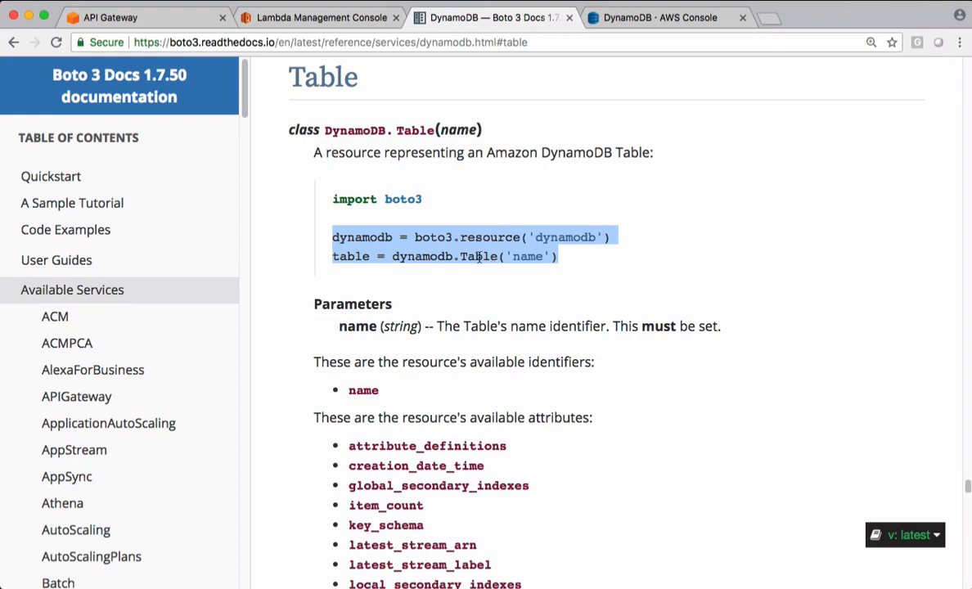
pyautogui.scroll(-3)
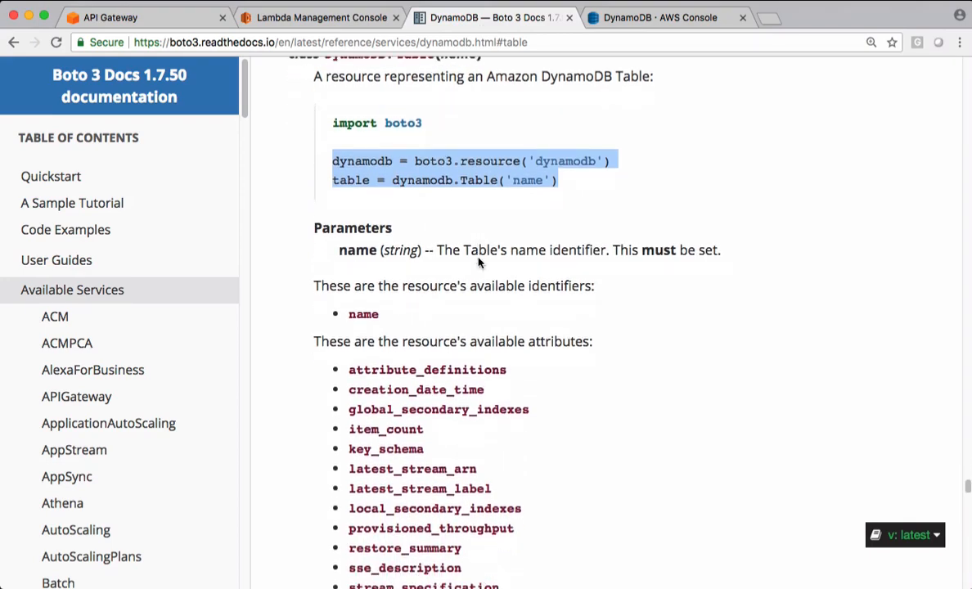
pyautogui.scroll(-3)
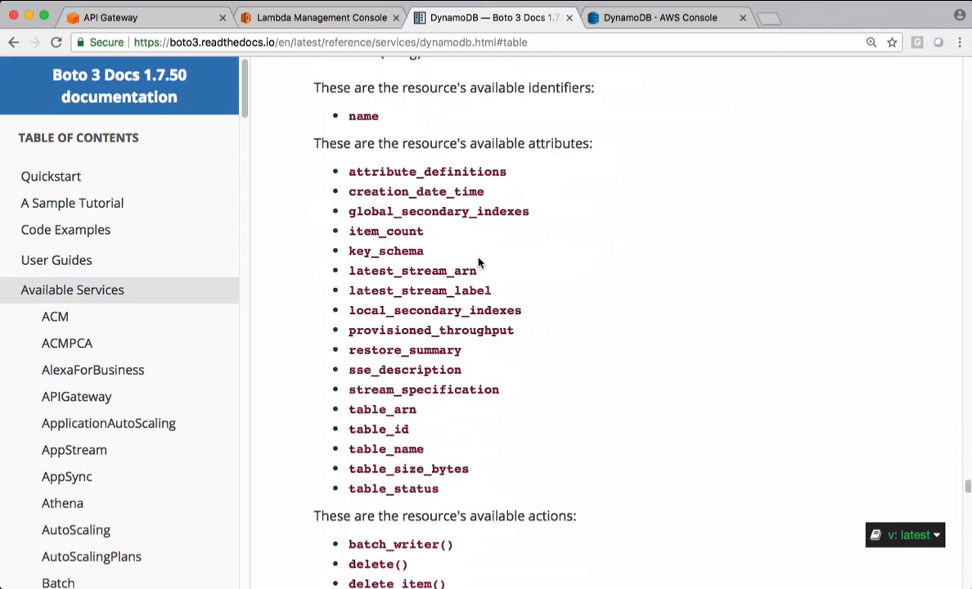
pyautogui.scroll(-3)
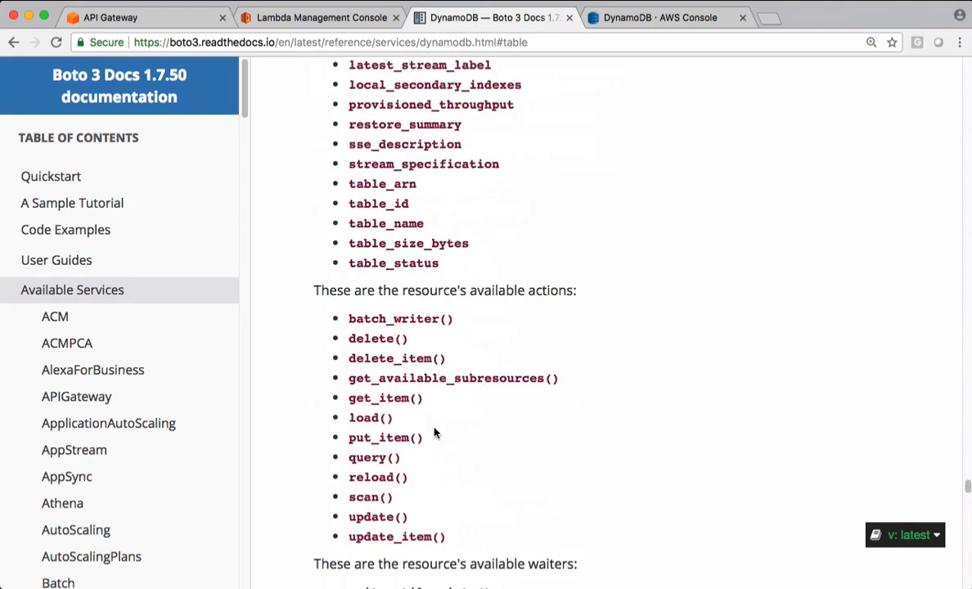
pyautogui.click(381, 439)
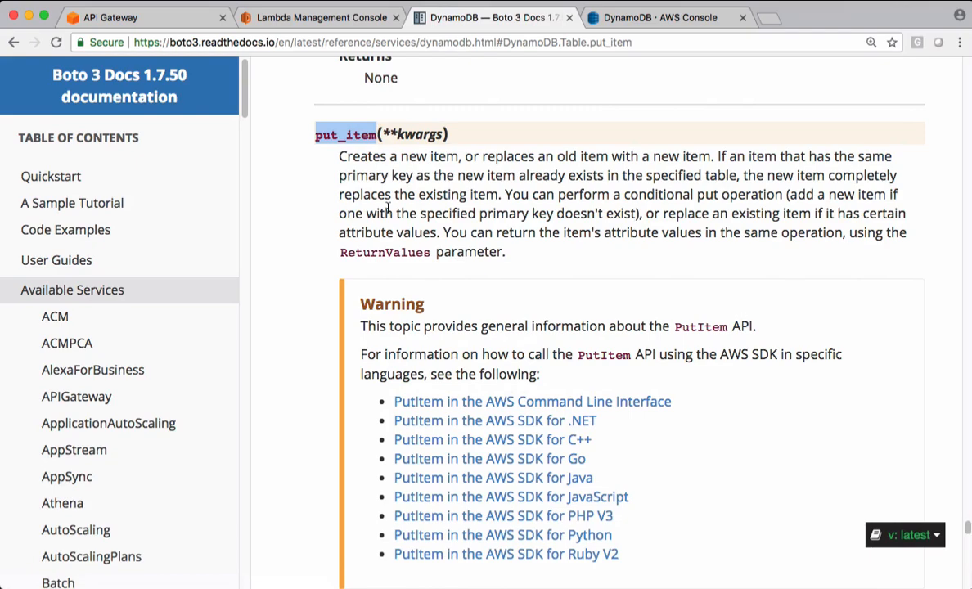
pyautogui.scroll(-3)
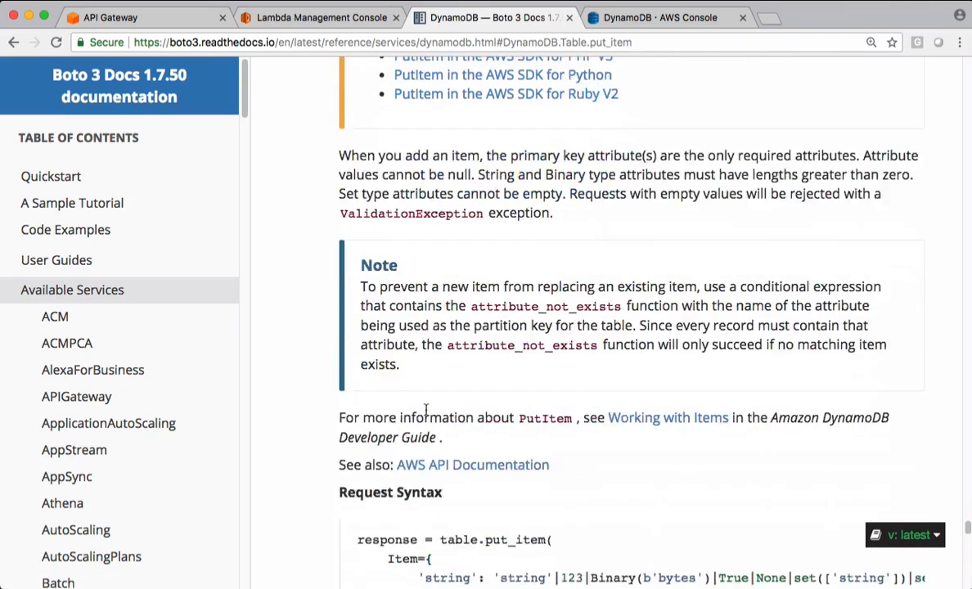
pyautogui.scroll(-3)
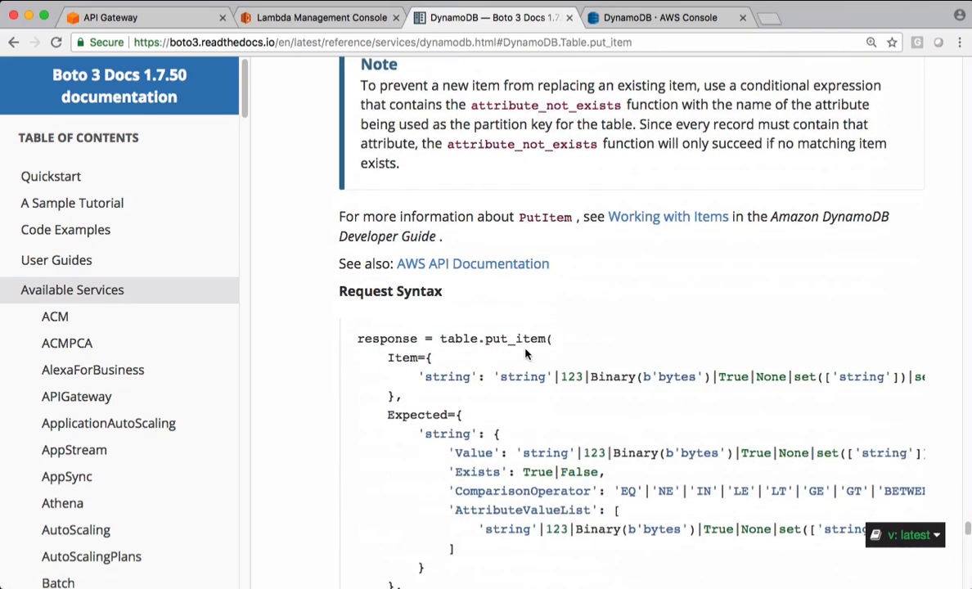
pyautogui.doubleClick(401, 357)
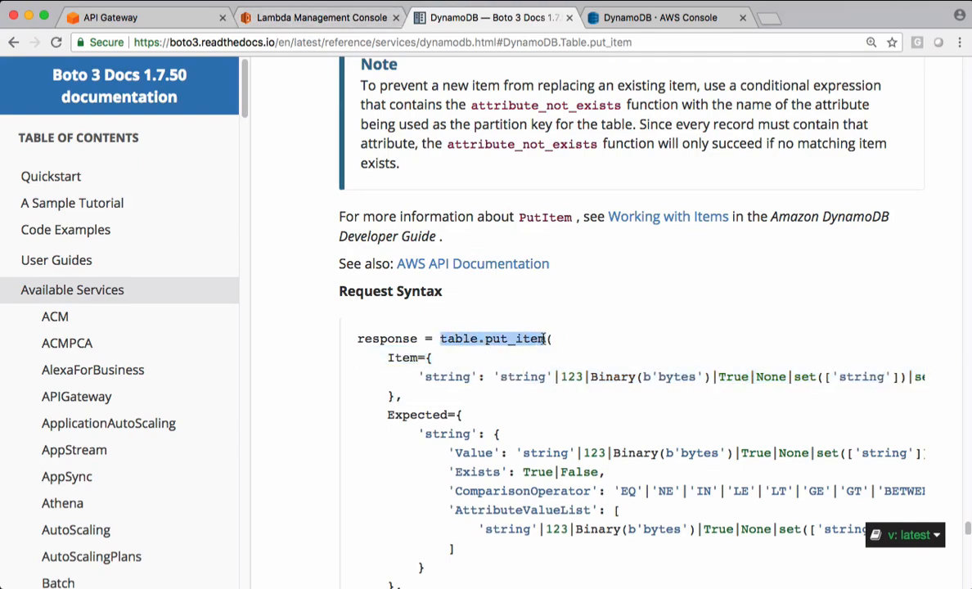
pyautogui.click(314, 17)
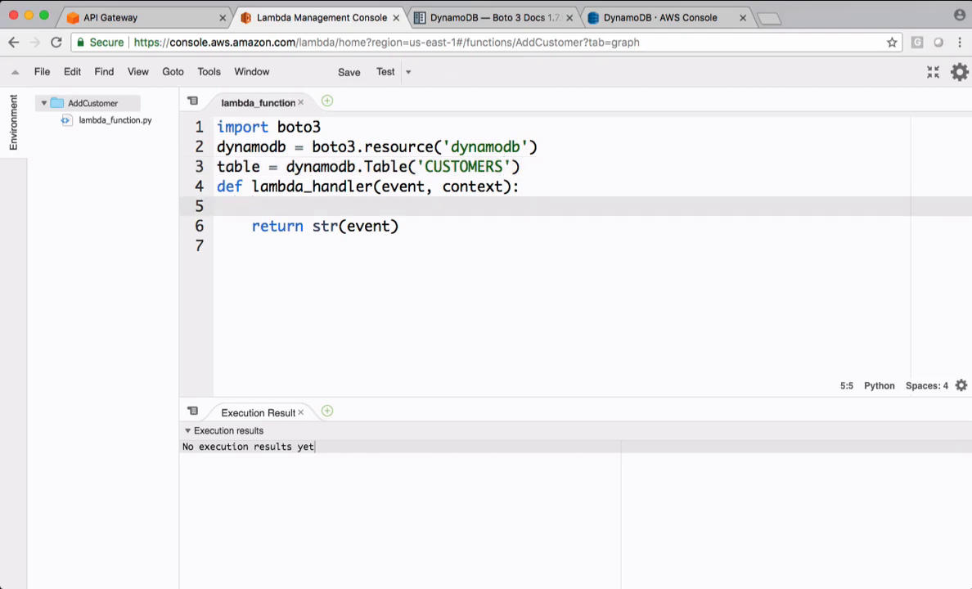
# Step: Add table.put_item(Item=event) to AddCustomer's handler
pyautogui.write('table.put_item()')
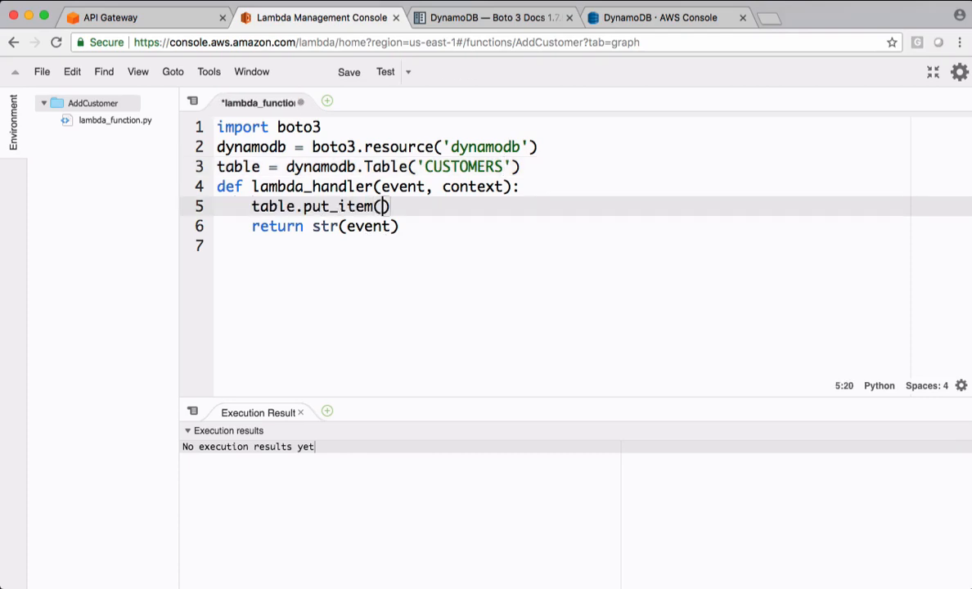
pyautogui.write('Item')
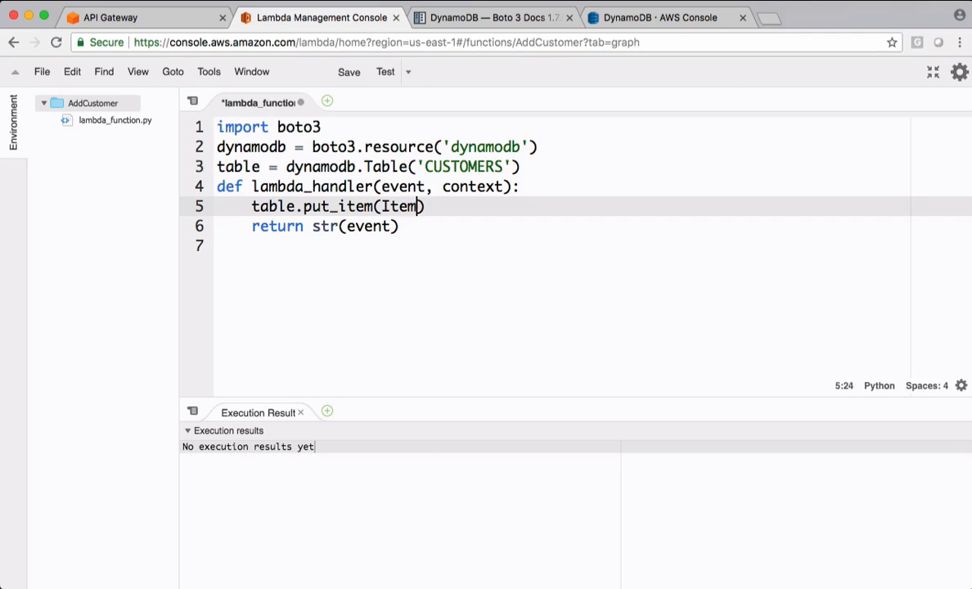
pyautogui.write('=event')
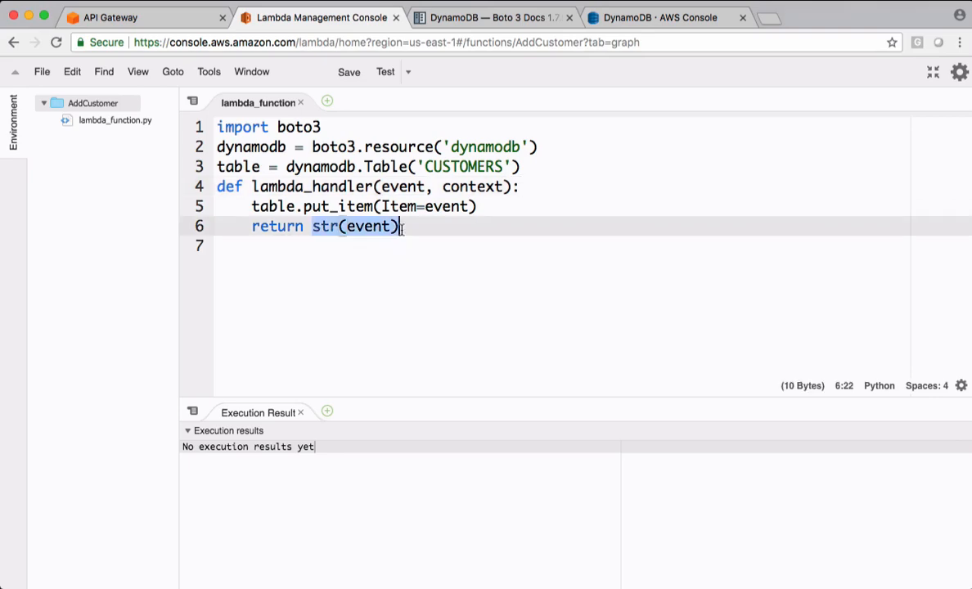
# Step: Return a dict with code 200 and message "Custmer Added Successfully", and save the function
pyautogui.write('{}')
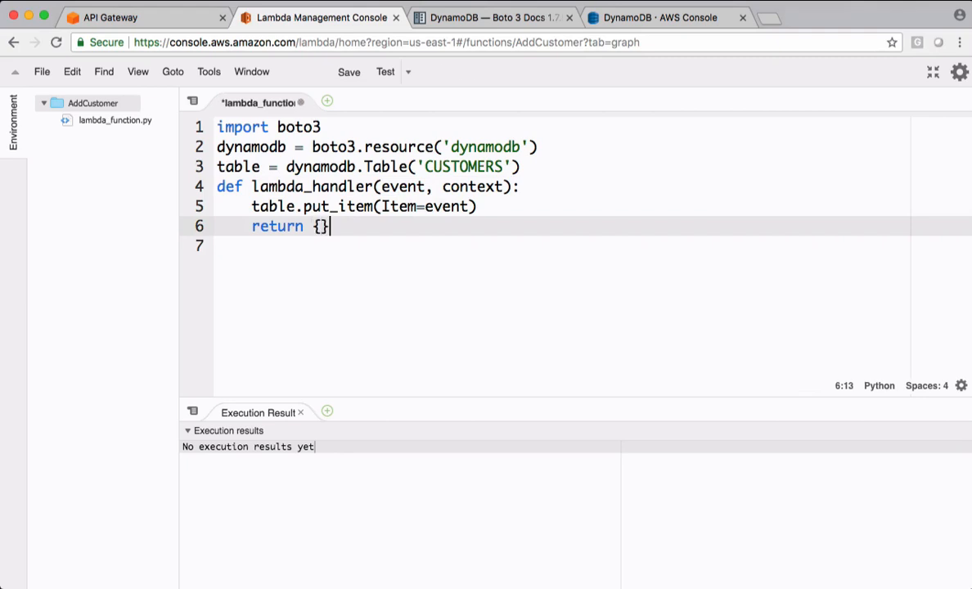
pyautogui.write('"')
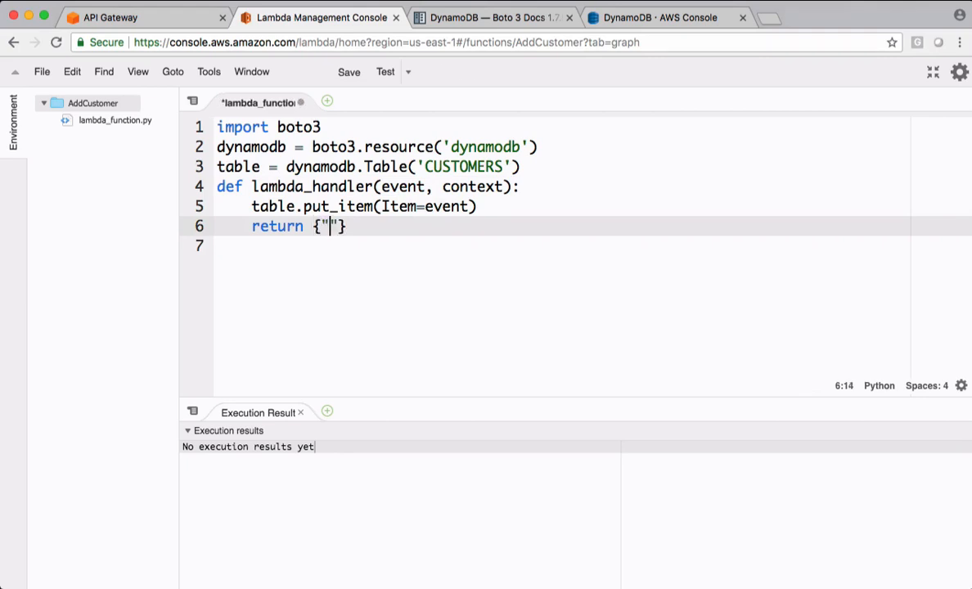
pyautogui.write('code')
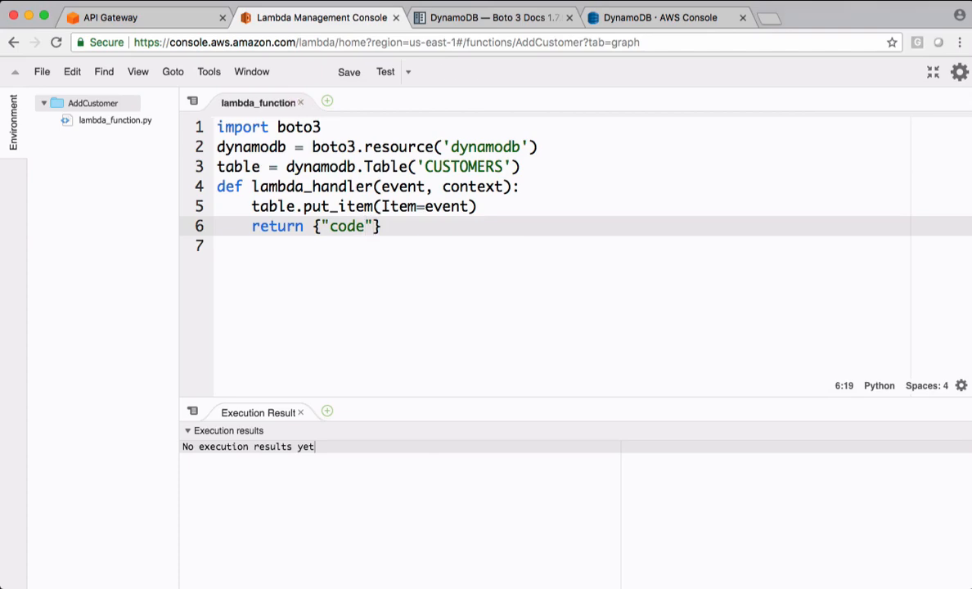
pyautogui.write(':200')
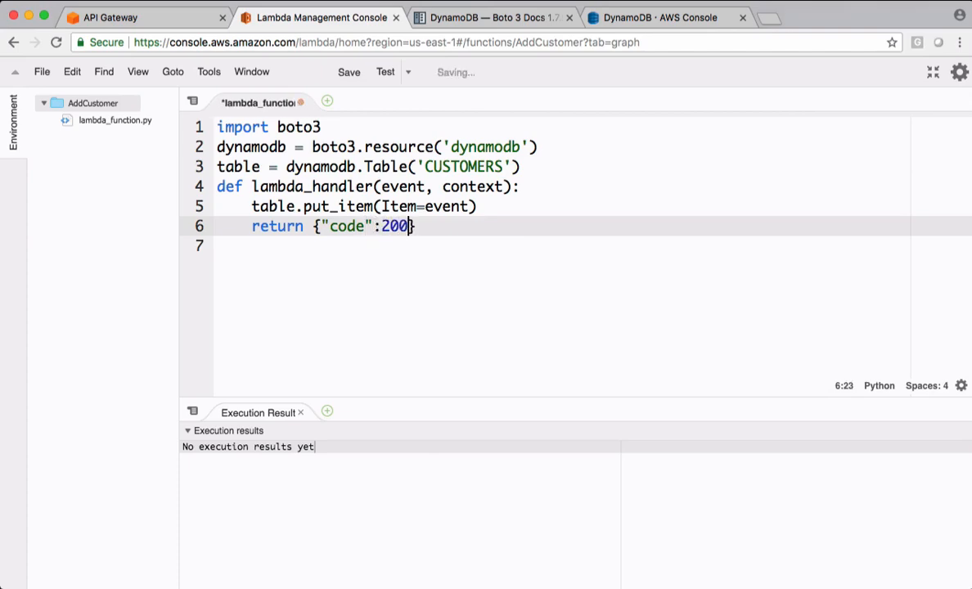
pyautogui.write(', "message":')
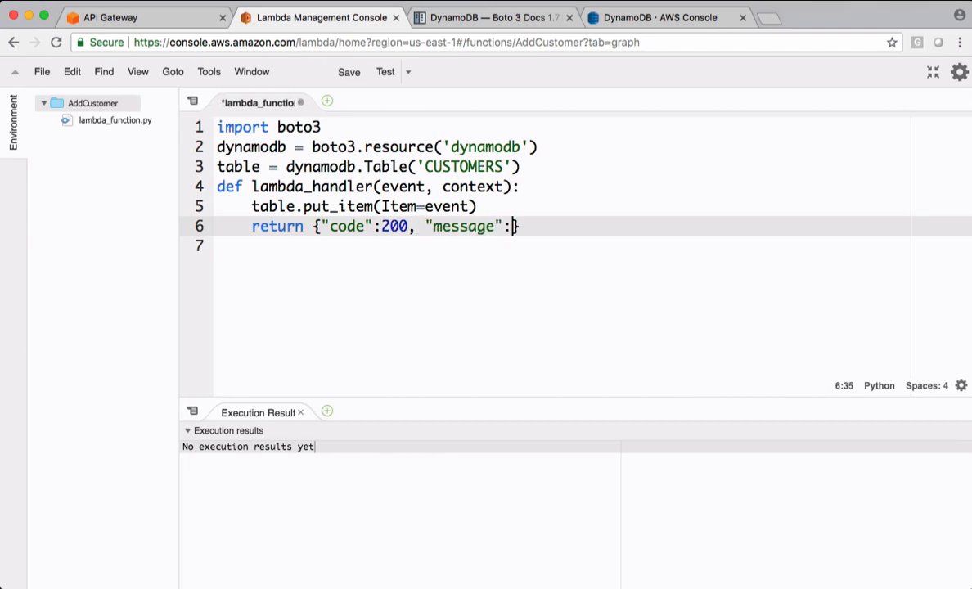
pyautogui.write('""')
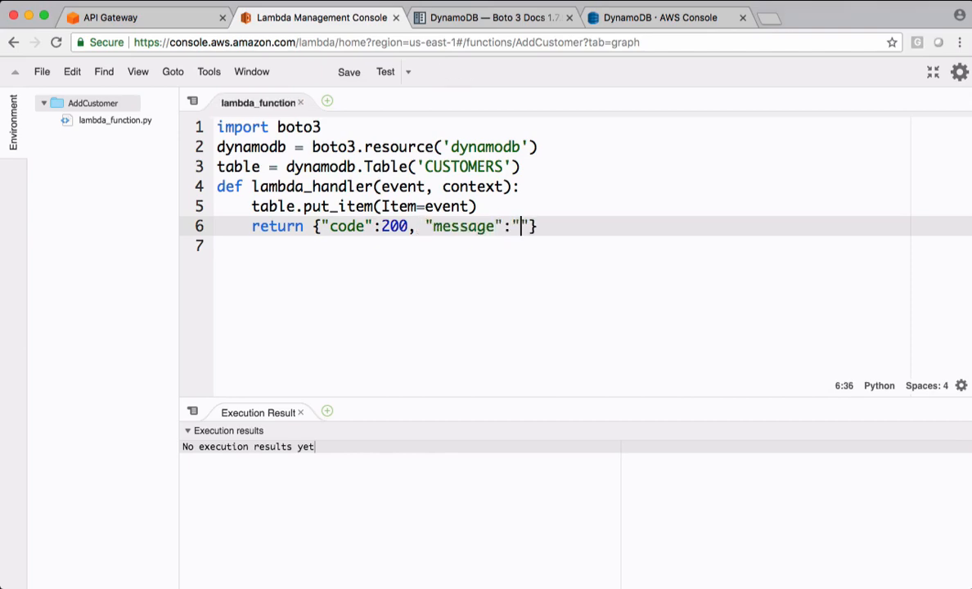
pyautogui.write('Custmer Added Successfully')
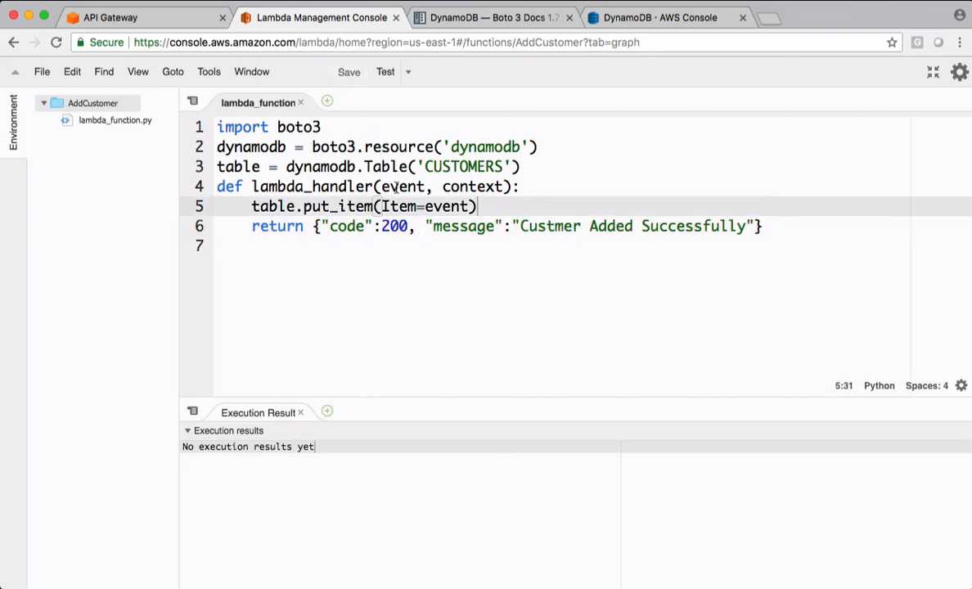
pyautogui.click(363, 72)
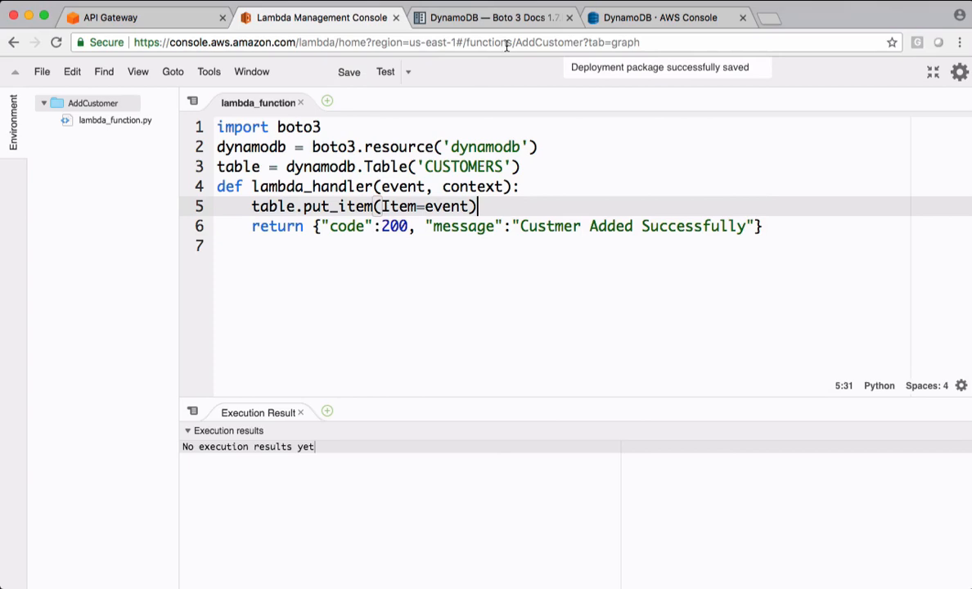
# Step: Check the CUSTOMERS table's Items view still holds zero items and grab the CUSTOMER_ID key name
pyautogui.click(668, 16)
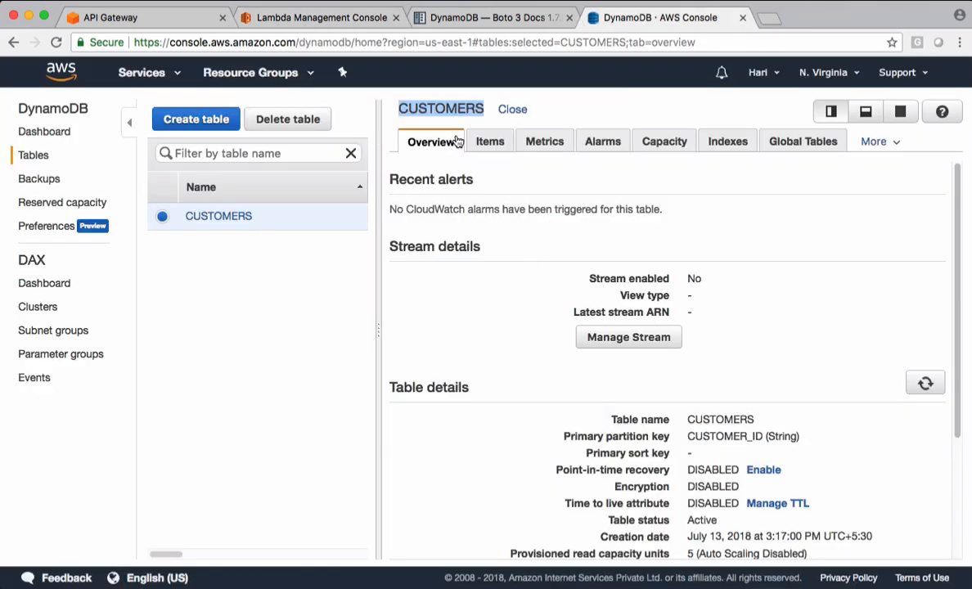
pyautogui.click(489, 141)
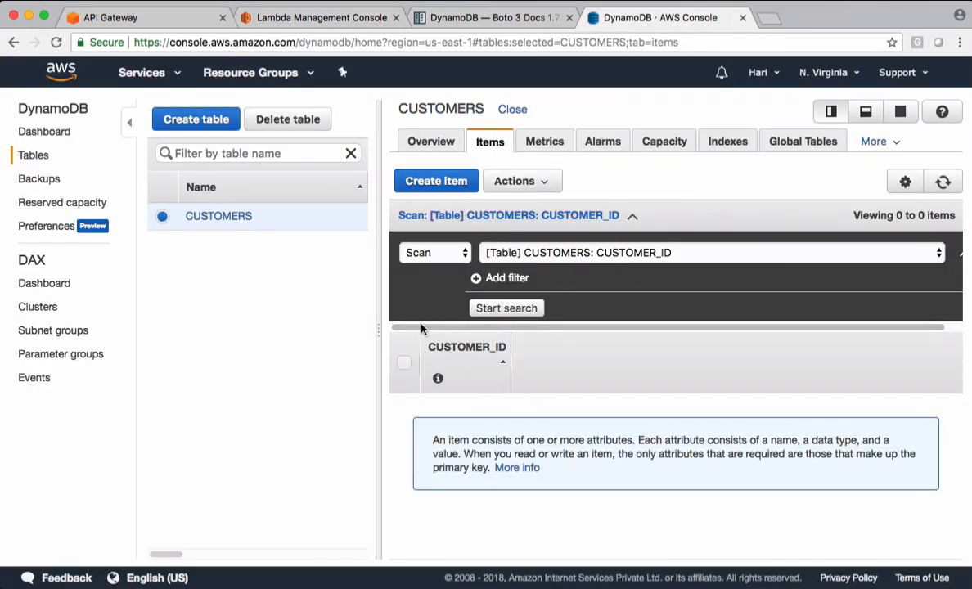
pyautogui.moveTo(474, 355)
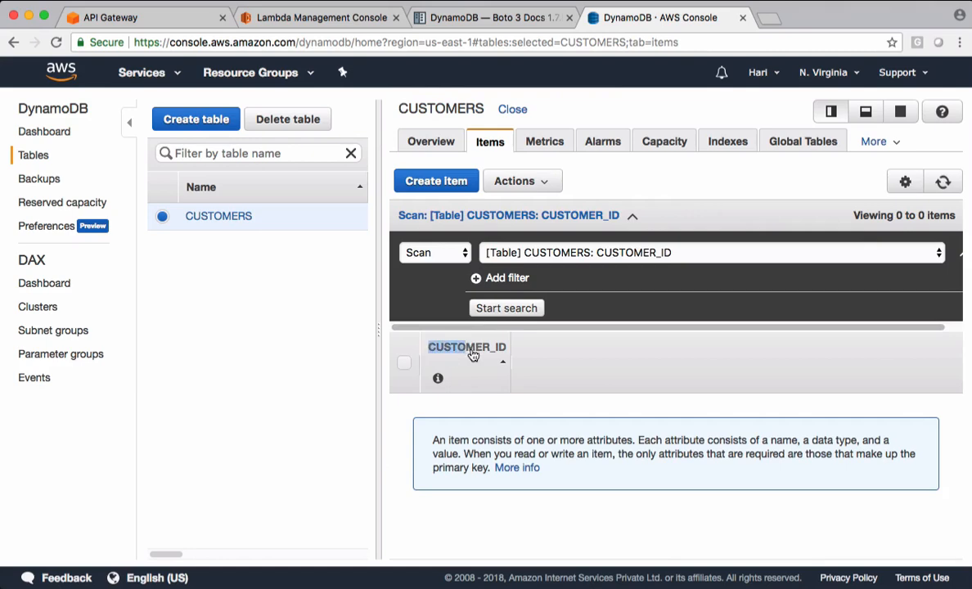
pyautogui.moveTo(506, 360)
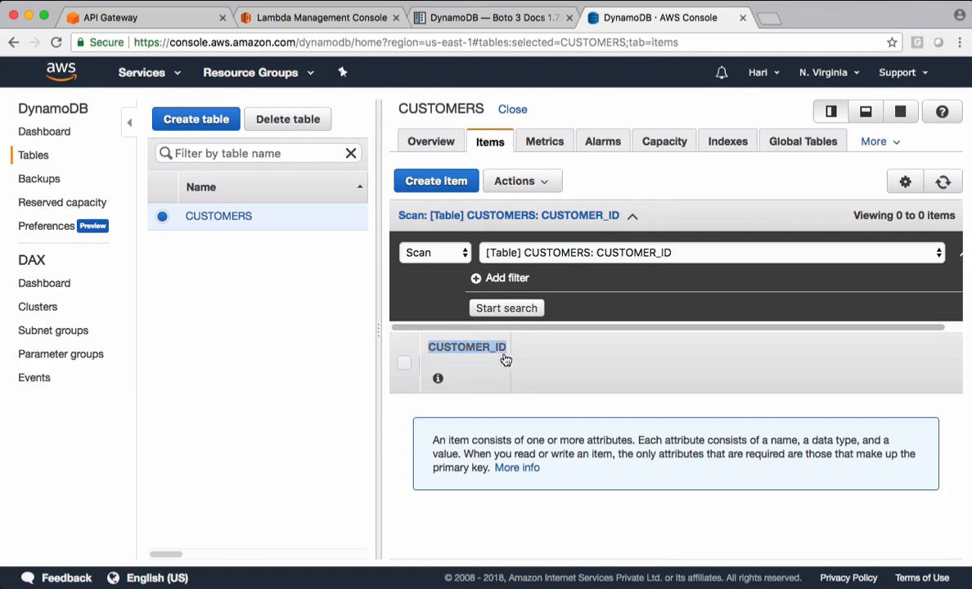
pyautogui.click(134, 16)
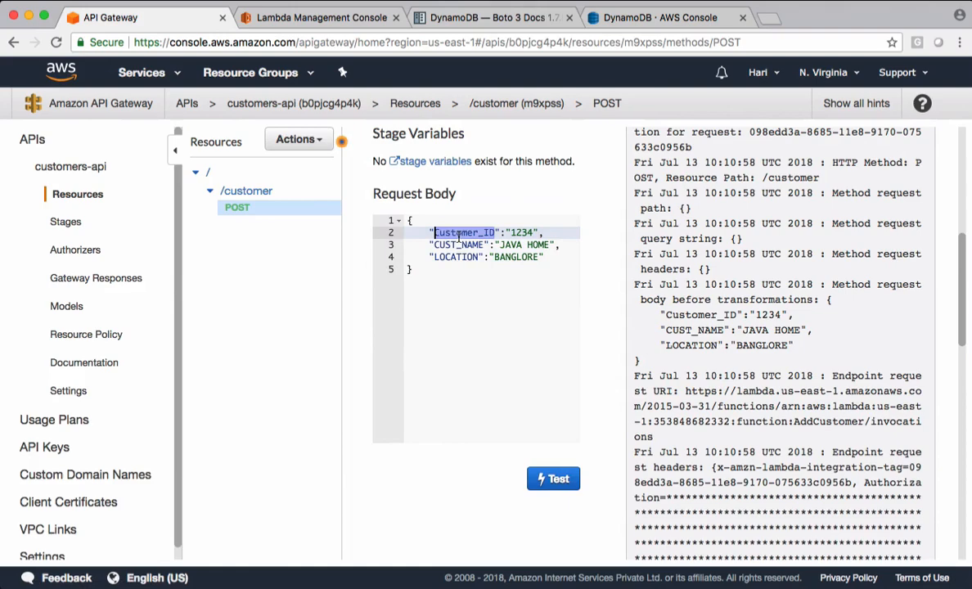
# Step: Correct the request body key to CUSTOMER_ID 1234 and rerun the POST test, getting code 200 "Custmer Added Successfully"
pyautogui.write('CUSTOMER_ID')
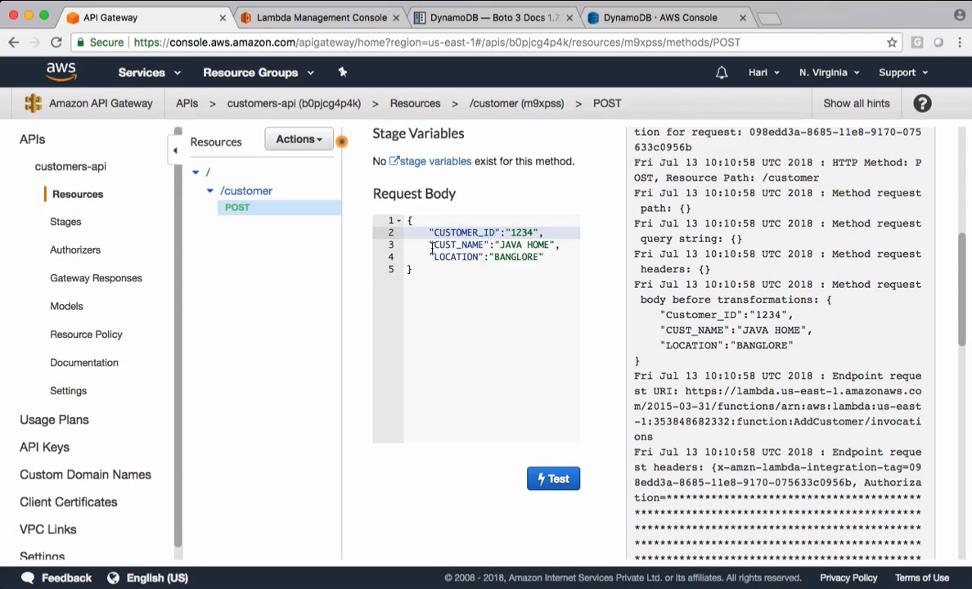
pyautogui.moveTo(432, 244); pyautogui.dragTo(545, 256)
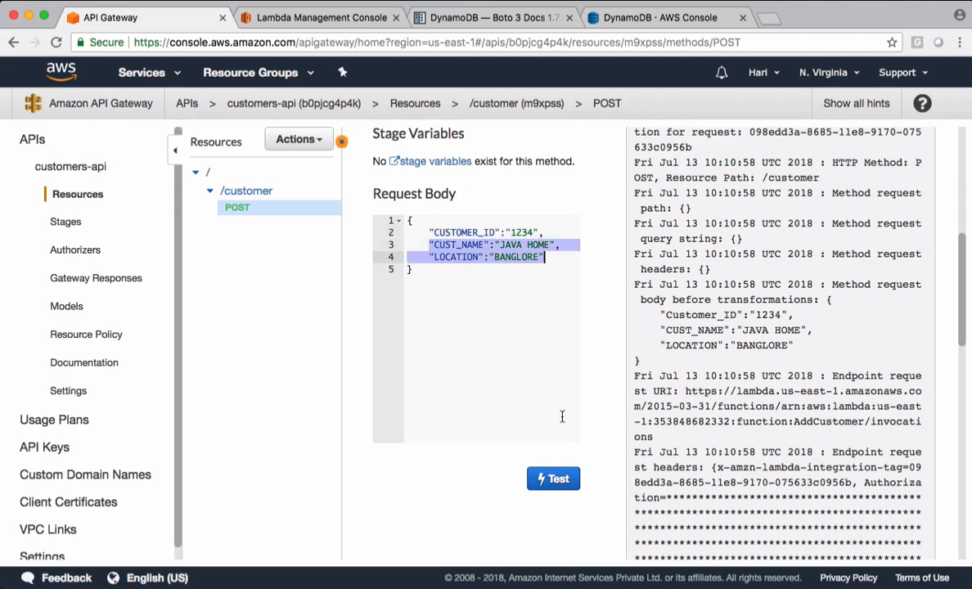
pyautogui.click(553, 478)
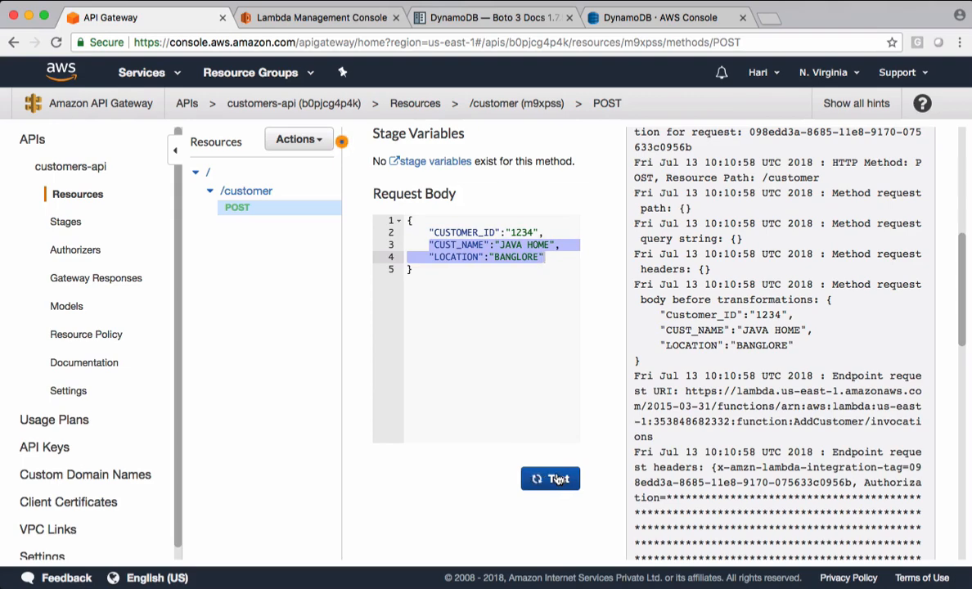
pyautogui.click(550, 478)
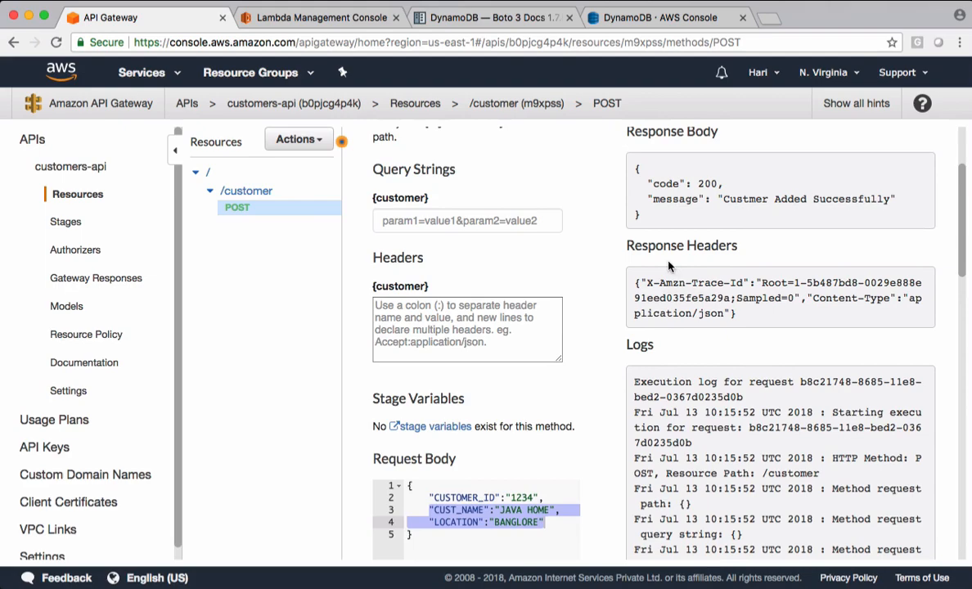
pyautogui.moveTo(634, 177)
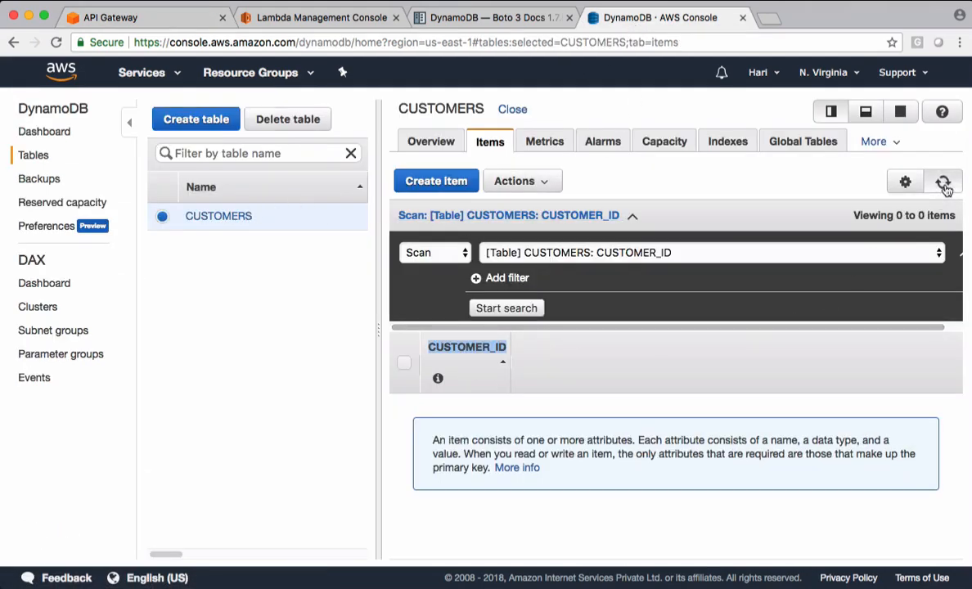
# Step: Refresh the CUSTOMERS items to reveal item 1234, JAVA HOME, BANGLORE
pyautogui.click(943, 180)
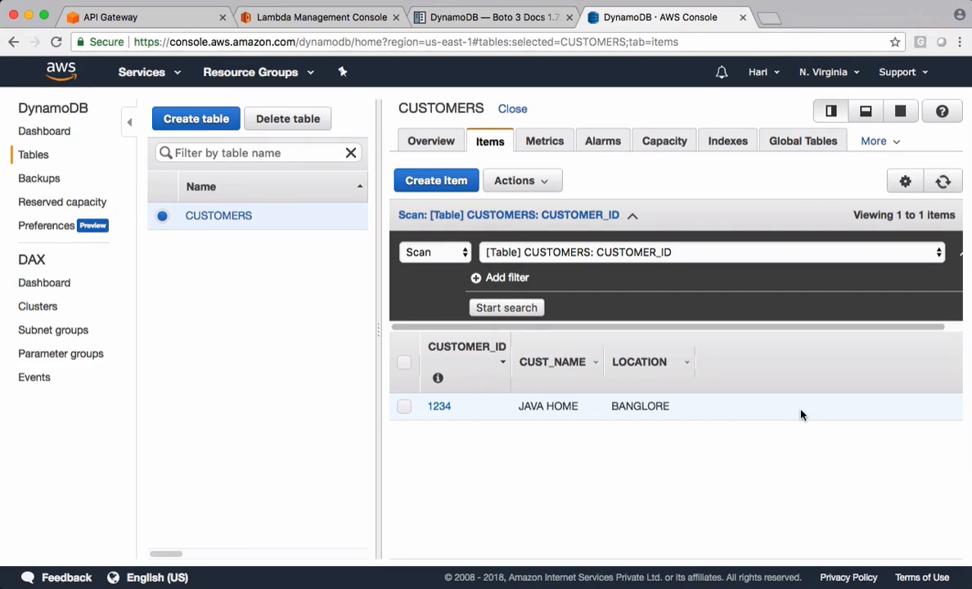
pyautogui.moveTo(735, 357)
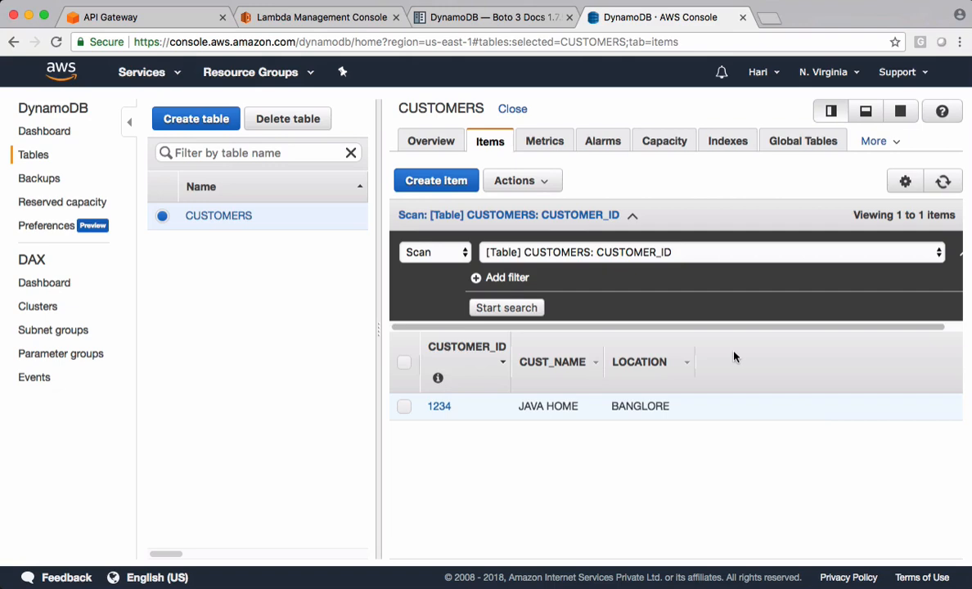